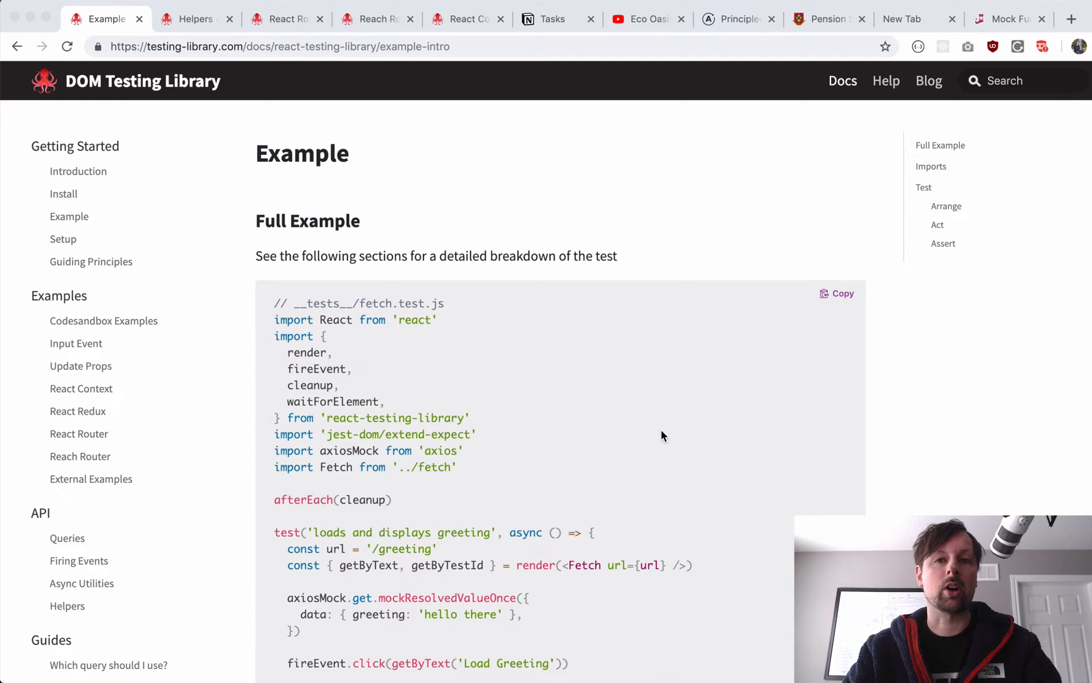
mouse_move(701, 369)
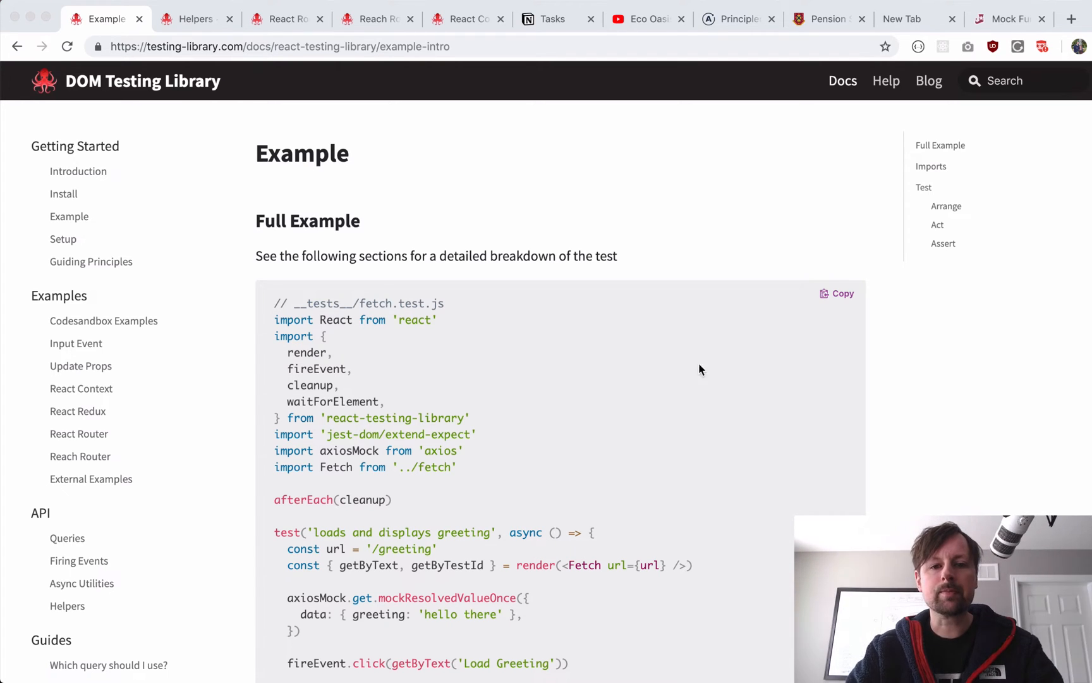
mouse_move(332, 263)
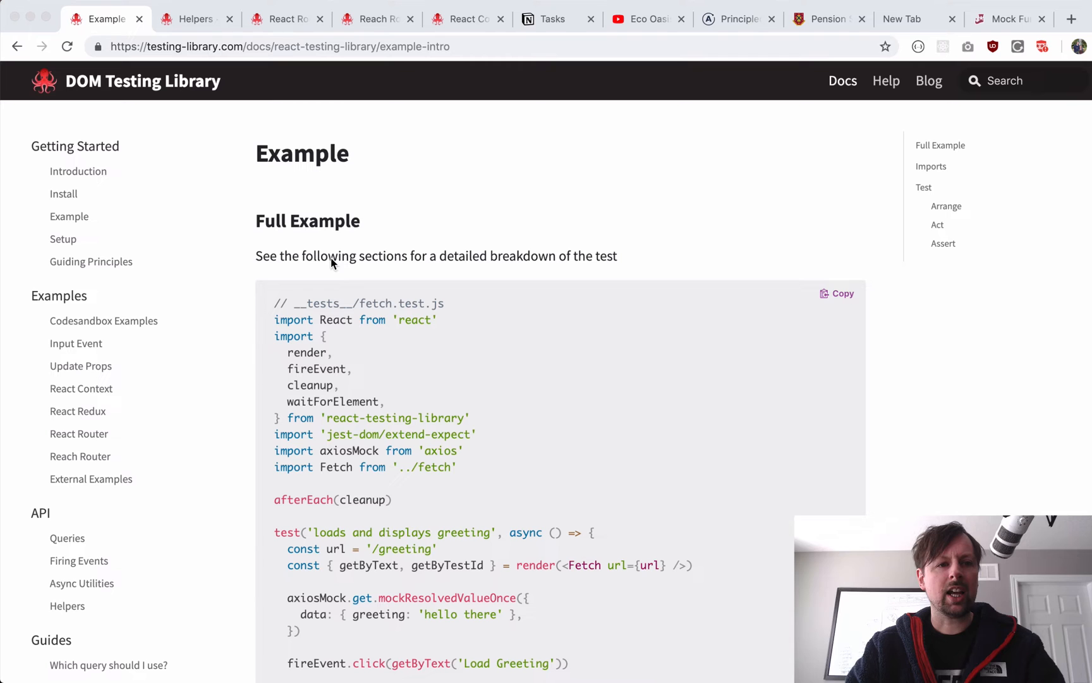
mouse_move(69, 86)
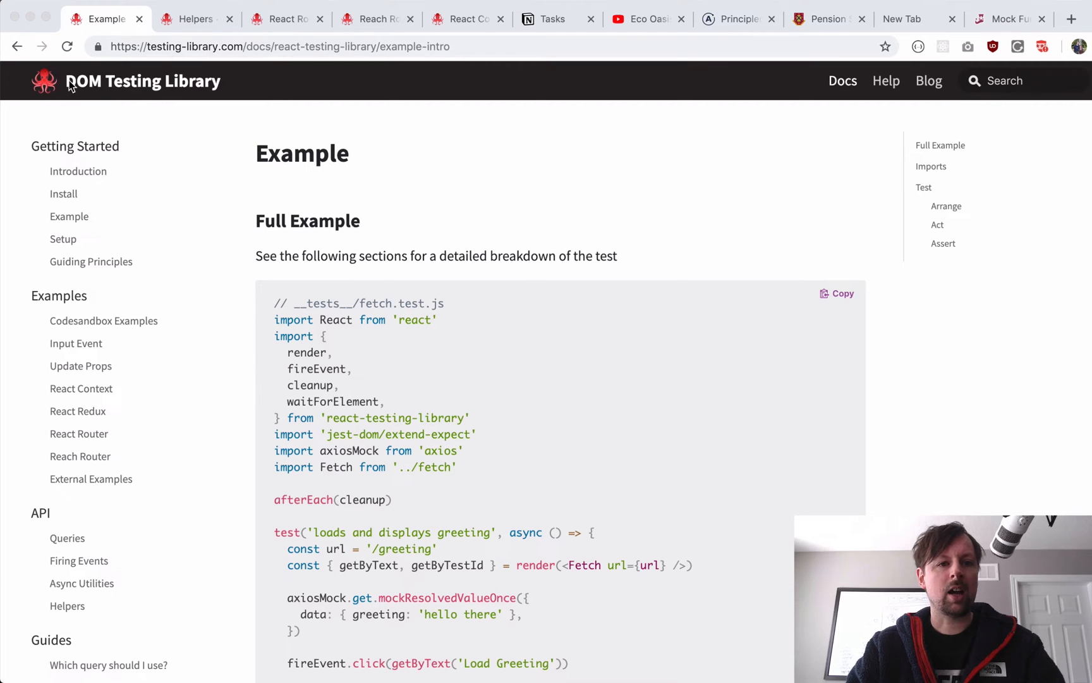
Step: Review the surrounding source before moving to the test file
scroll(down, 3)
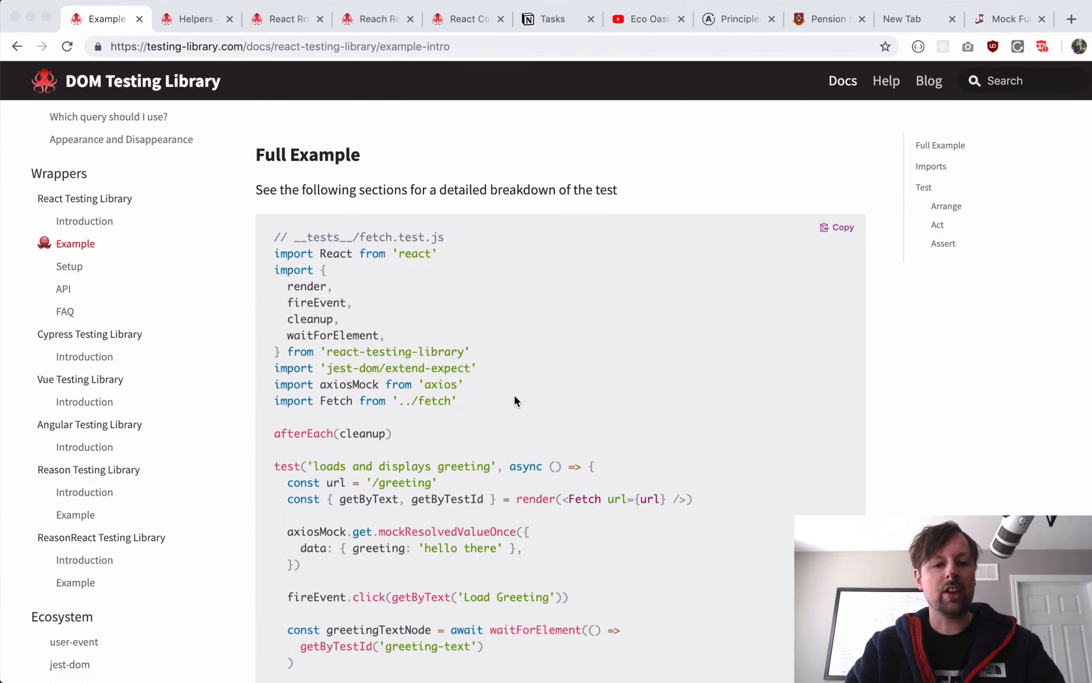
scroll(down, 3)
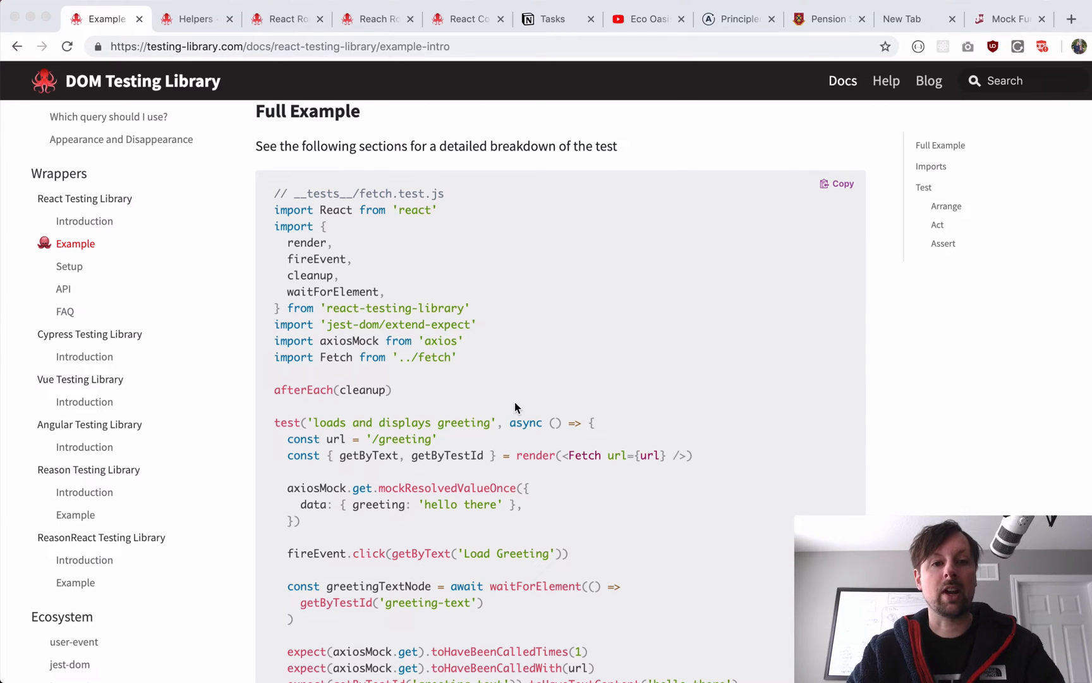
scroll(down, 3)
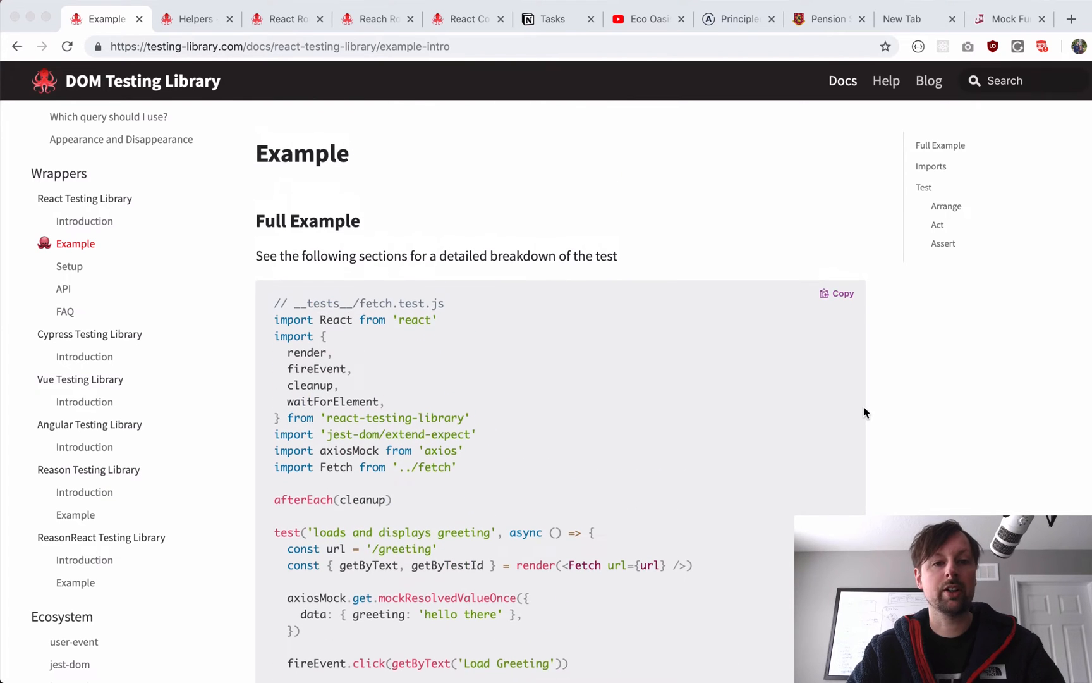
mouse_move(572, 425)
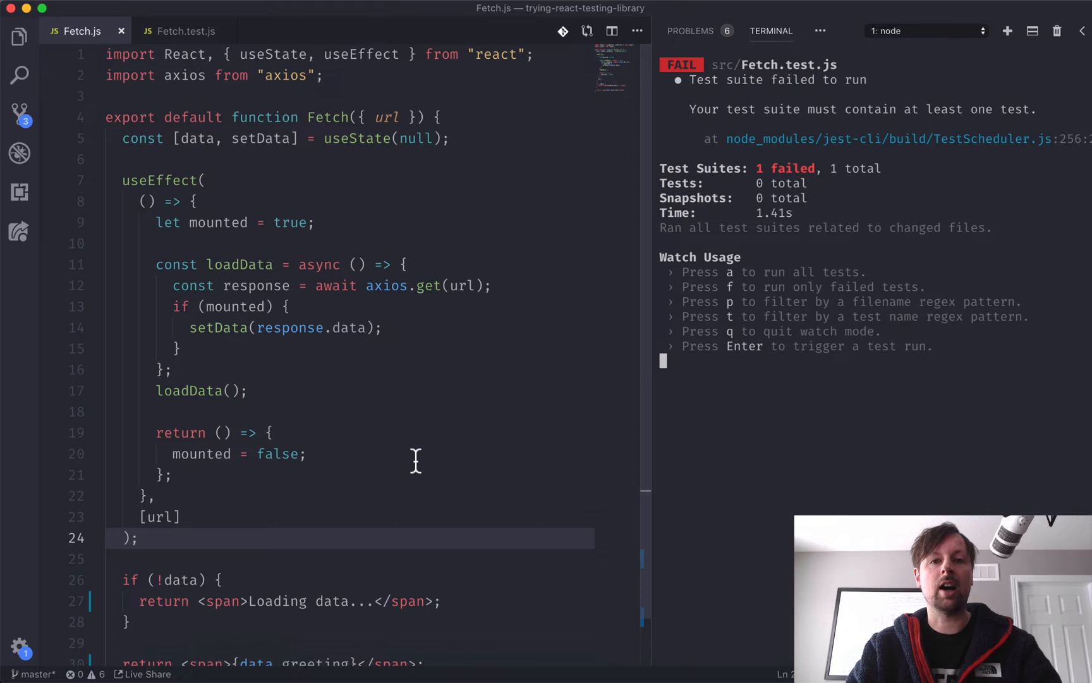
mouse_move(429, 268)
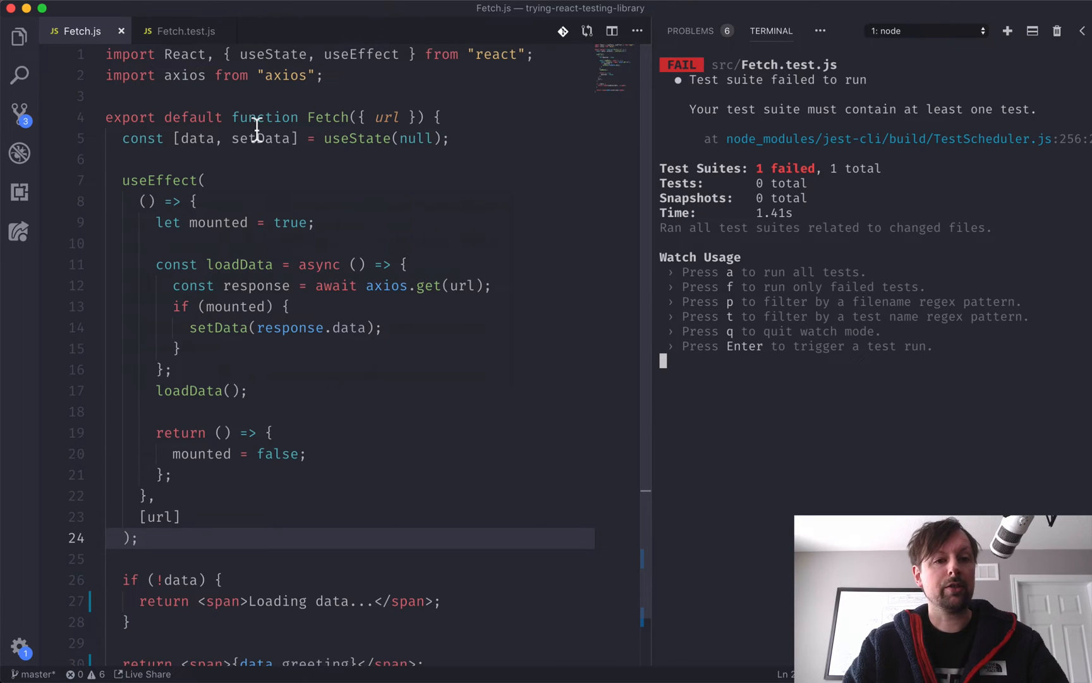
mouse_move(386, 116)
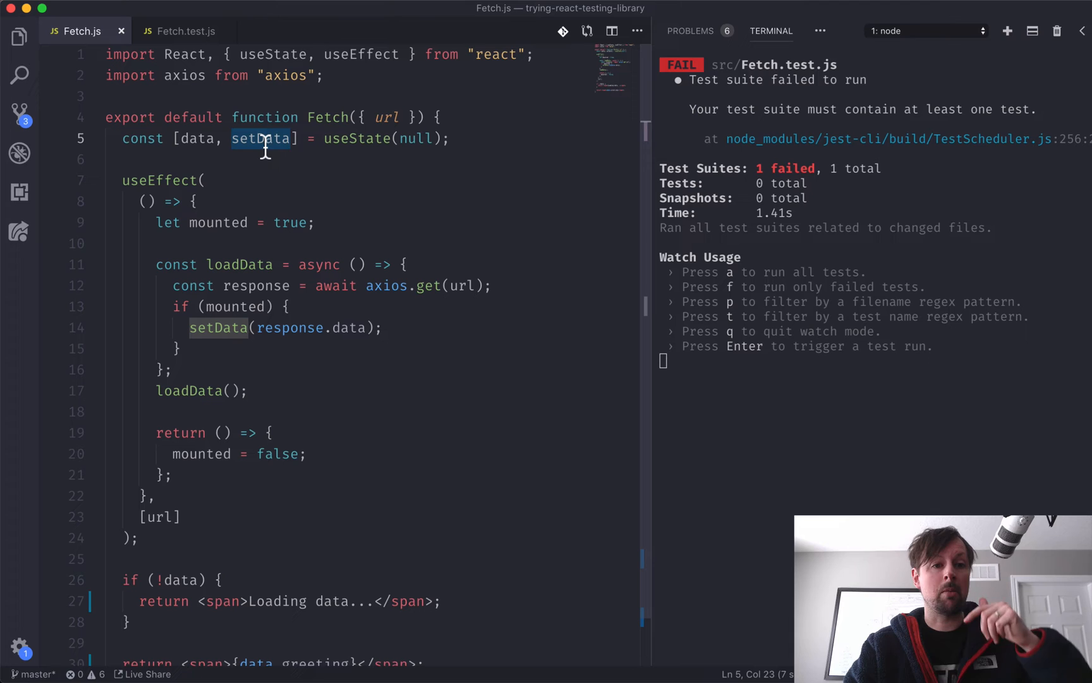
mouse_move(192, 306)
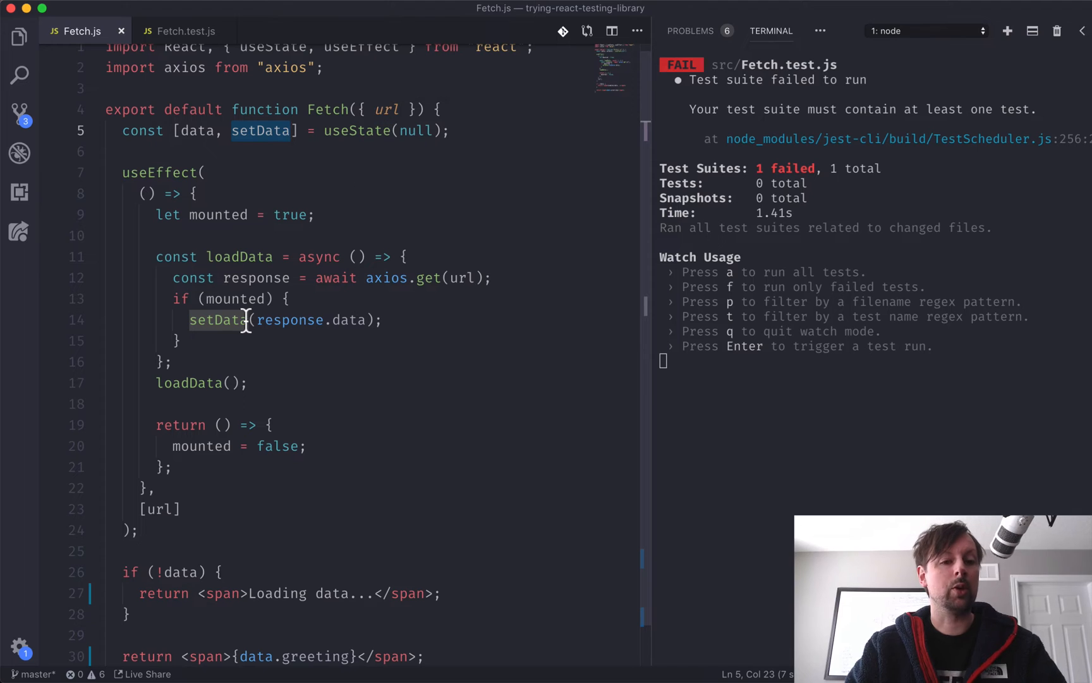
mouse_move(149, 175)
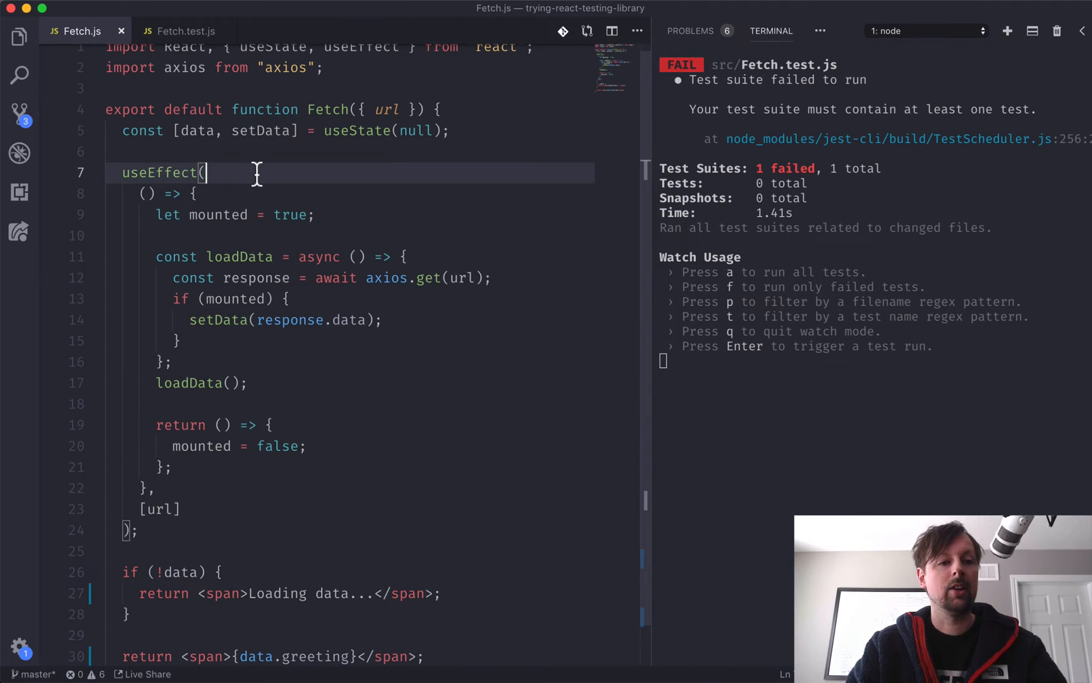
mouse_move(241, 257)
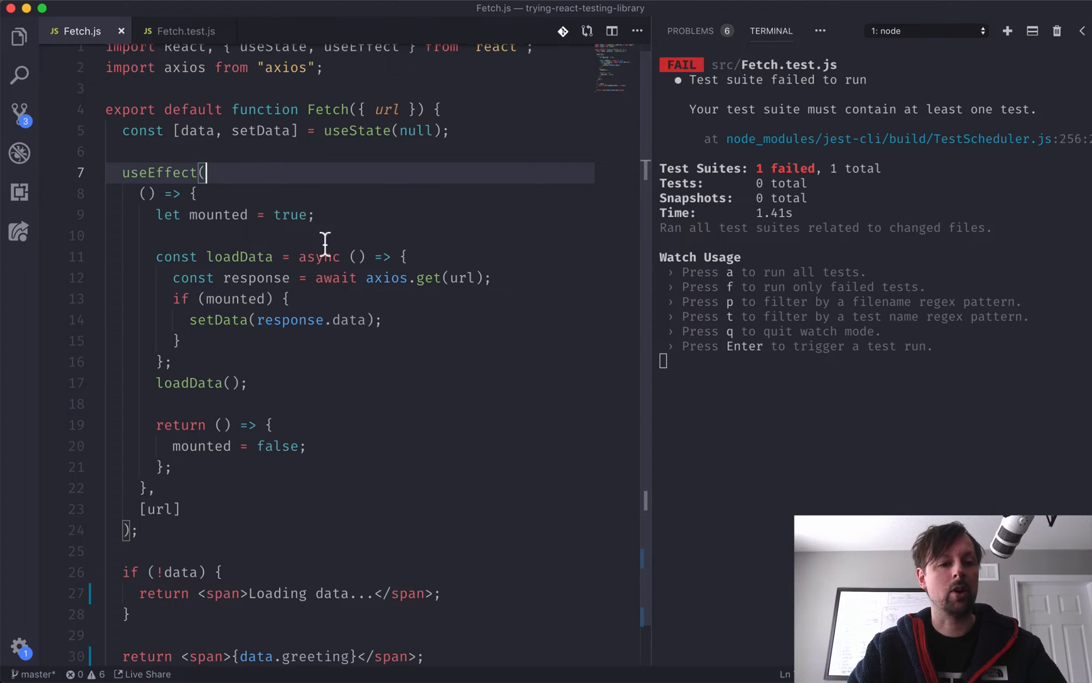
mouse_move(118, 231)
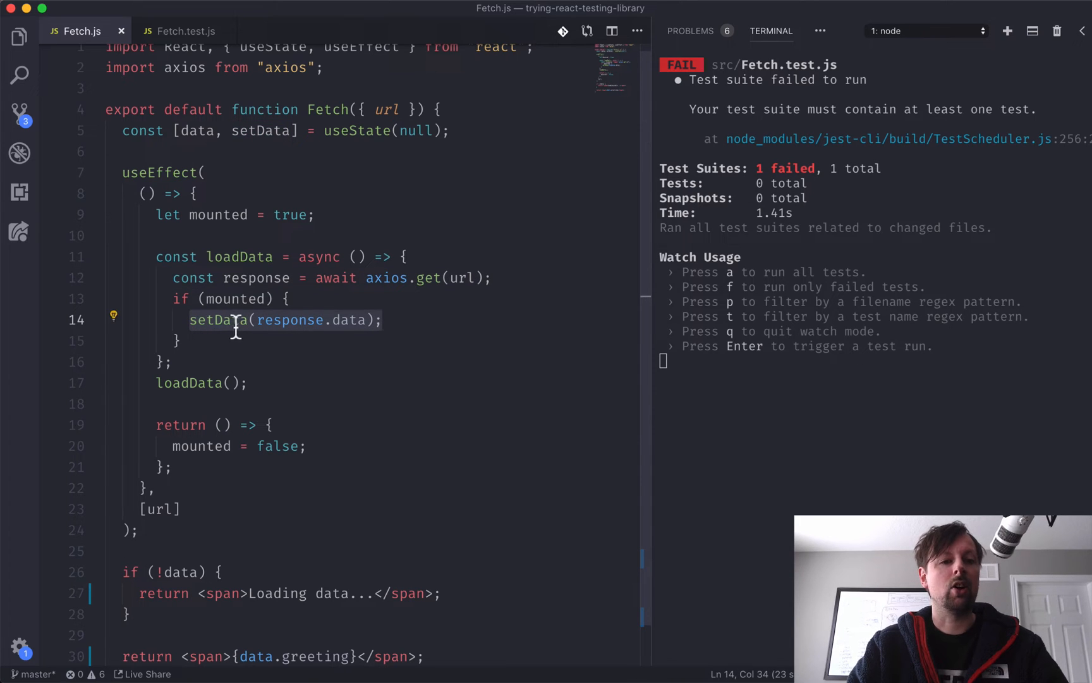
mouse_move(278, 256)
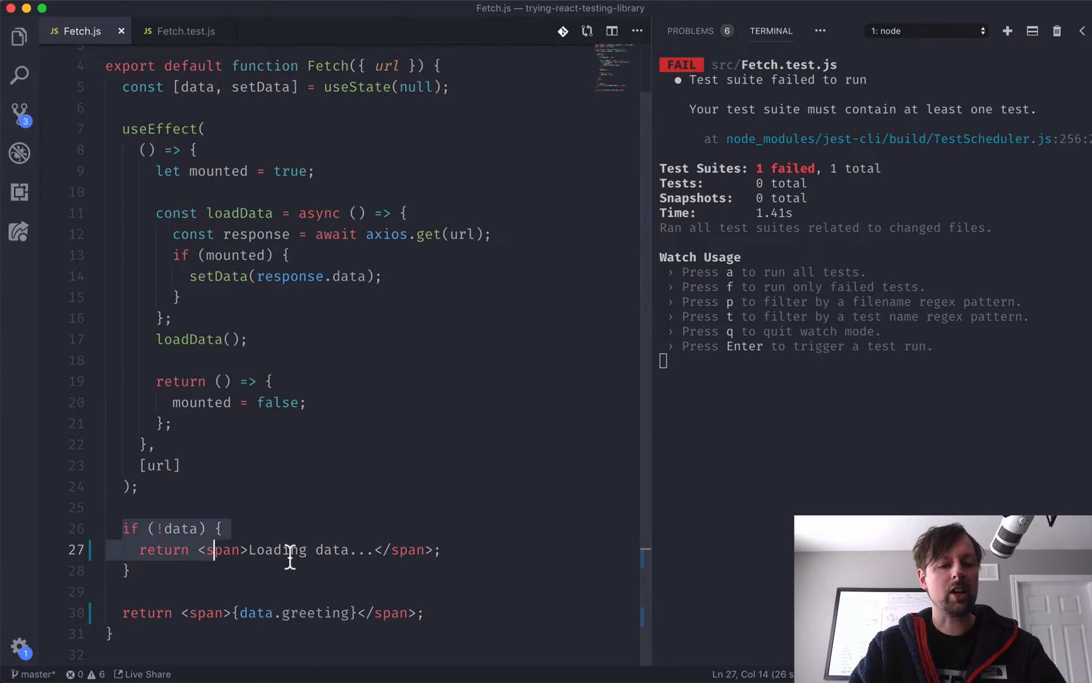
click(439, 613)
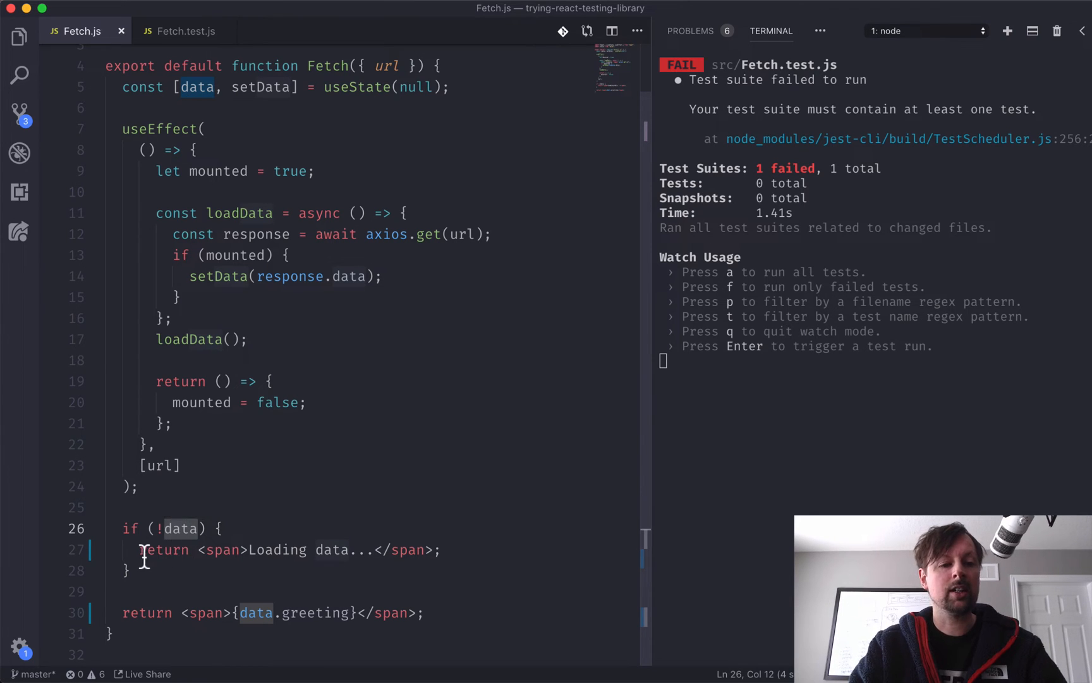
mouse_move(310, 550)
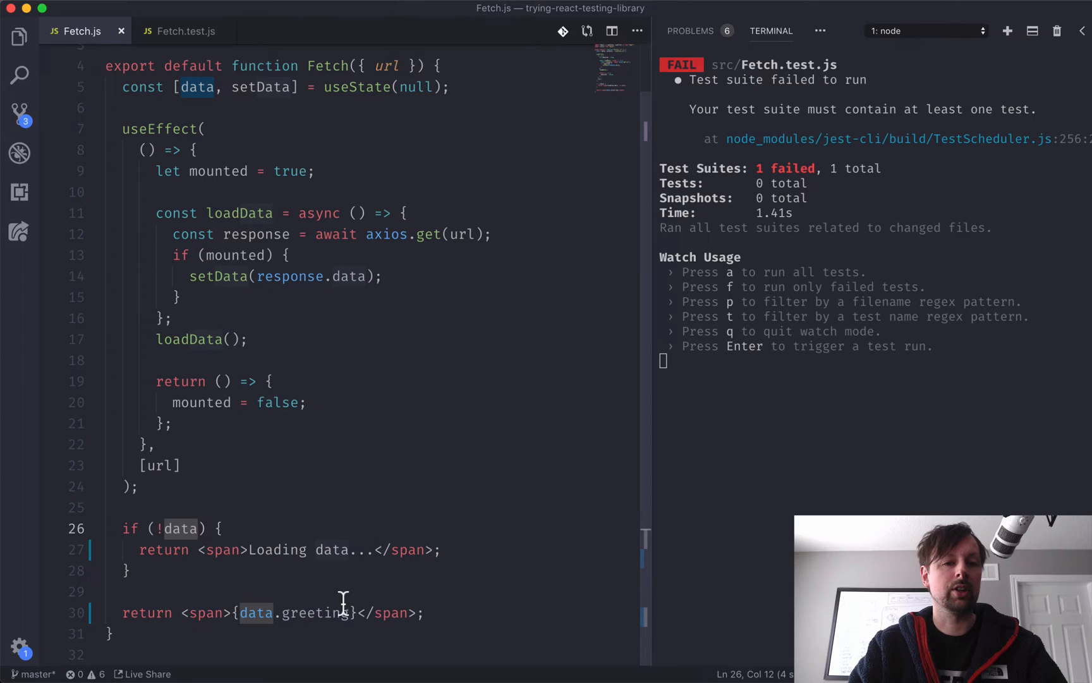
mouse_move(337, 612)
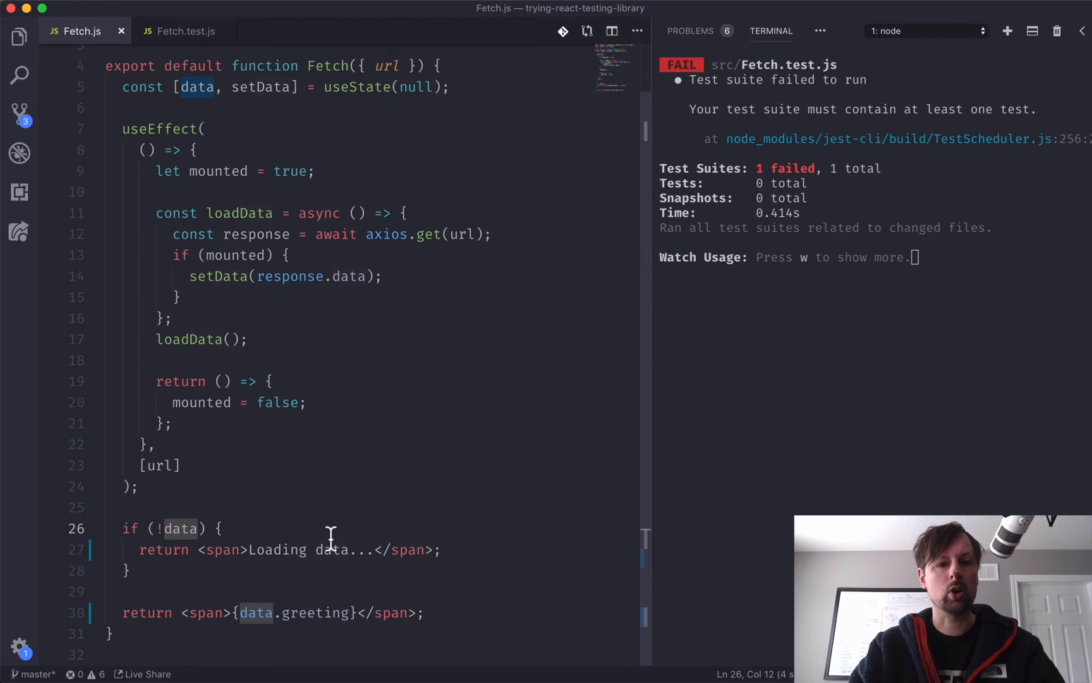
scroll(up, 3)
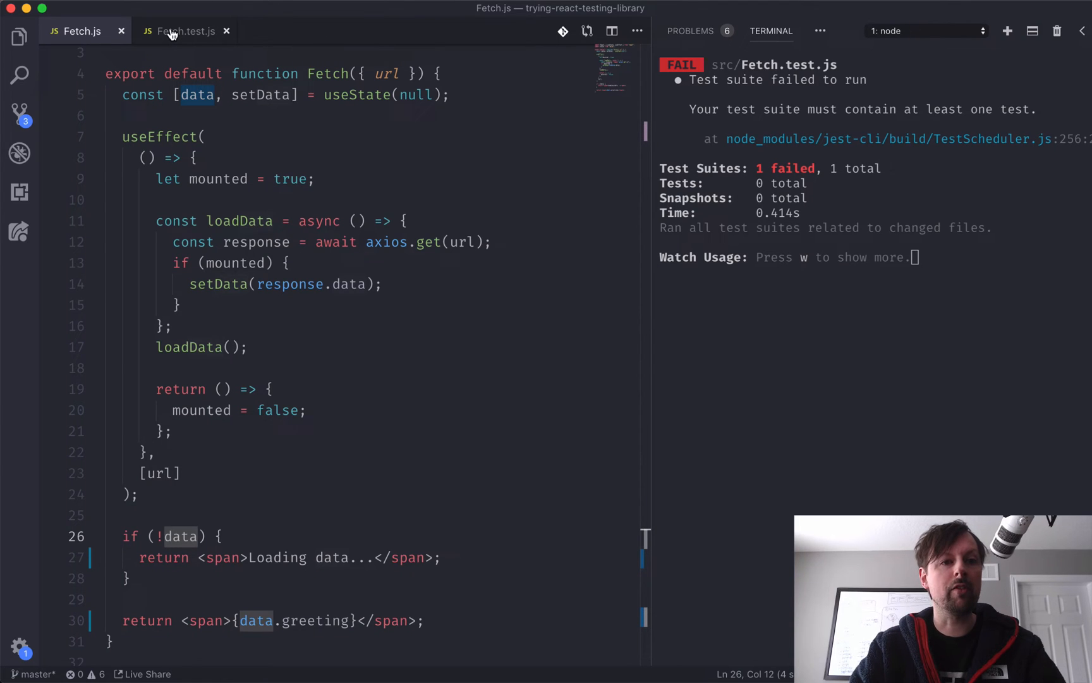
Step: Bring up Fetch.test.js with its React, testing-library, jest-dom, axiosMock and Fetch imports and a new line below them
click(182, 30)
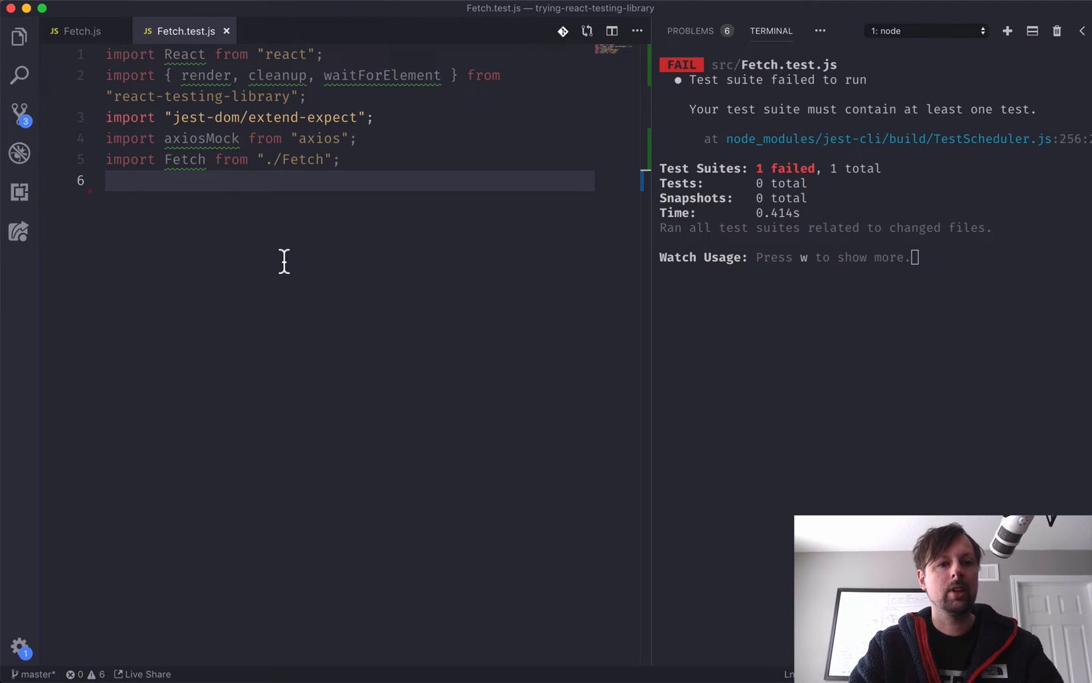
key(enter)
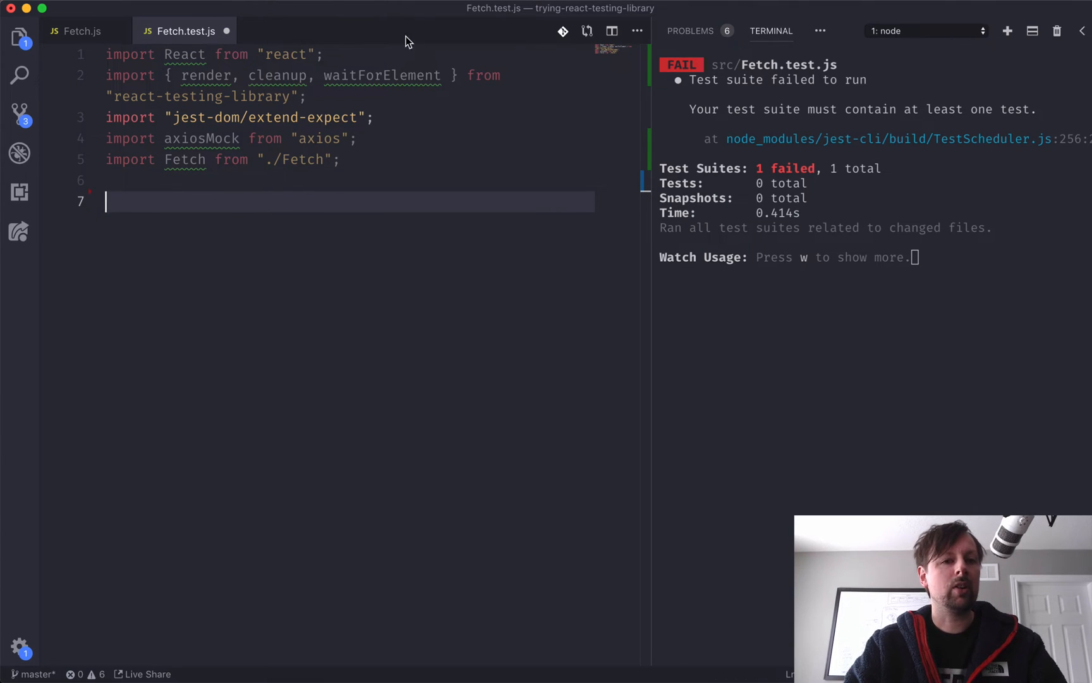
mouse_move(218, 155)
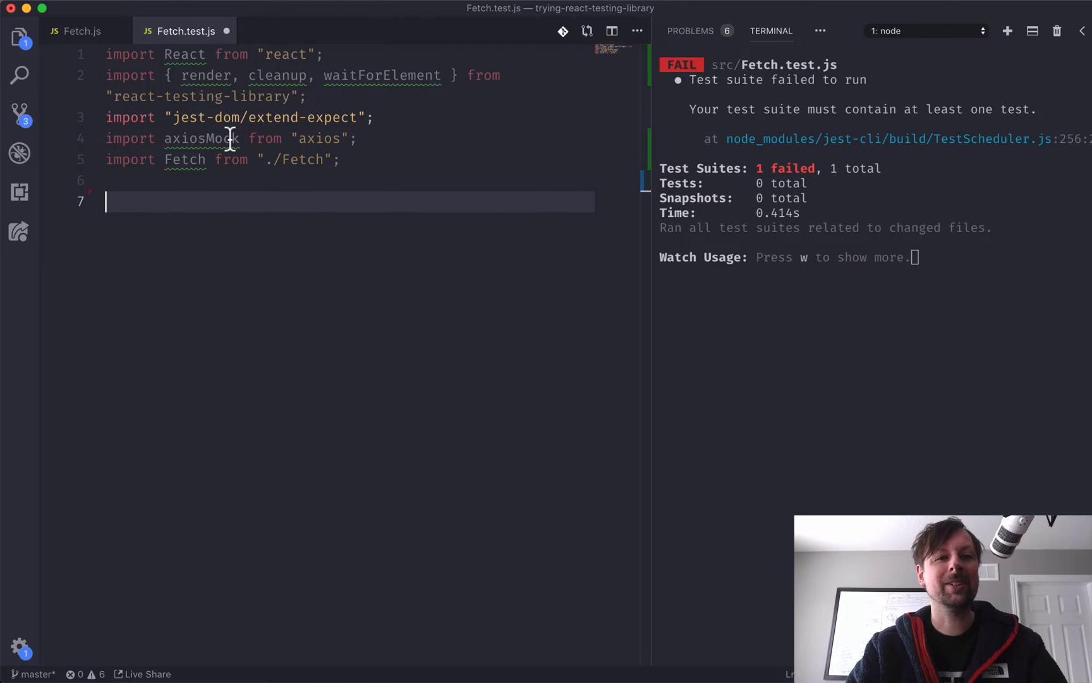
click(323, 55)
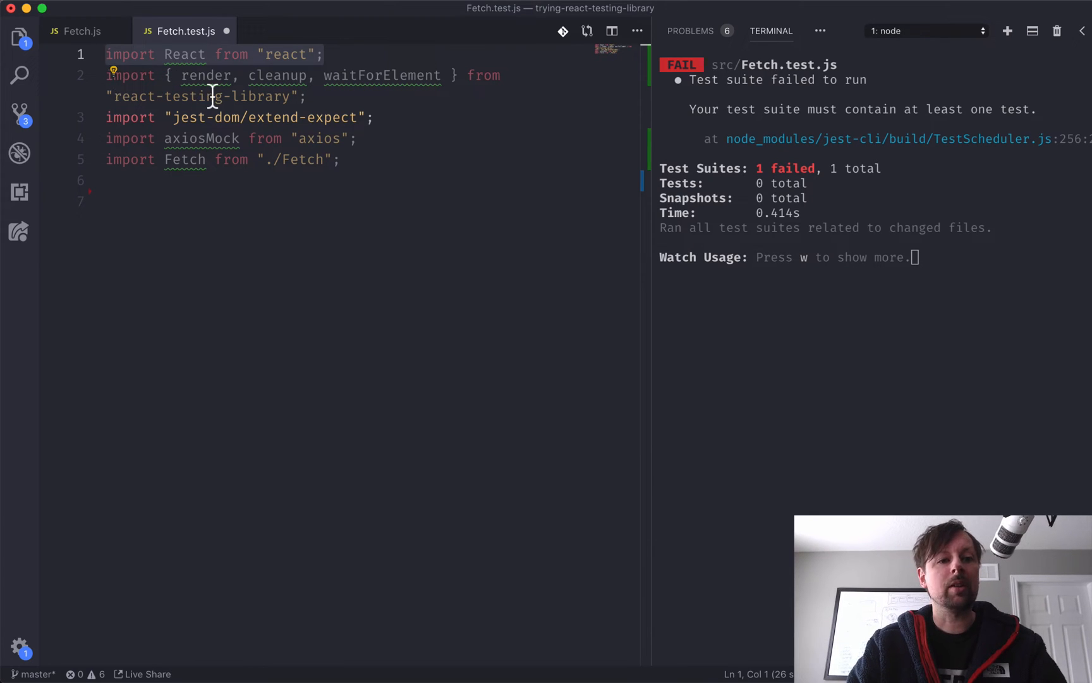
click(310, 96)
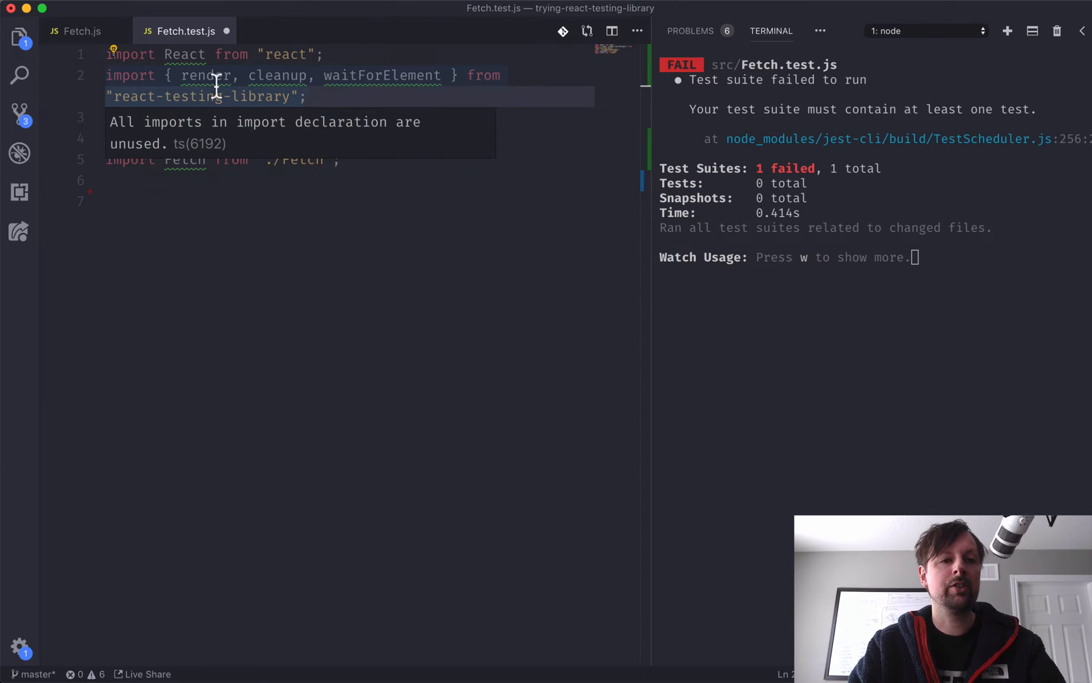
mouse_move(261, 77)
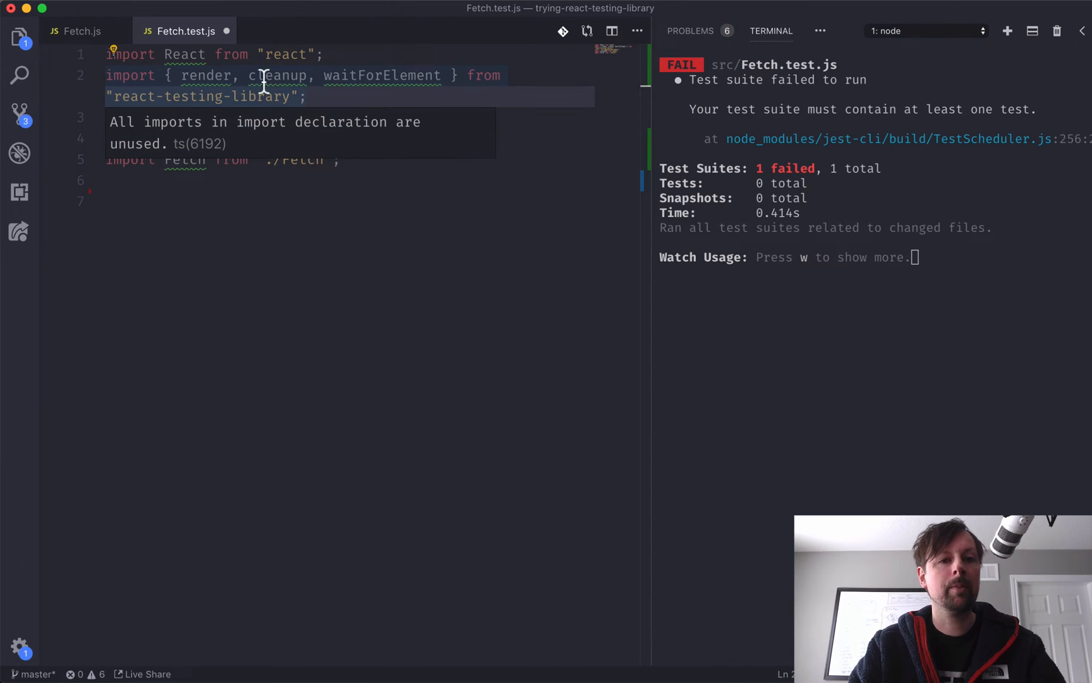
double_click(277, 76)
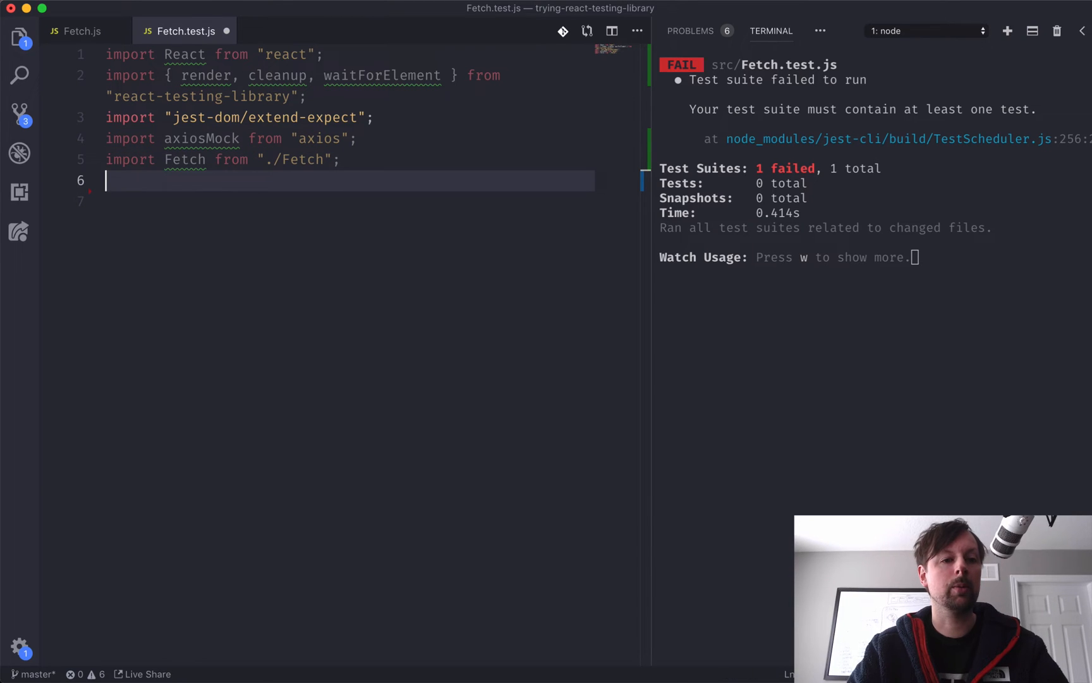
Step: Write an empty async it("fetches and displays data") test block
text(it)
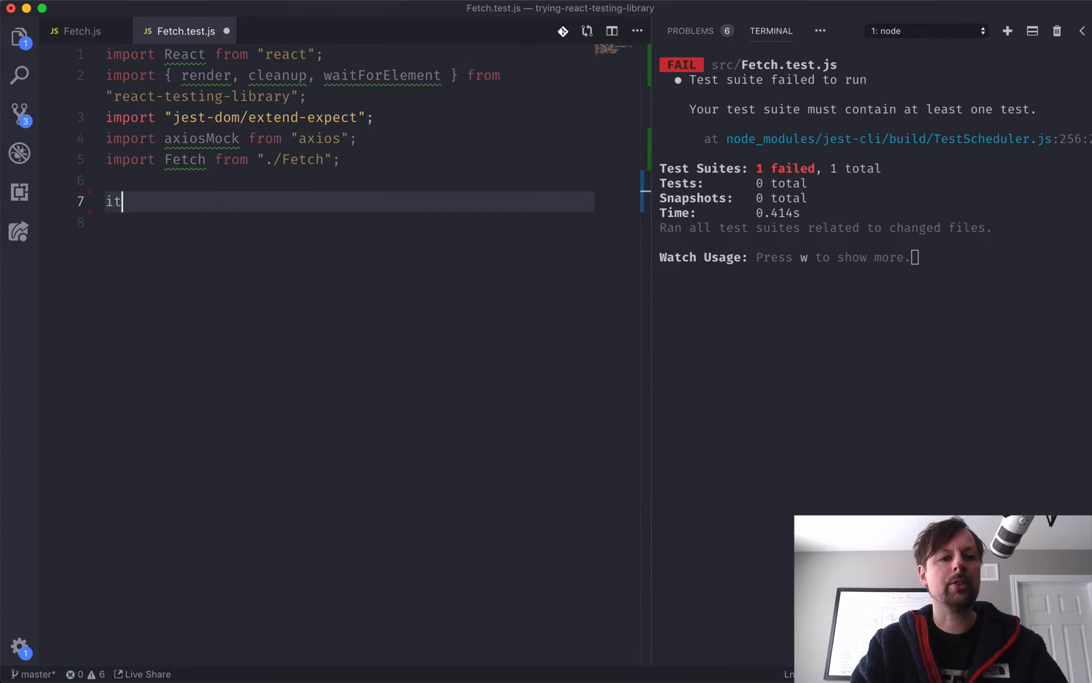
text((""))
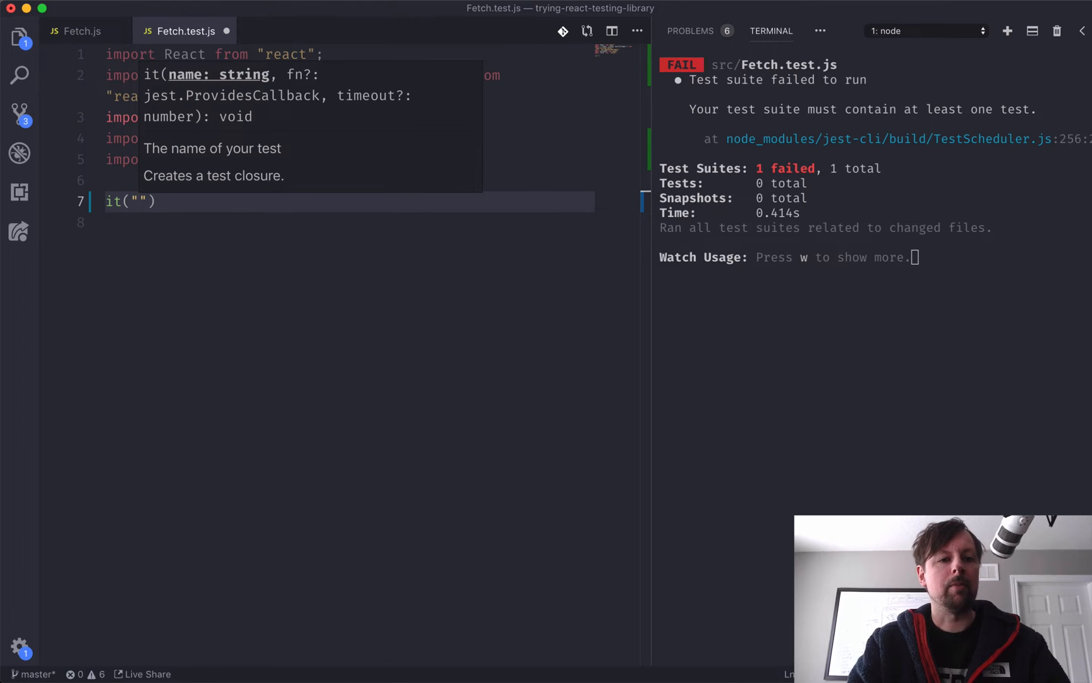
text(fetches and displays dat)
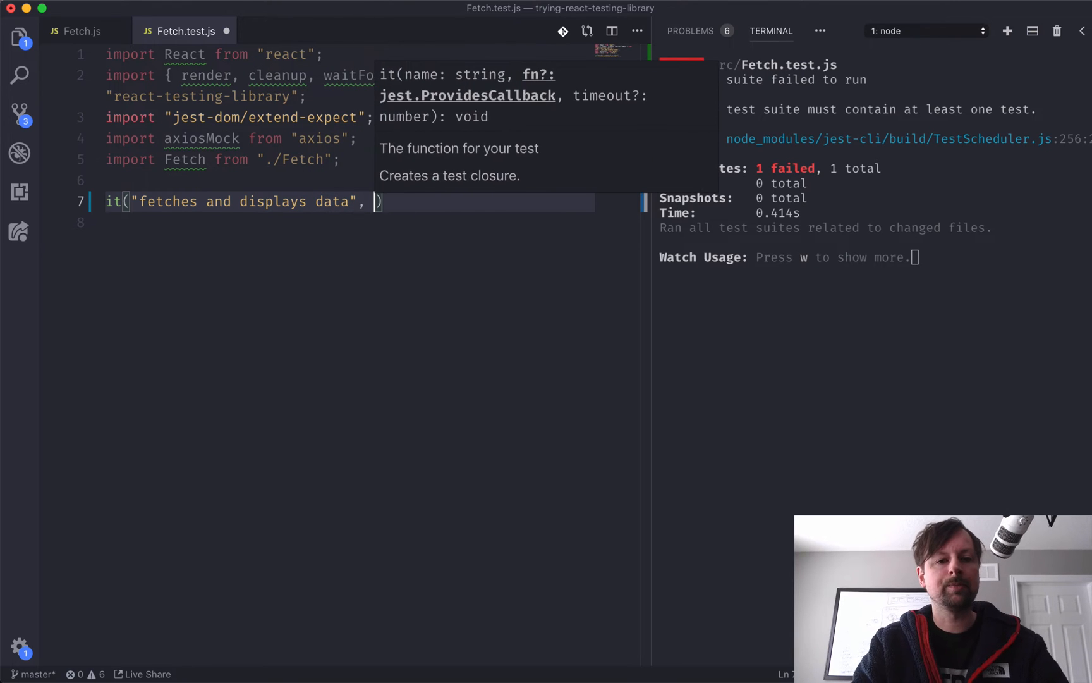
text(async)
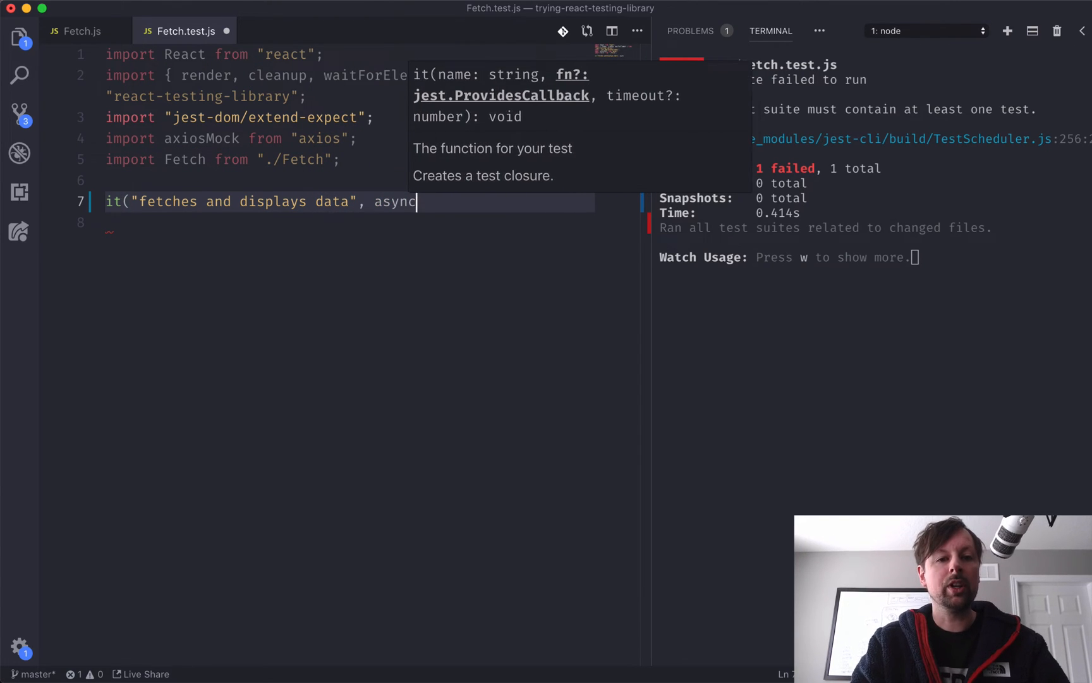
text(() => {)
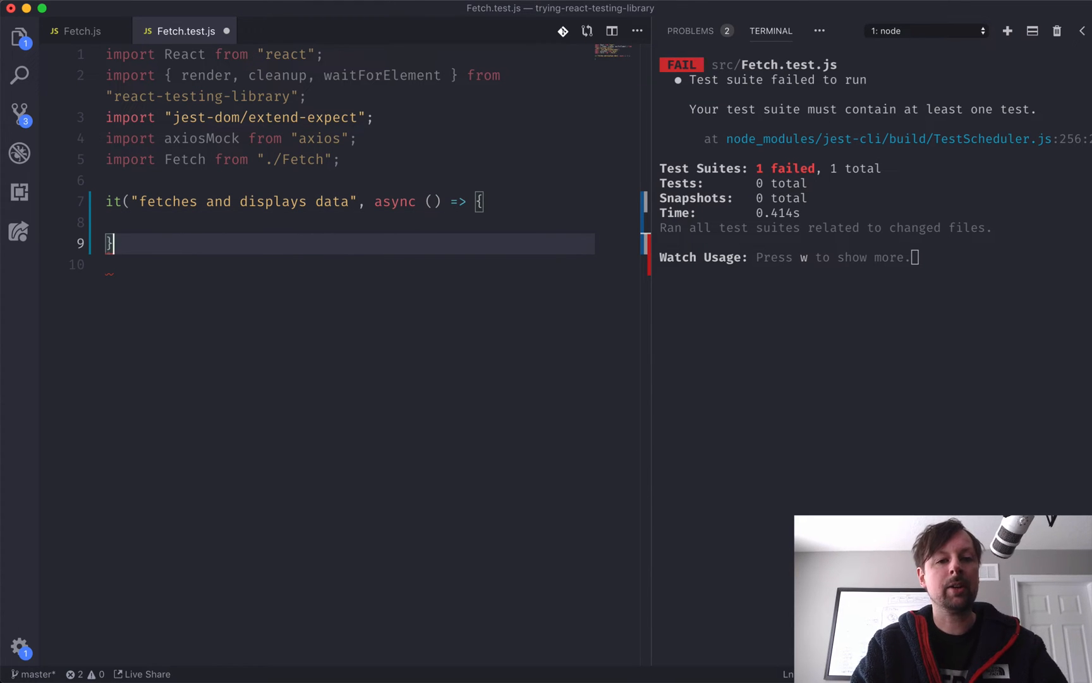
text();)
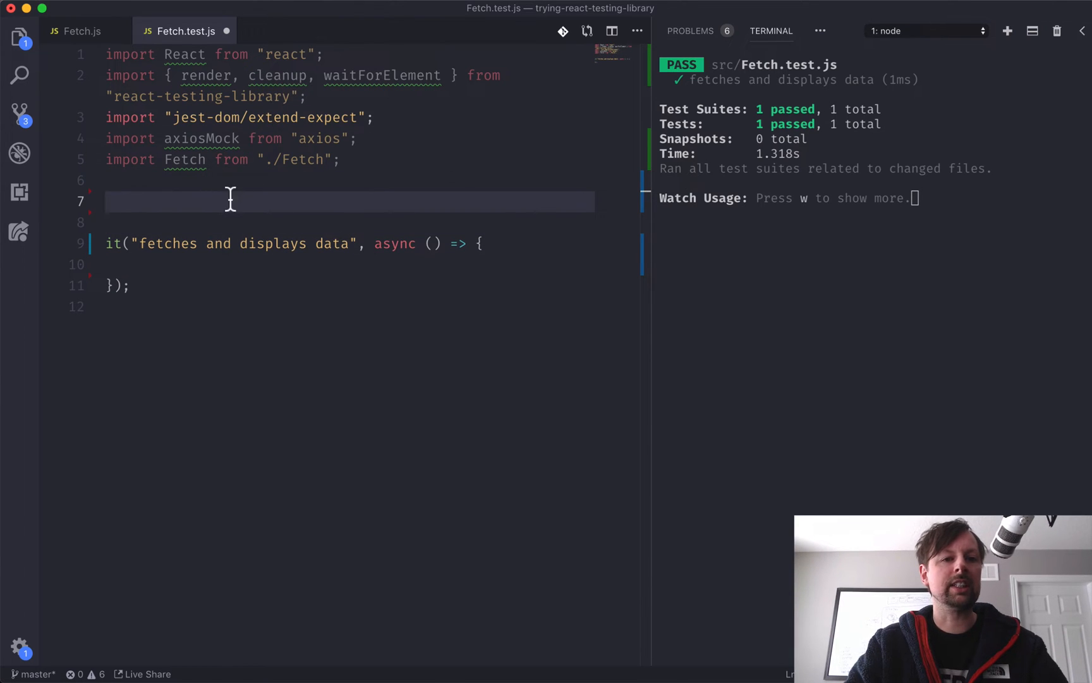
Step: Add afterEach(cleanup) above the test
text(afterEach)
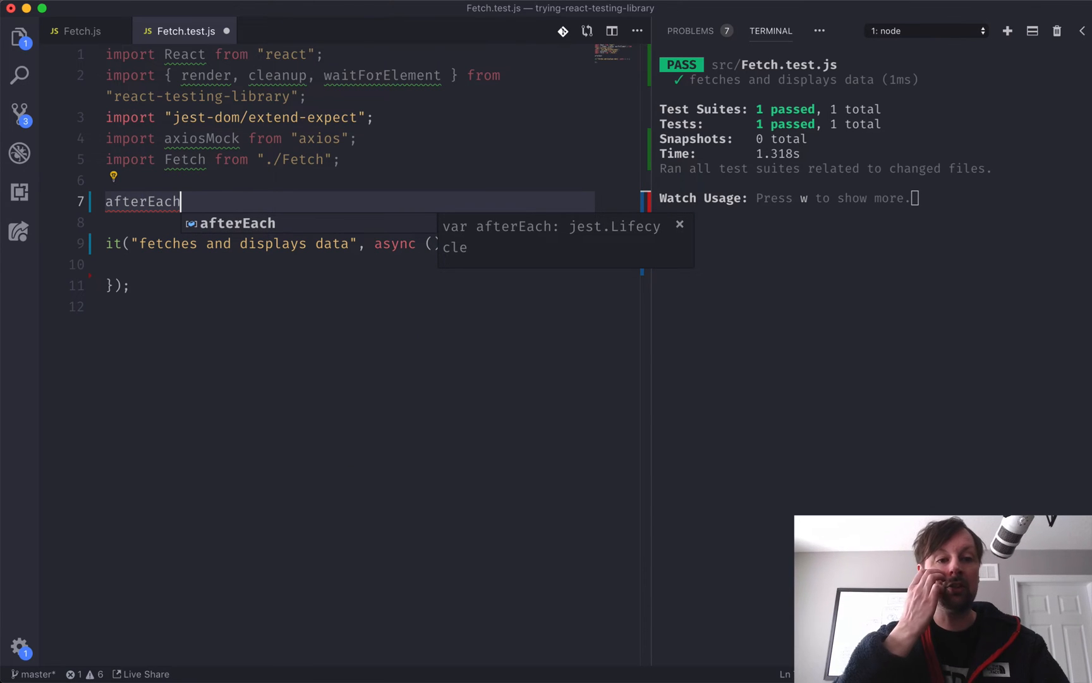
text(())
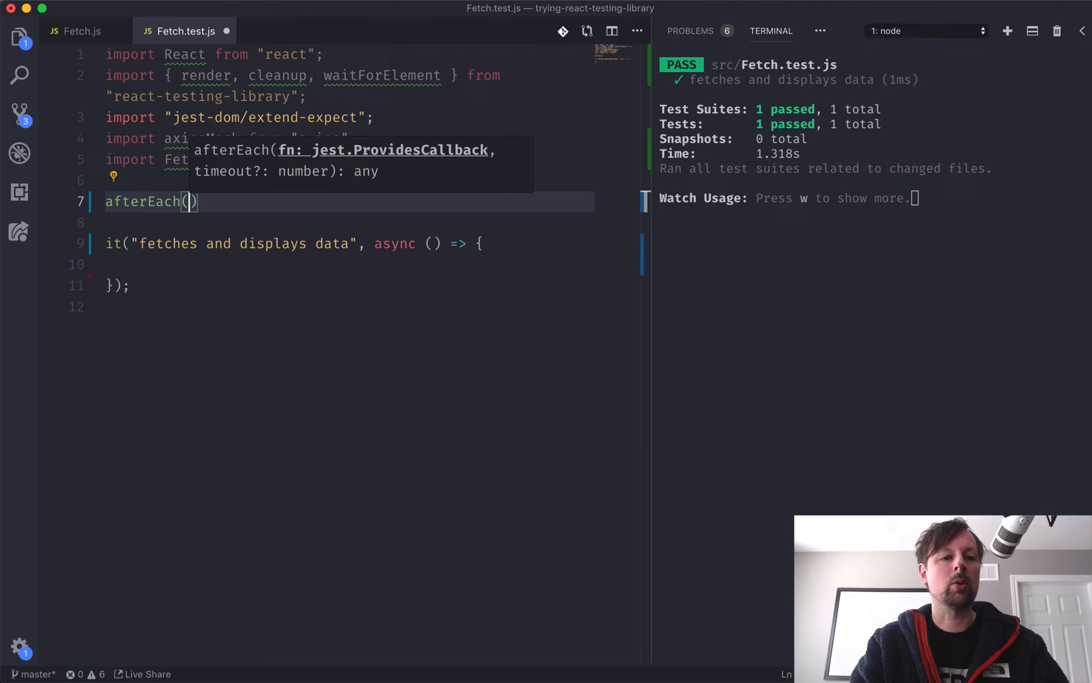
text(cleanup)
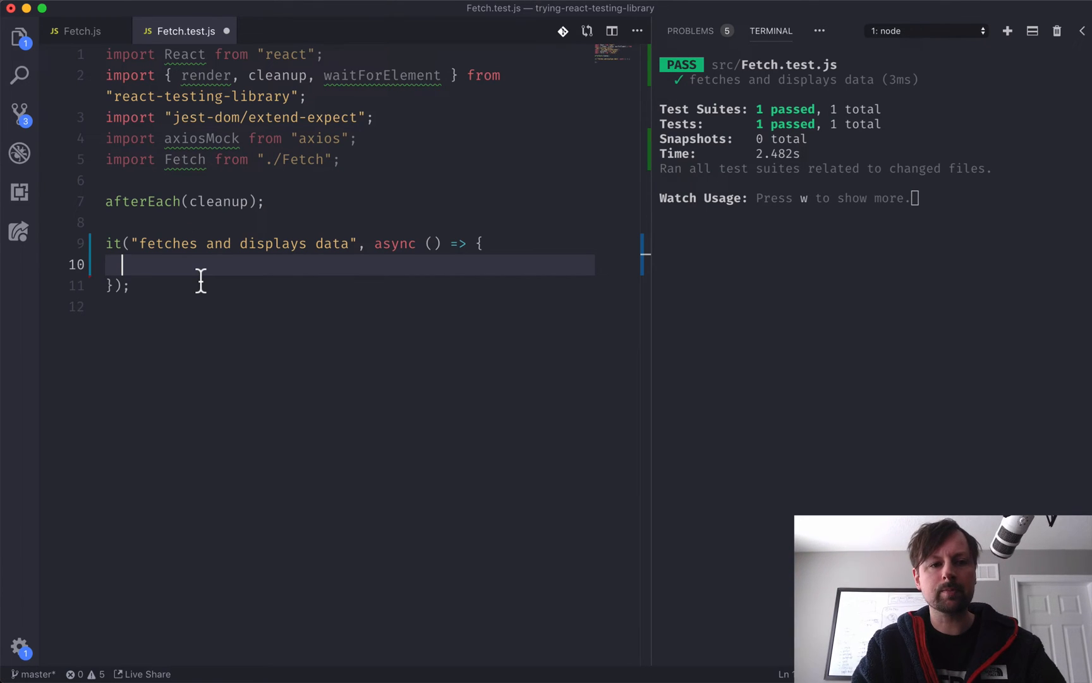
Step: Start const {} = render(<Fetch ...) in the test, checking the component's url prop
text(const)
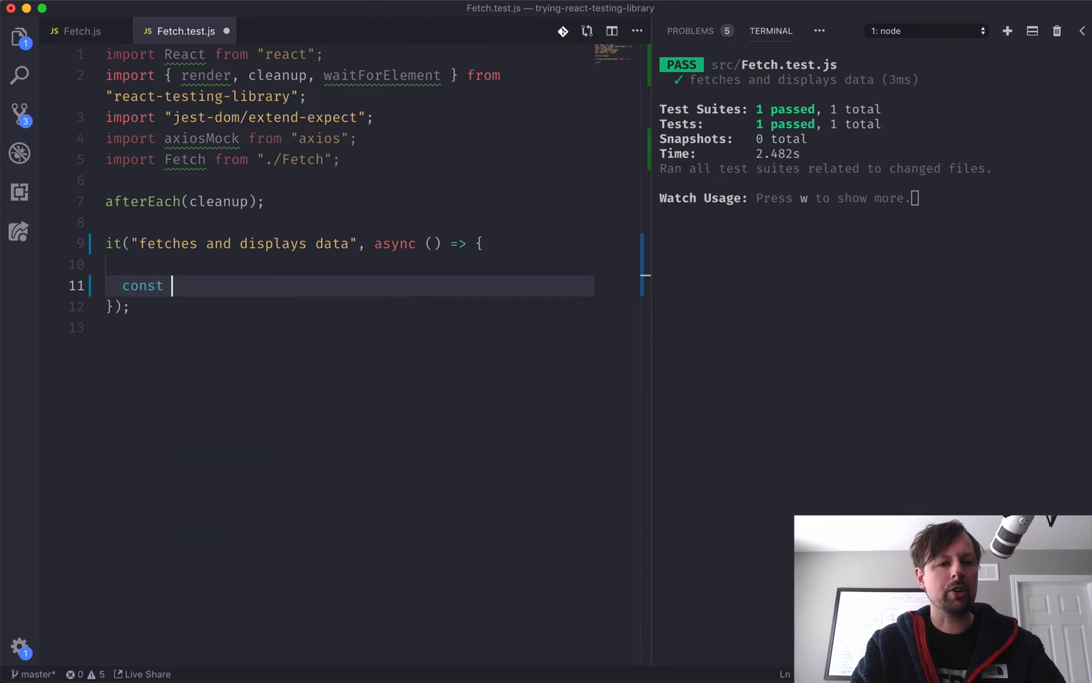
text({})
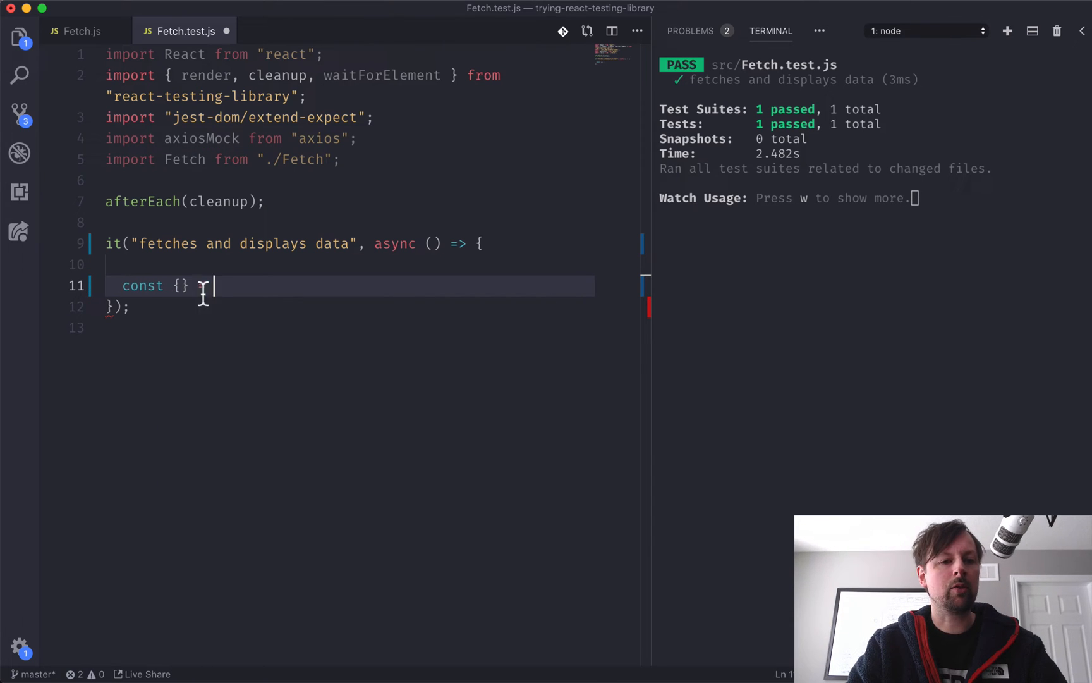
text(= rend)
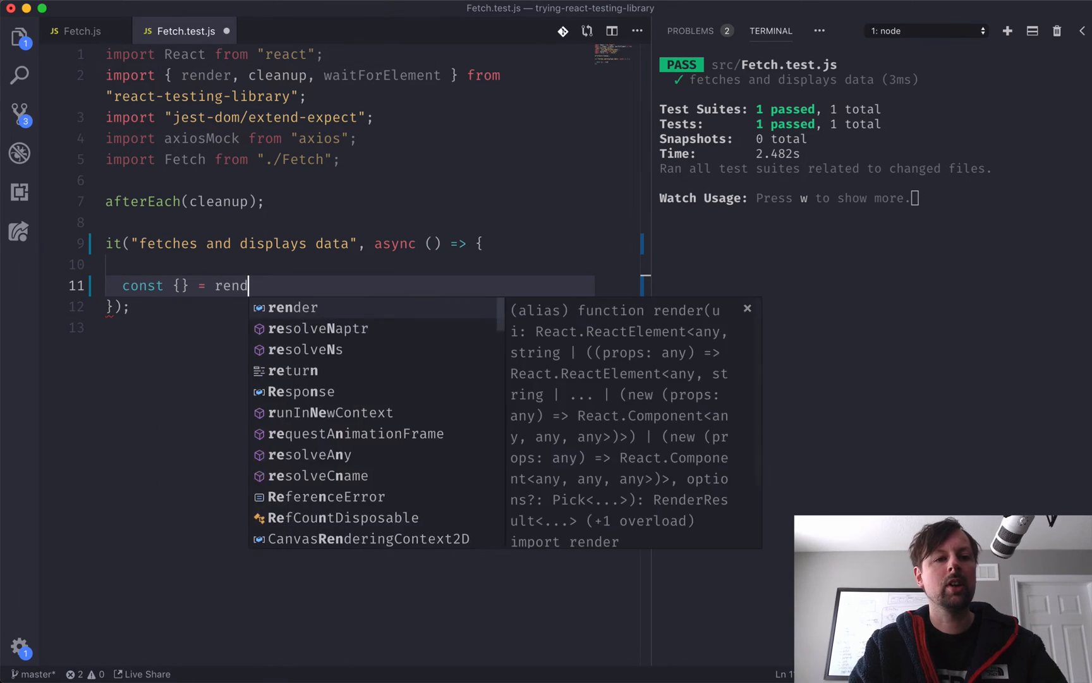
text((<Fetch />);)
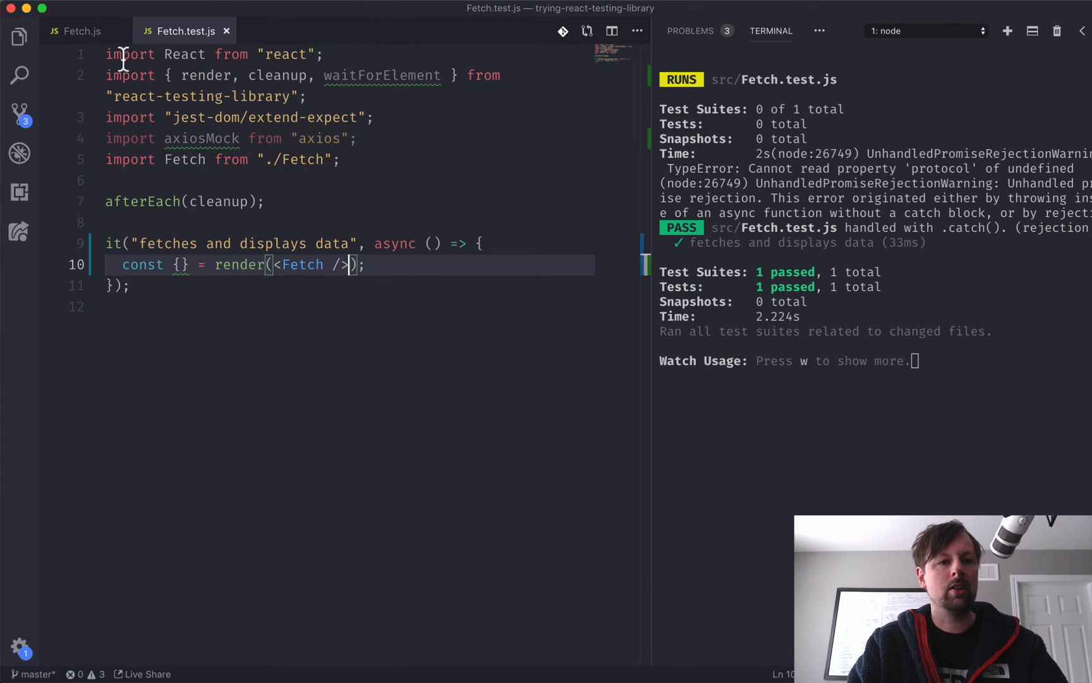
click(81, 31)
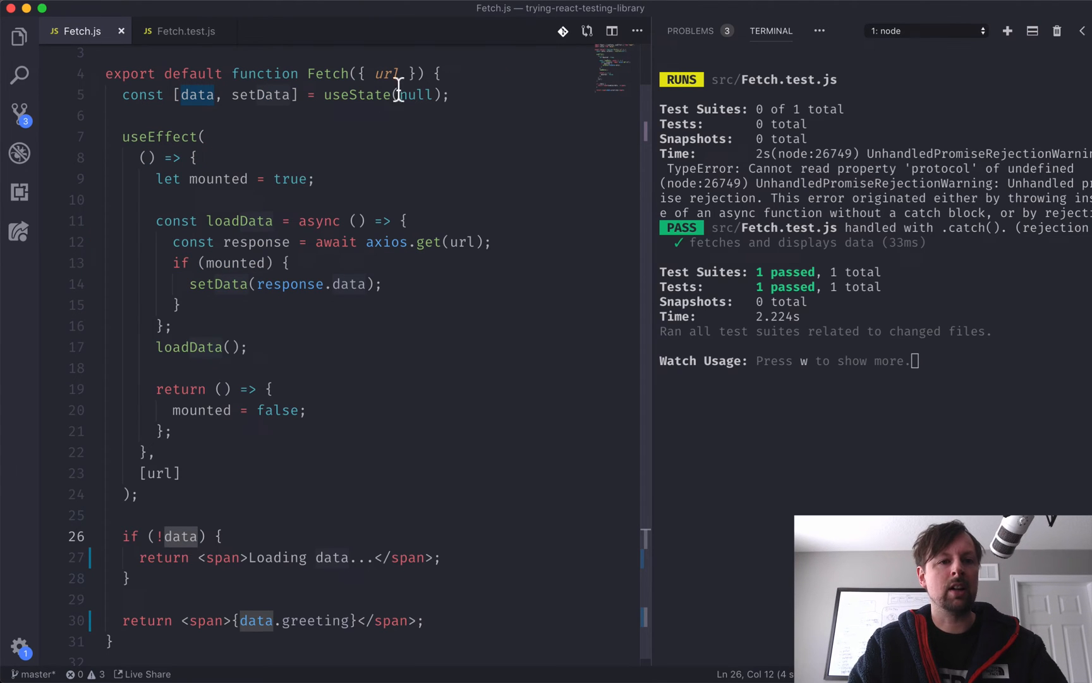
click(183, 30)
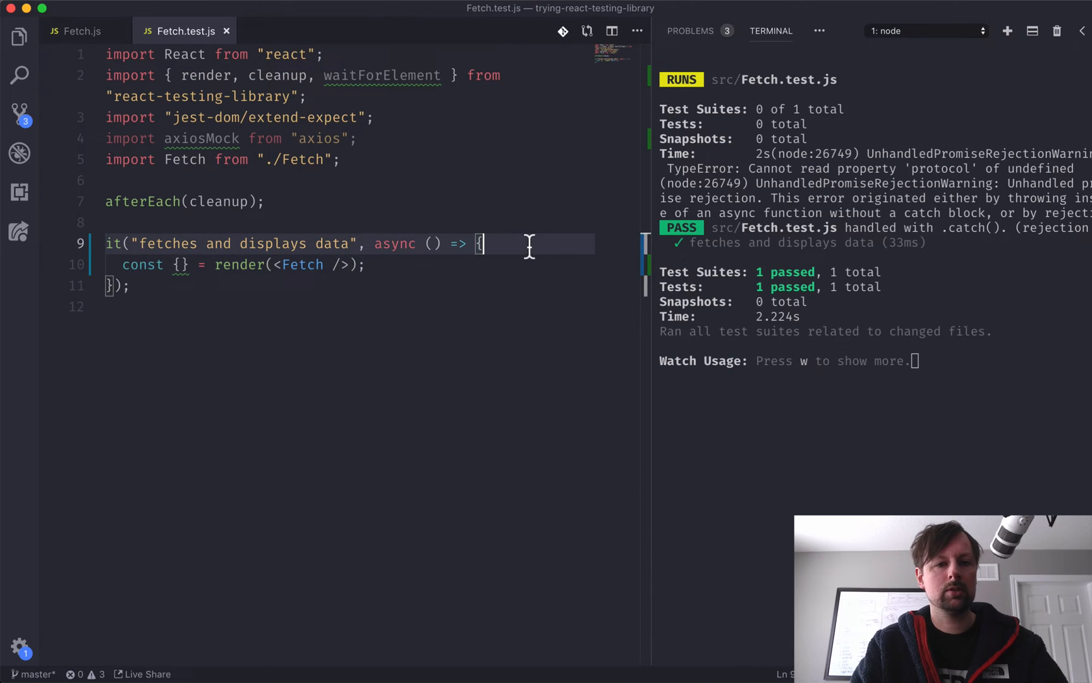
Step: Declare const url = "/greeting" and pass url={url} to the rendered Fetch component
key(enter)
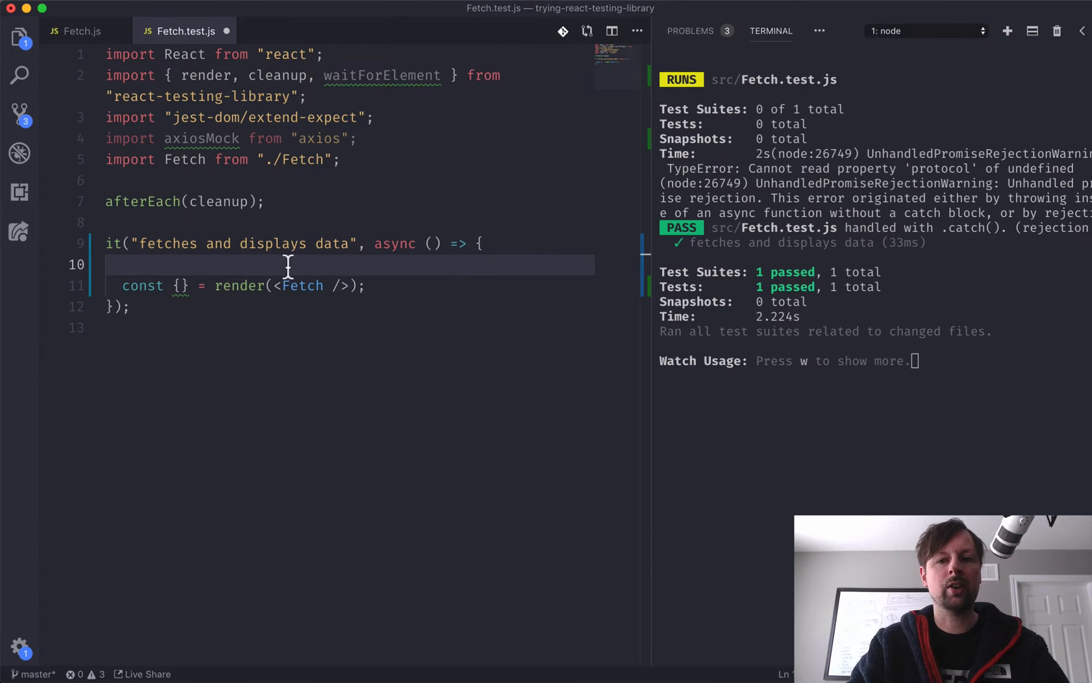
text(const url = "/g)
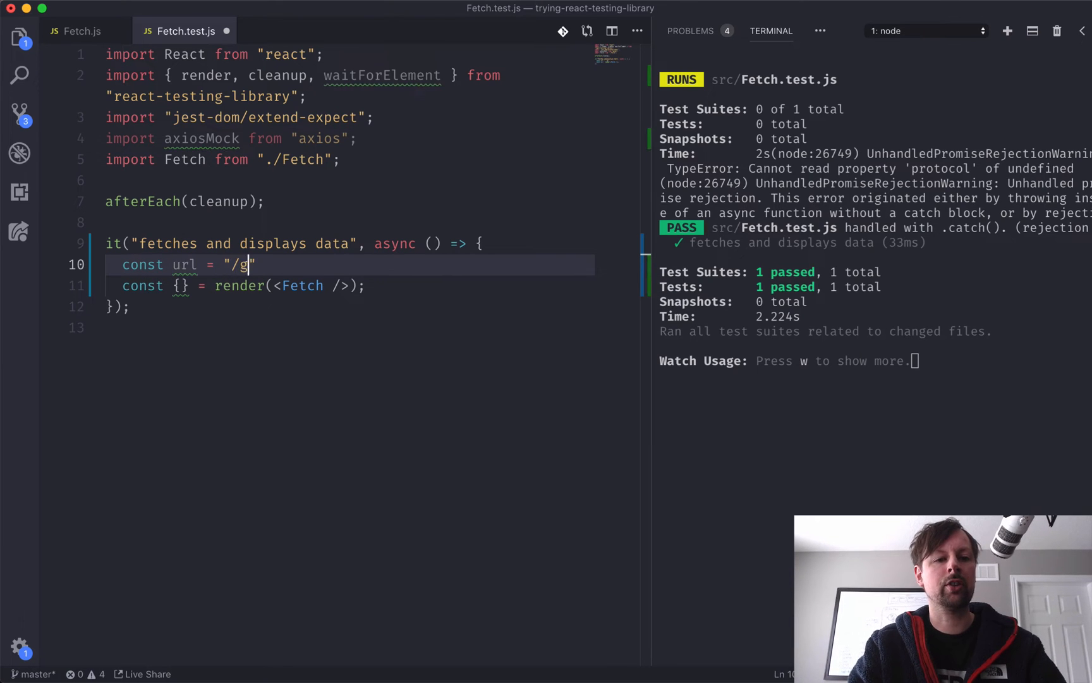
text(reeting)
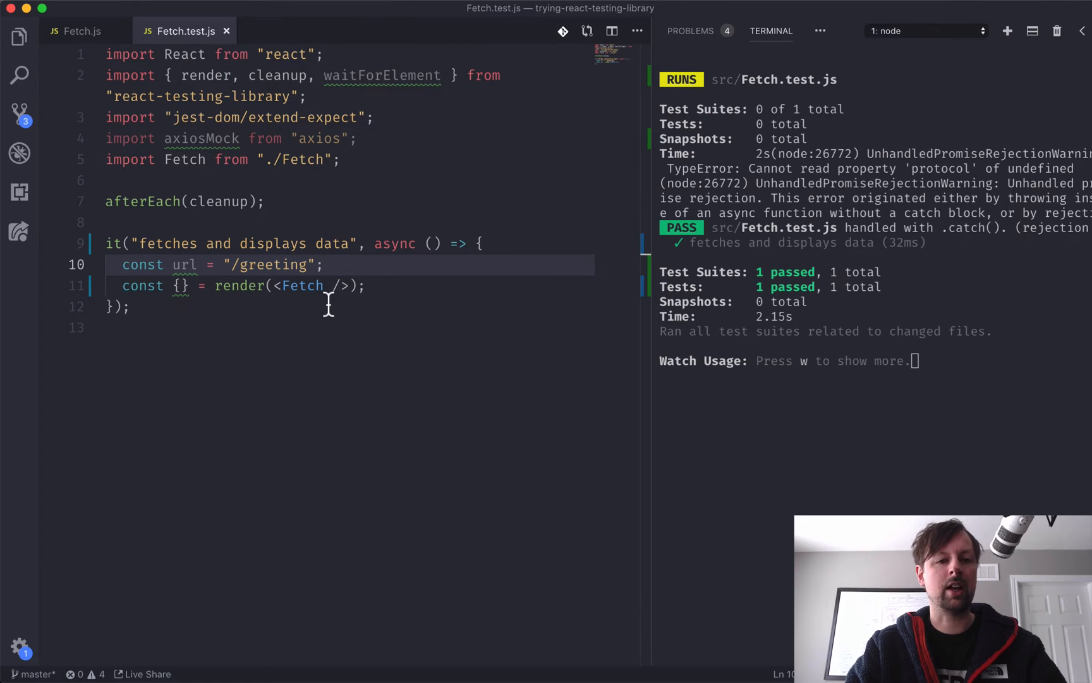
text(url={})
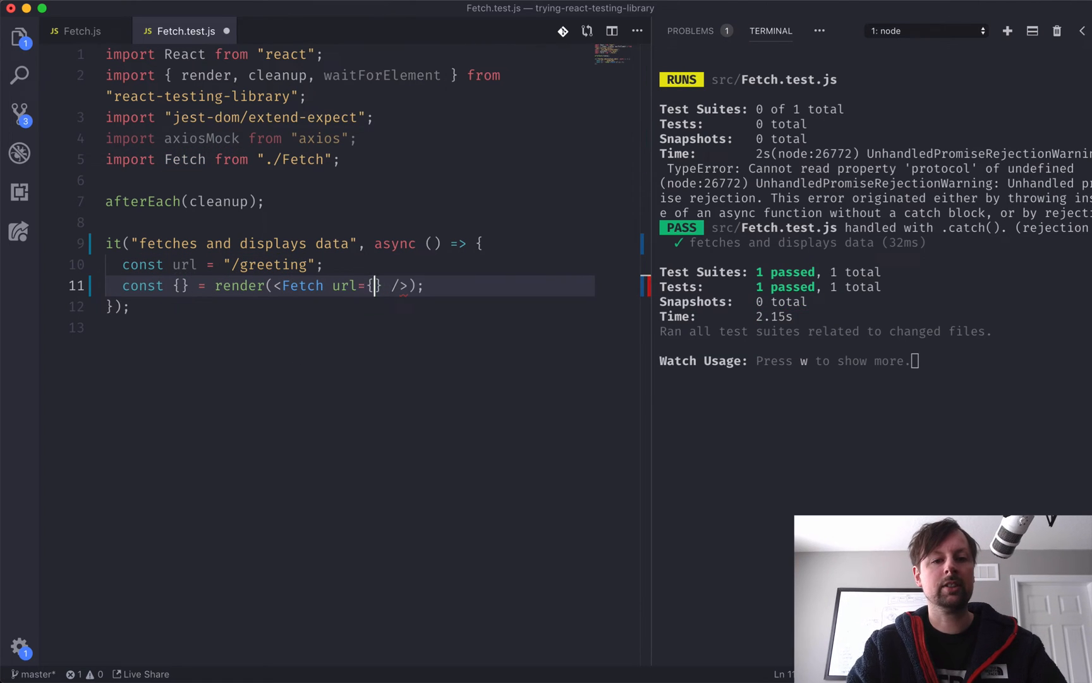
text(url)
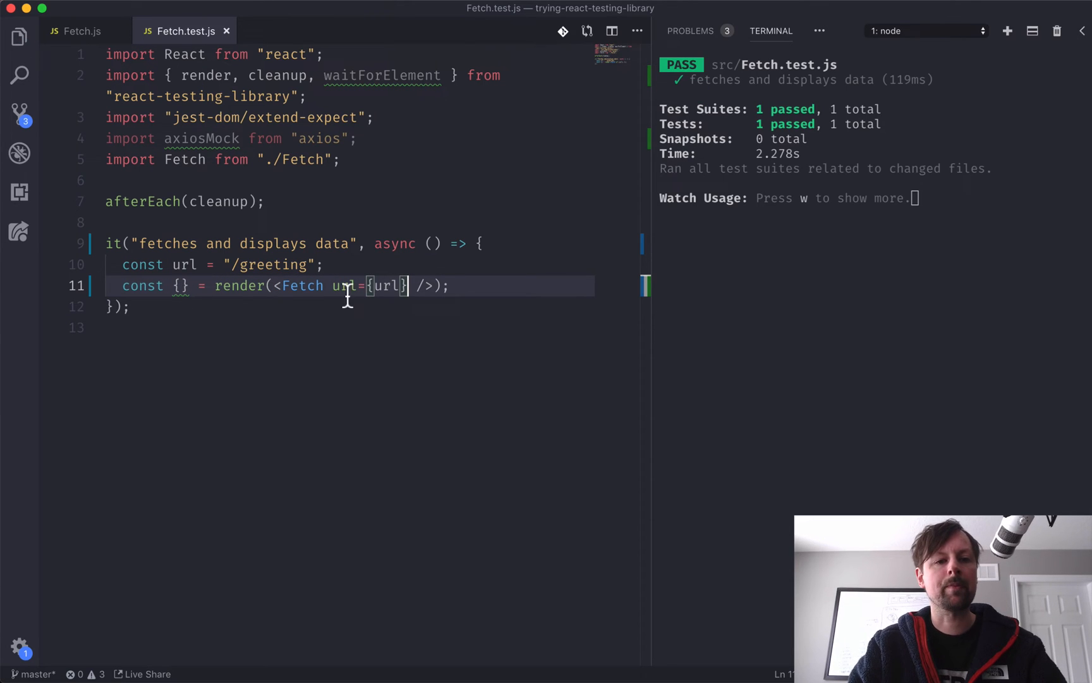
mouse_move(967, 77)
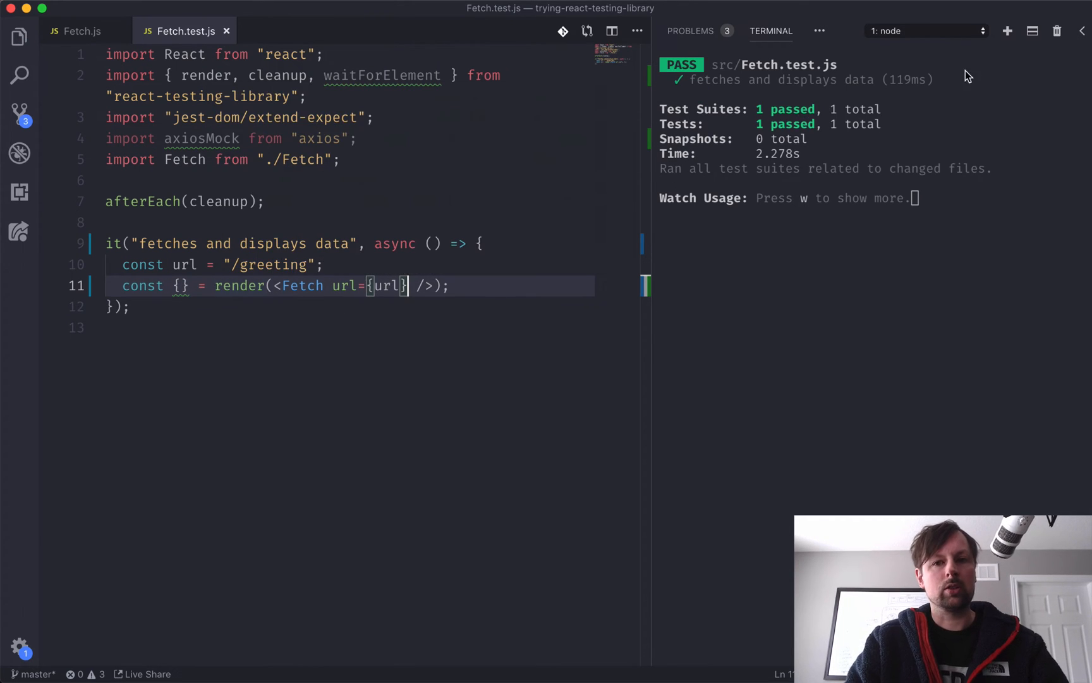
mouse_move(230, 300)
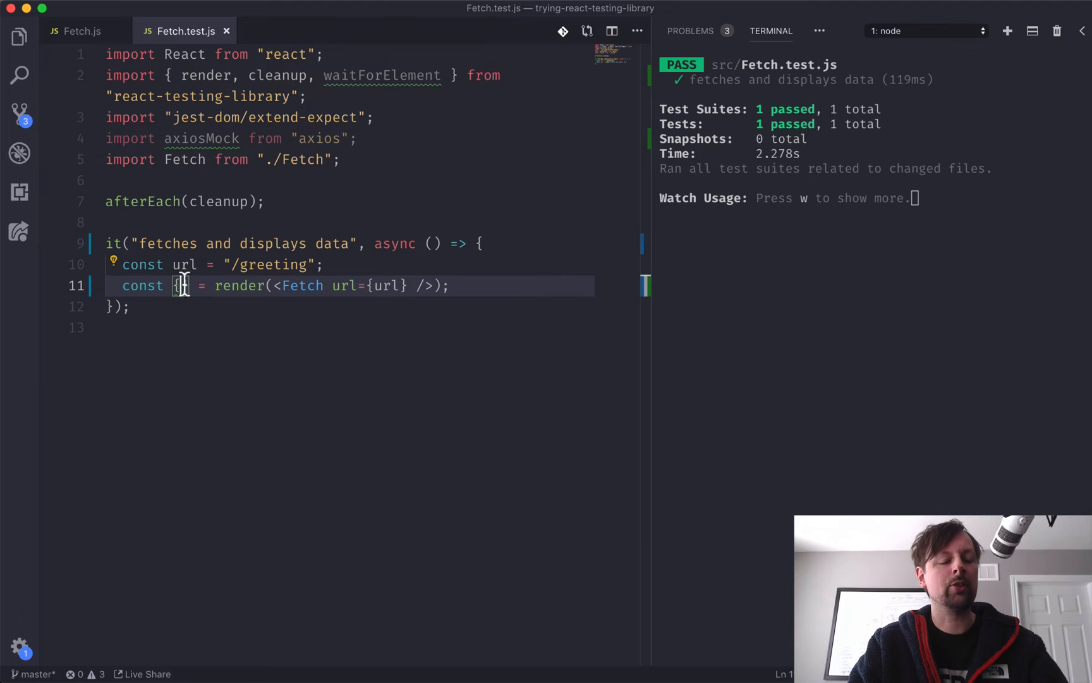
mouse_move(221, 363)
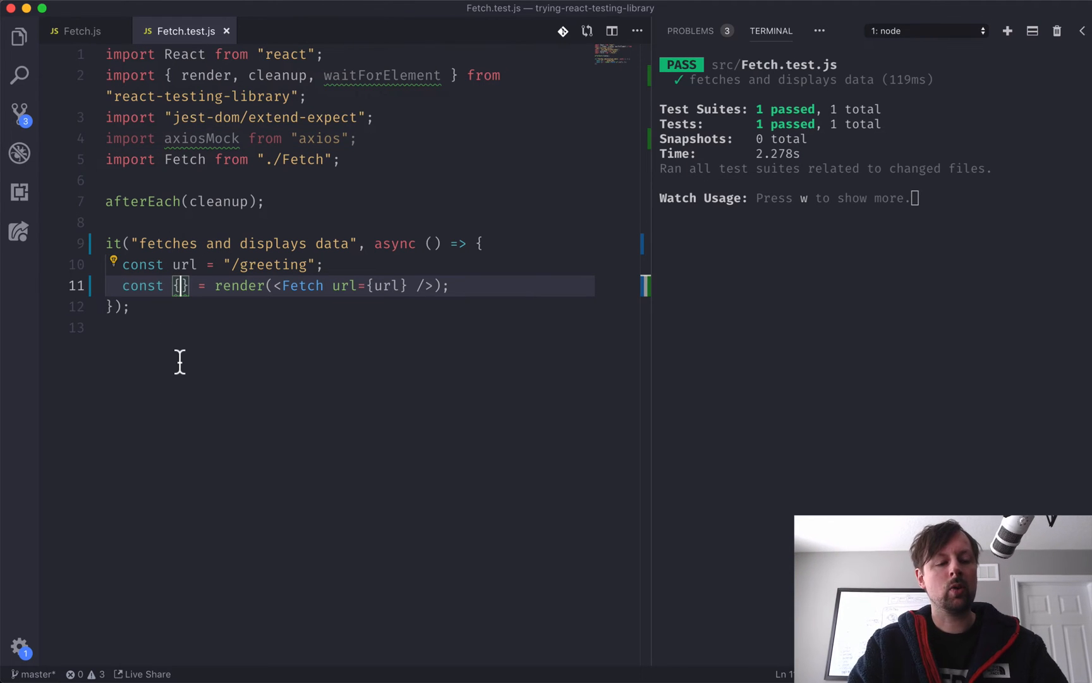
Step: Destructure getByTestId from the render result, then bring up the Fetch component source
text(getByTestId)
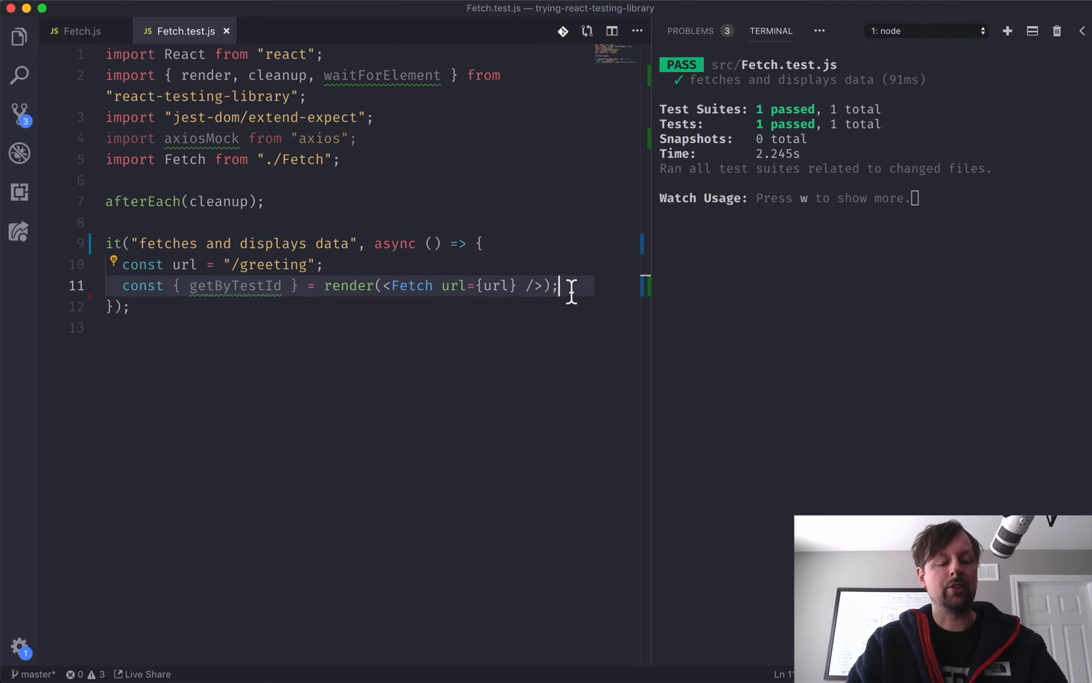
click(81, 31)
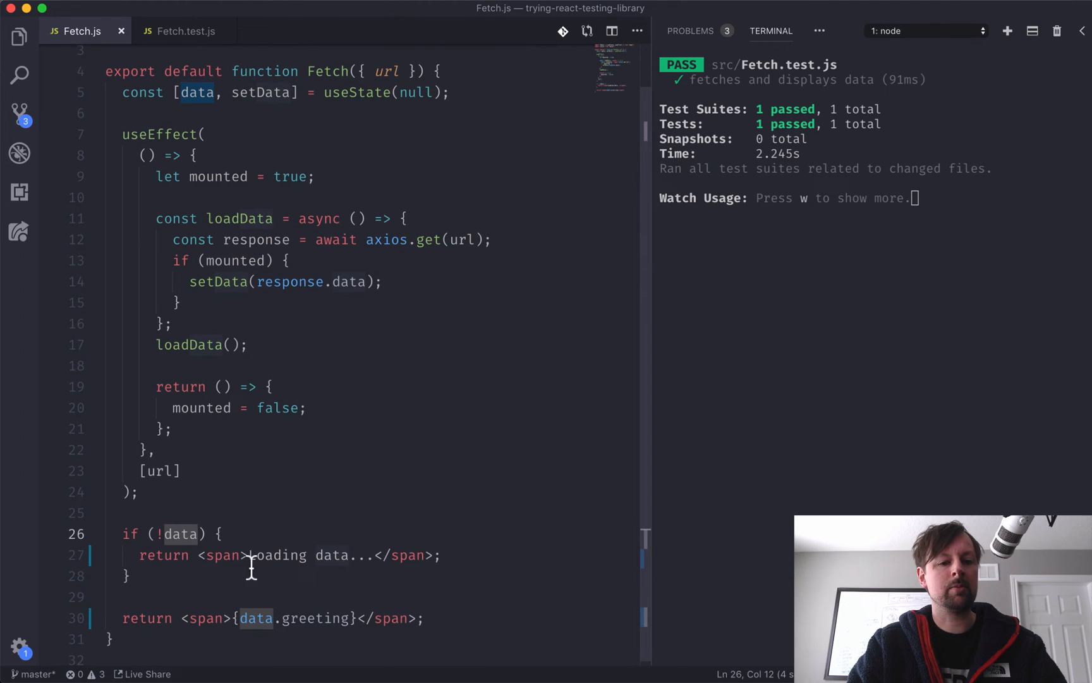
Step: Give the Loading data... span data-testid="loading" and return to the test file
text(data)
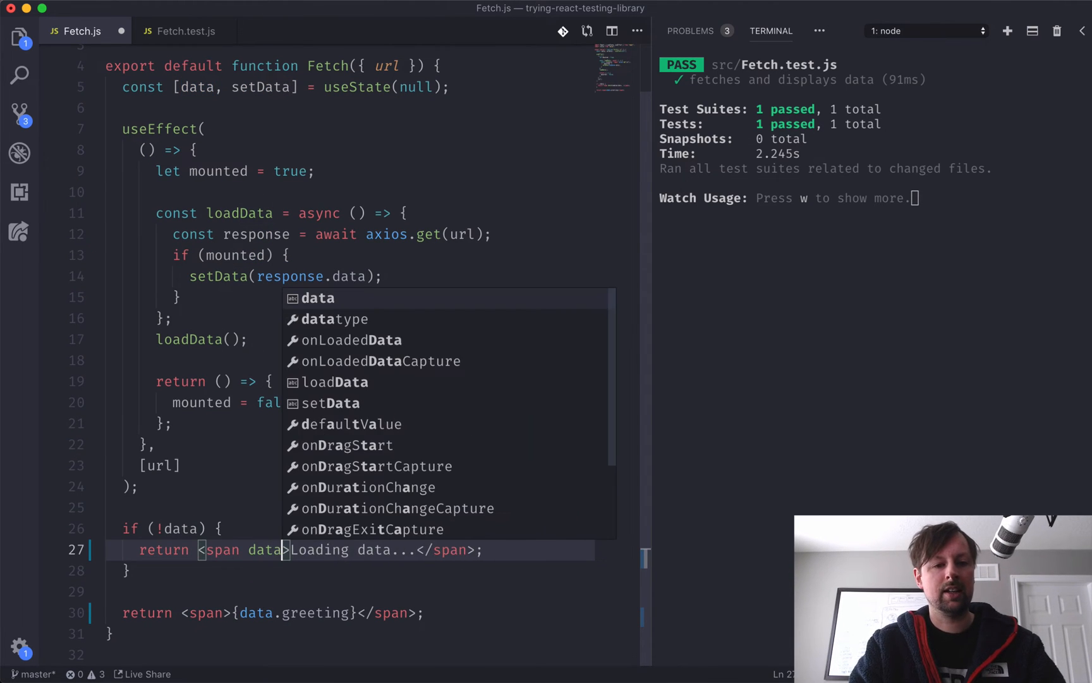
text(-testid=)
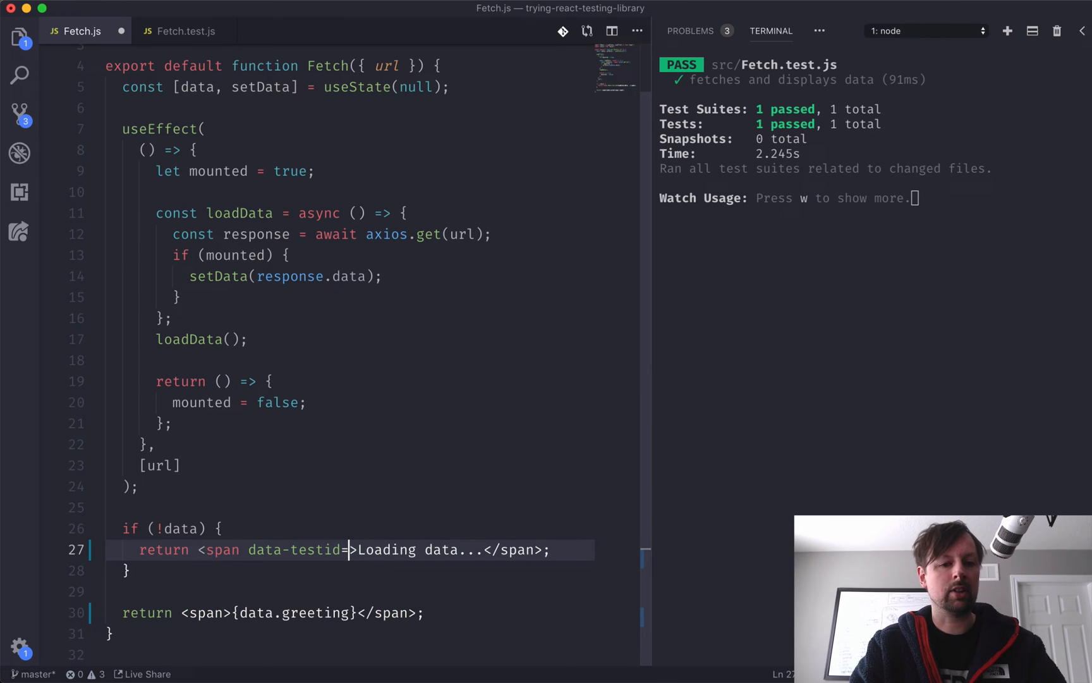
text("")
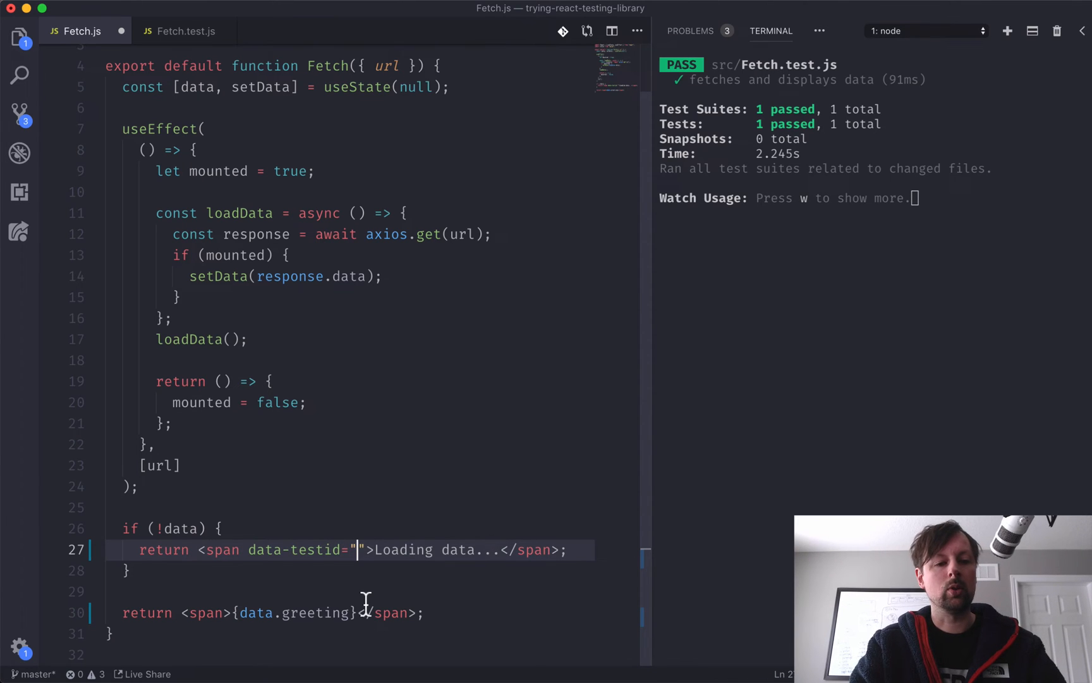
text(loading)
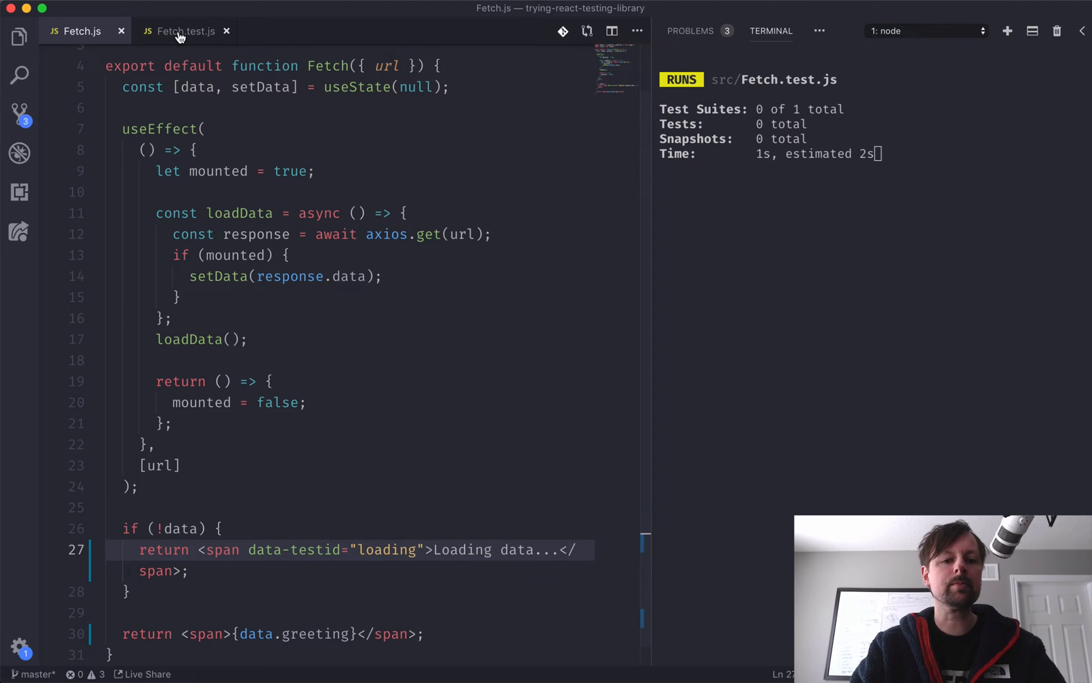
click(183, 30)
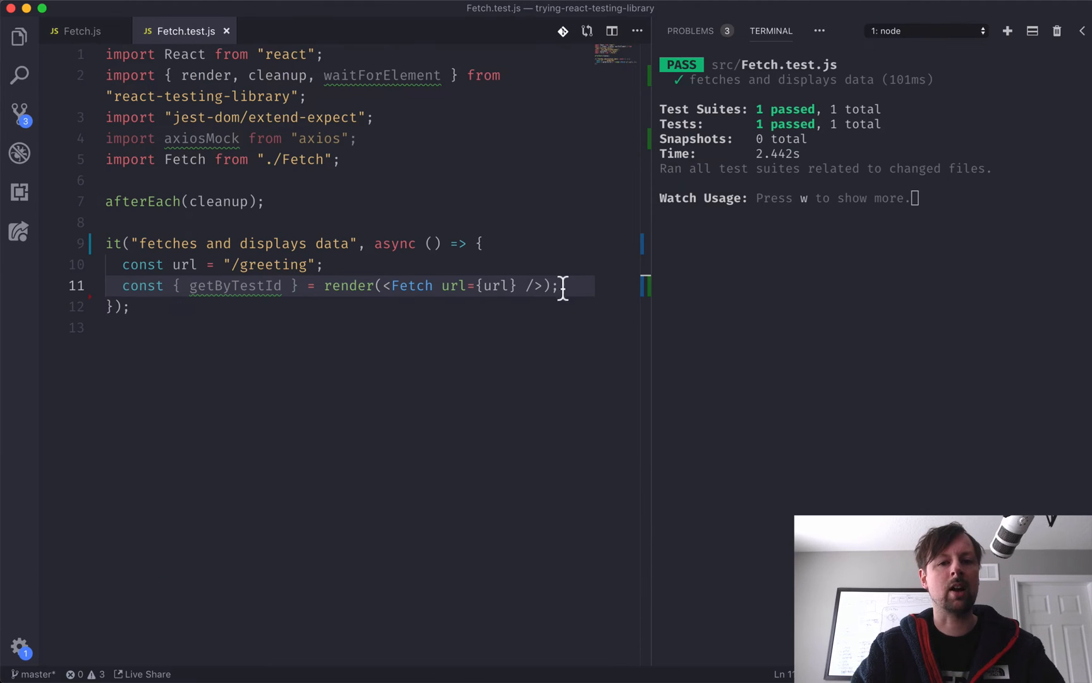
Step: Begin expect(getByTestId('loading')).toHaveTextContent on a new line after render
key(enter)
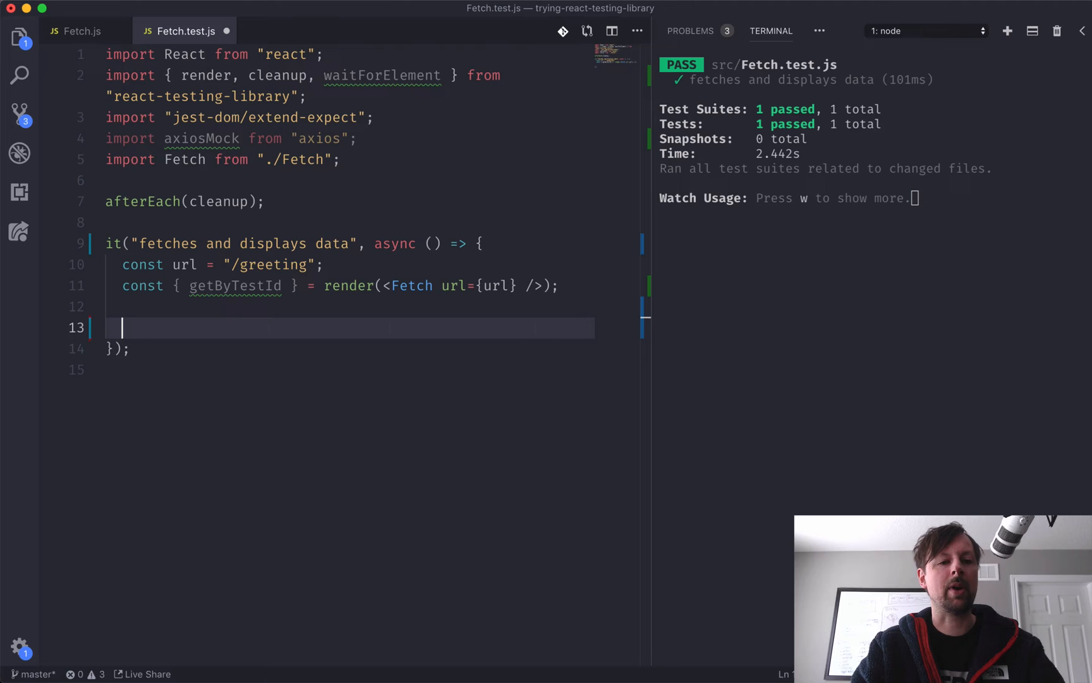
text(expect(ge)
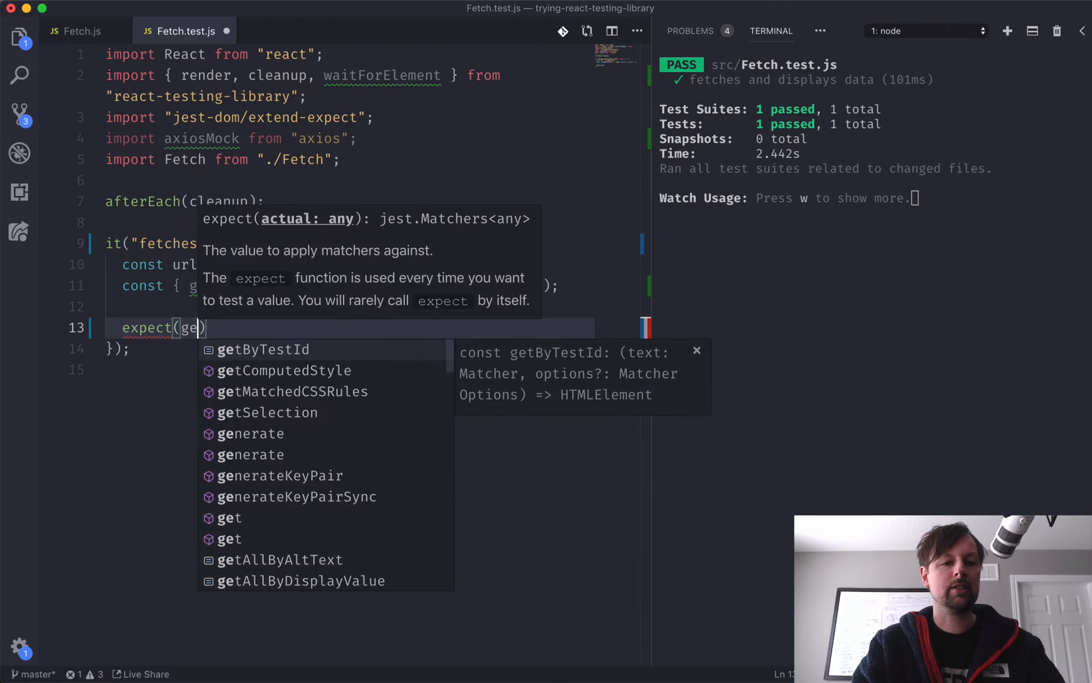
text(tByTestI)
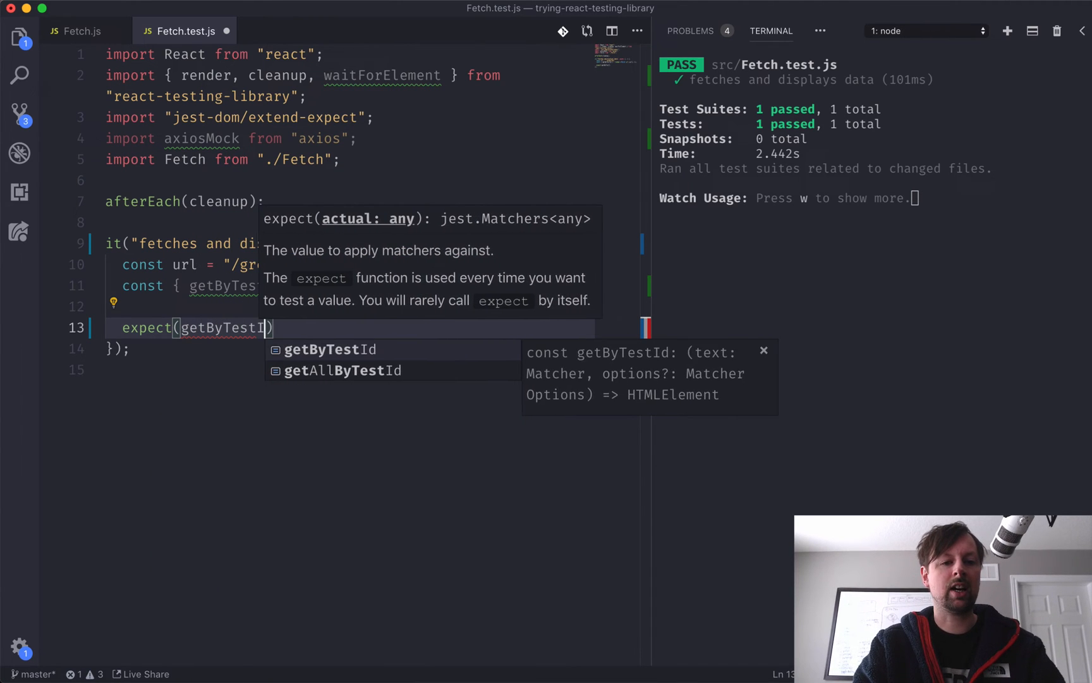
text('loading')
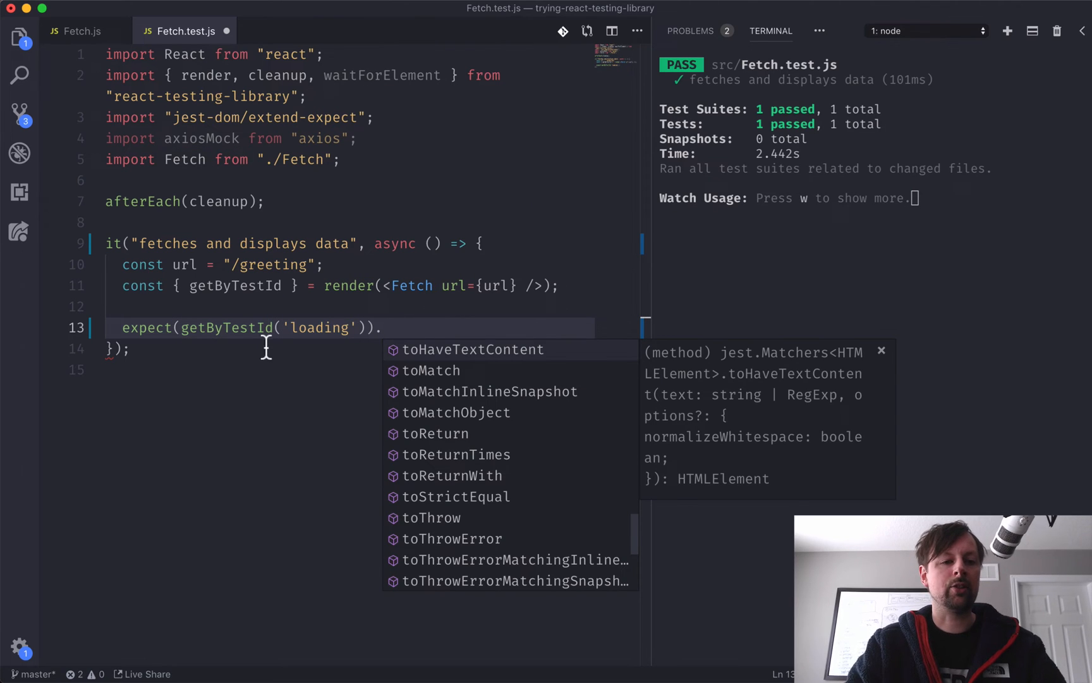
key(Escape)
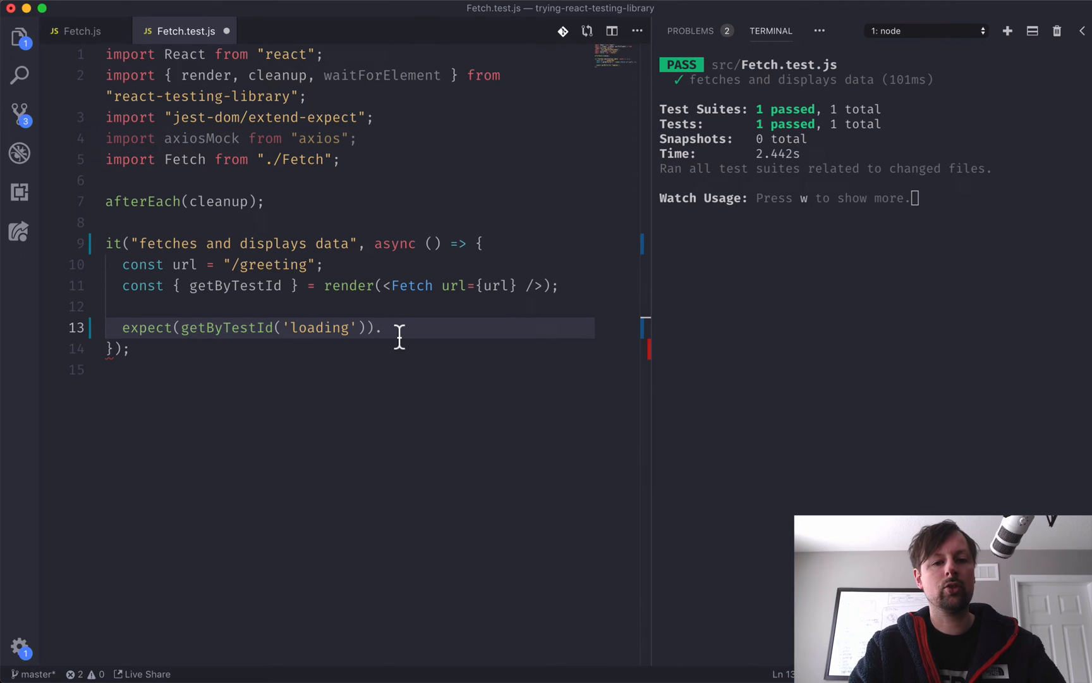
text(toHaveTextContent()
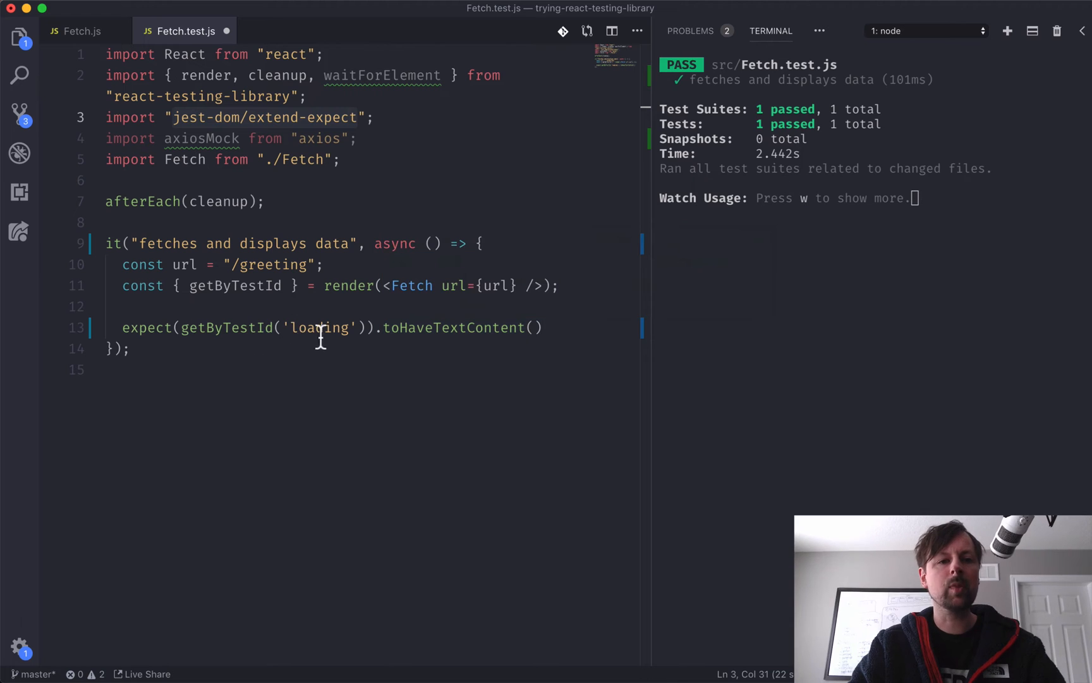
Step: Assert the loading span's text content is "Loading data...", checking against Fetch.js
click(79, 30)
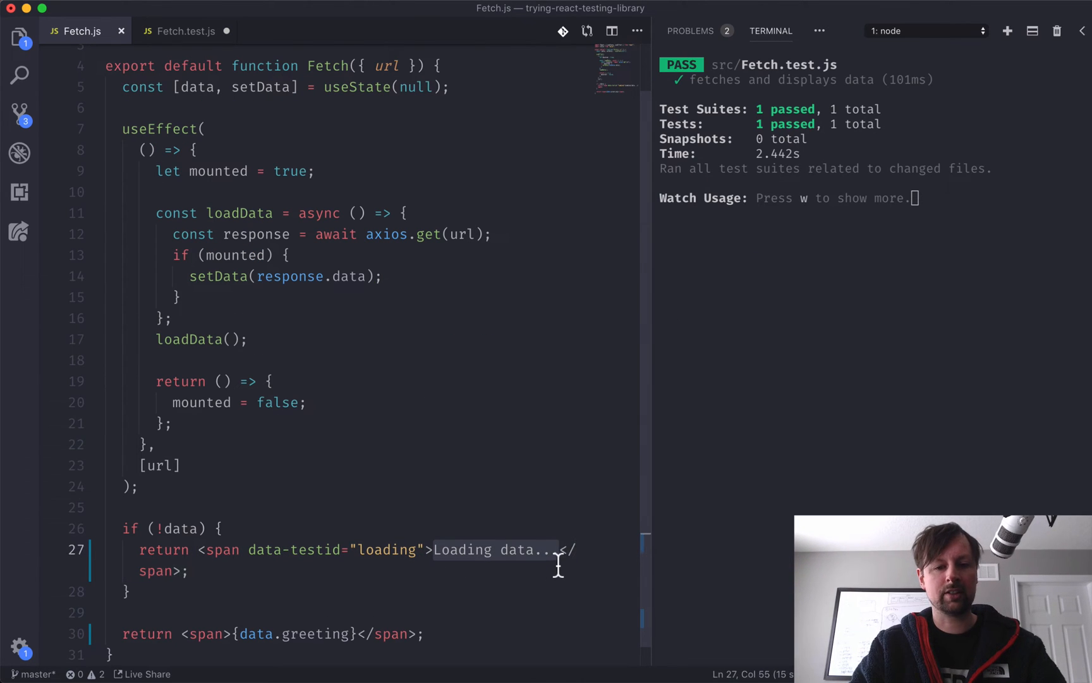
click(186, 30)
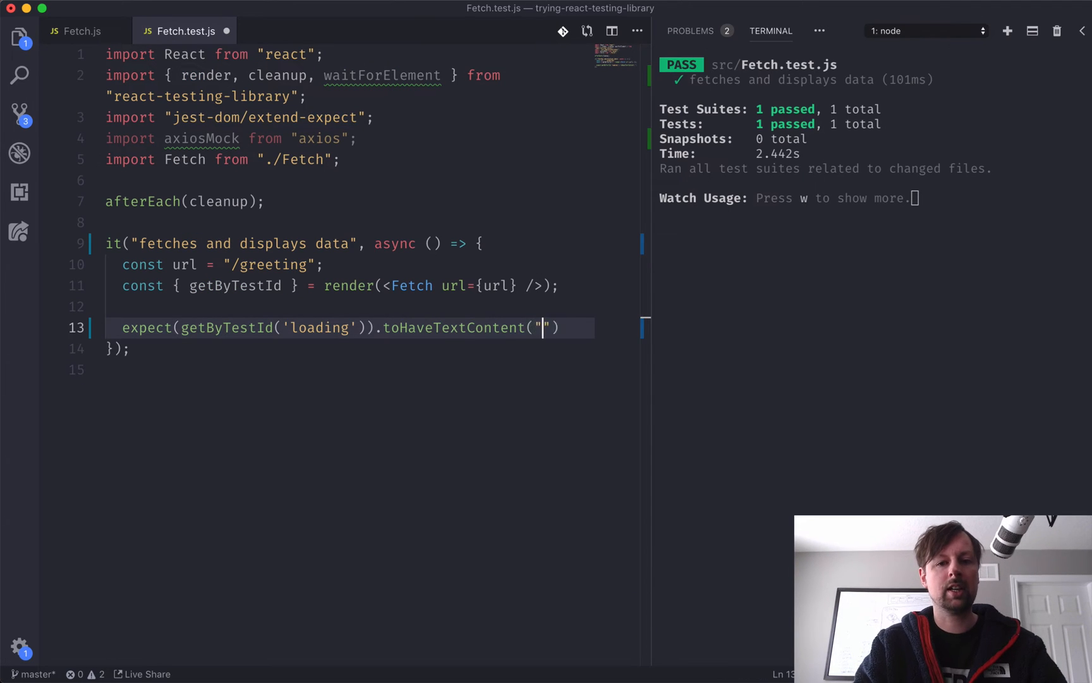
text(Loading data...)
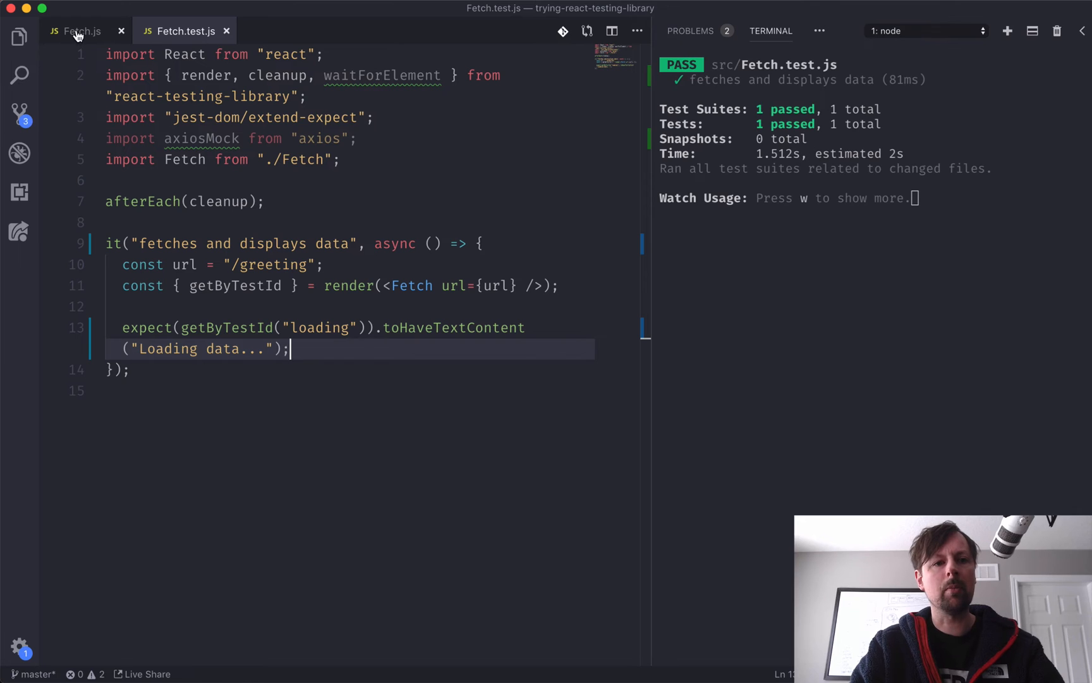
click(82, 30)
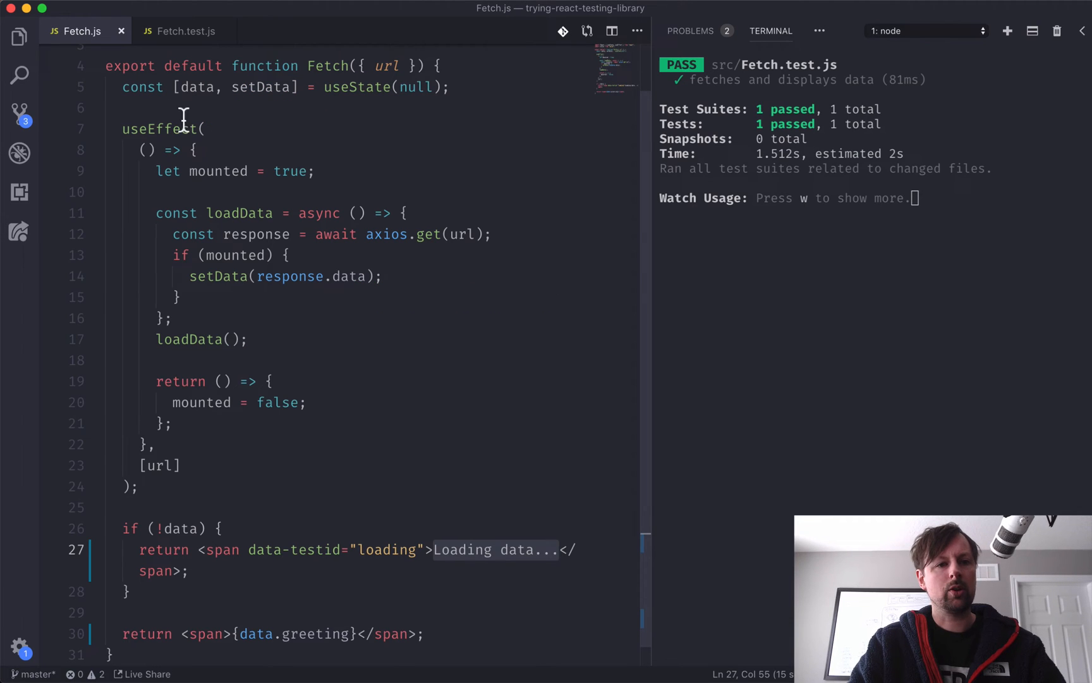
mouse_move(190, 548)
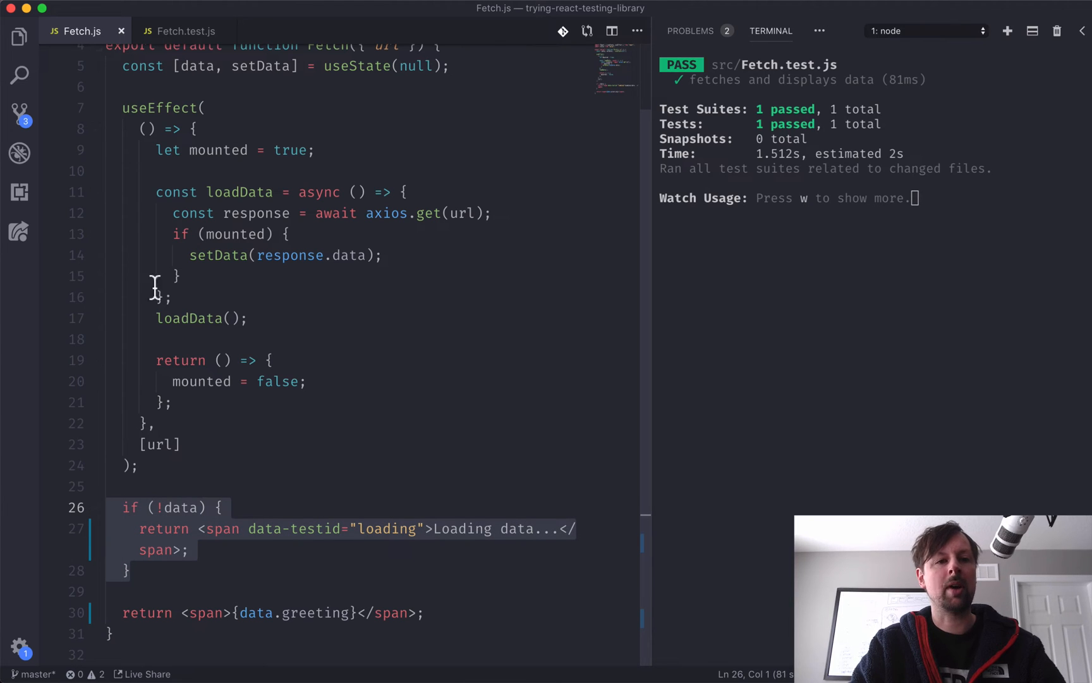
click(183, 30)
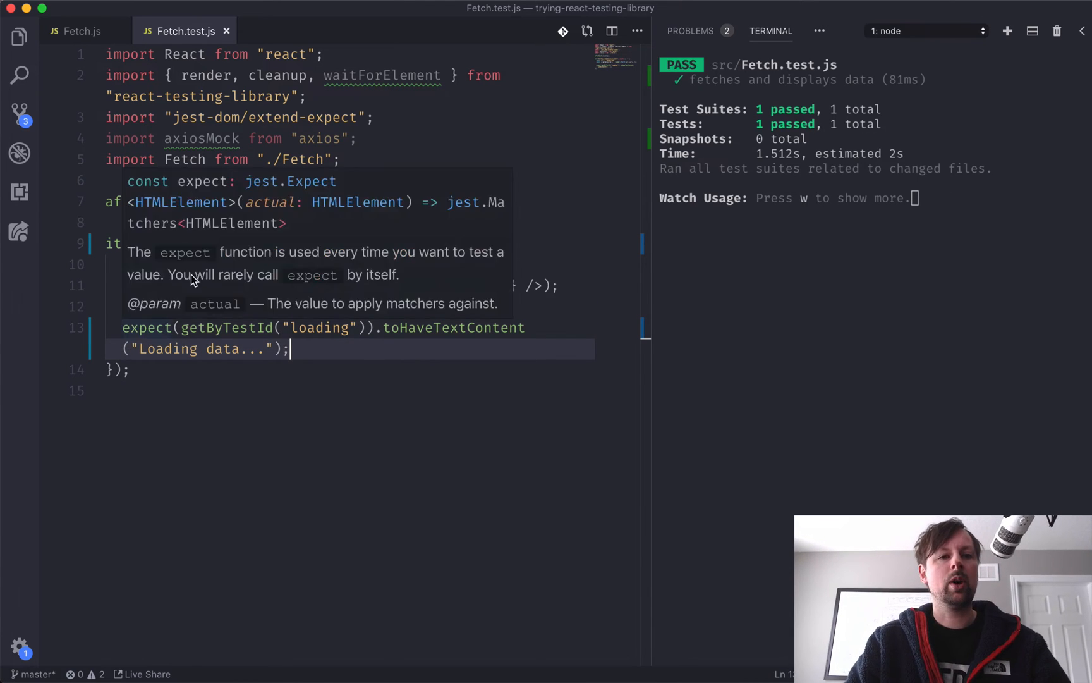
click(84, 31)
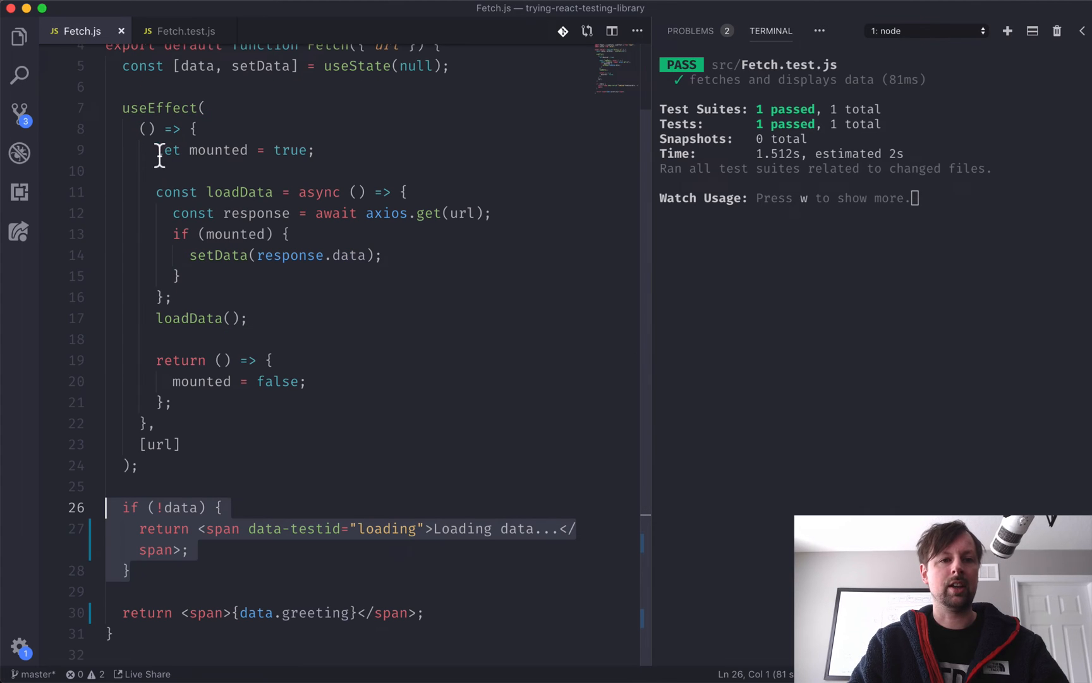
mouse_move(236, 436)
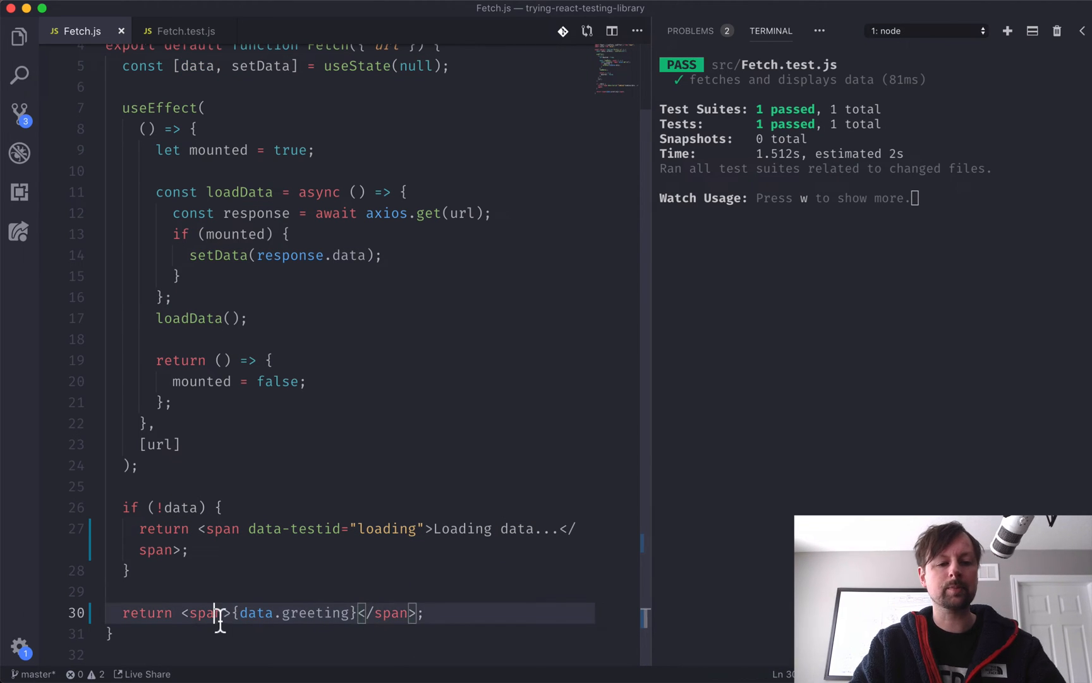
Step: Give the greeting span data-testid="resolved"
text(data-testid=")
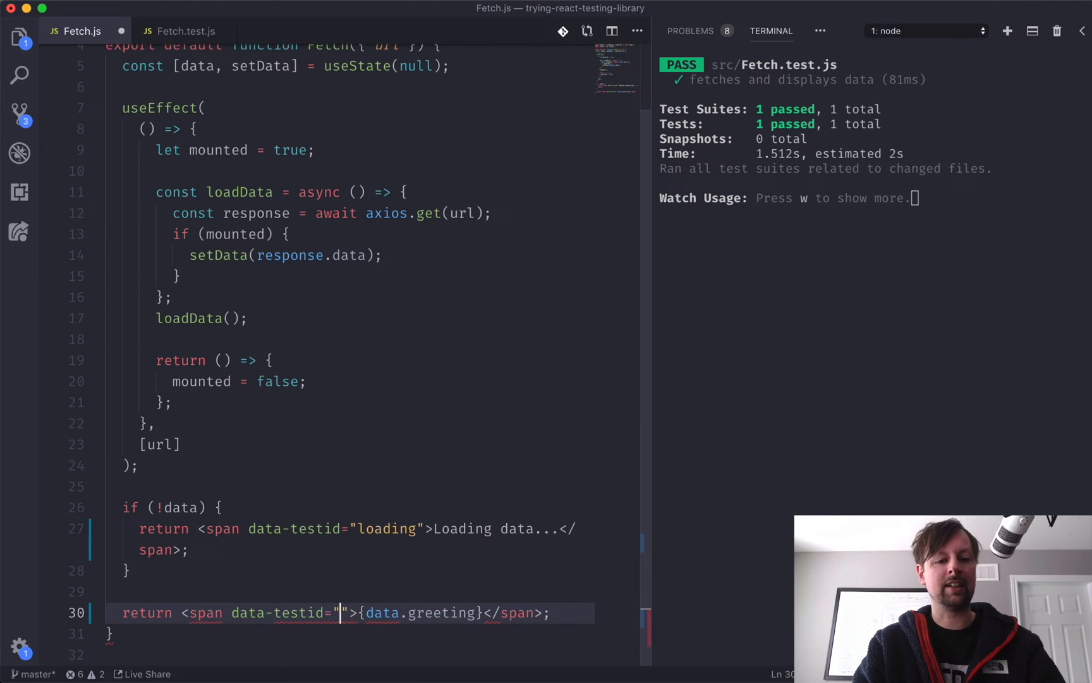
text(resolved)
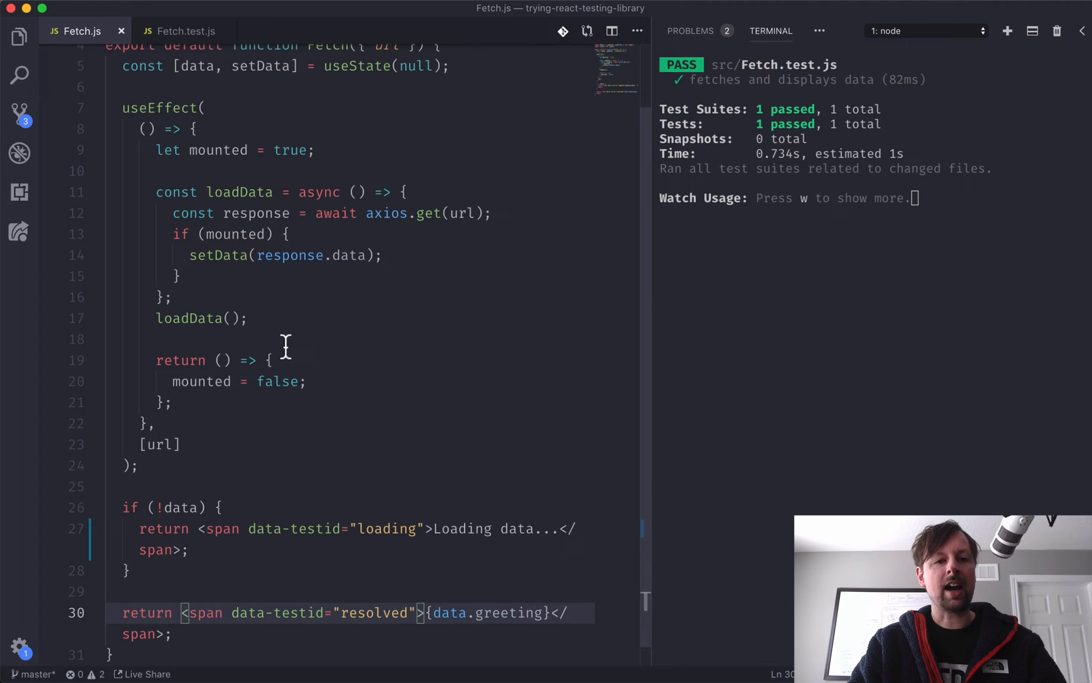
mouse_move(341, 282)
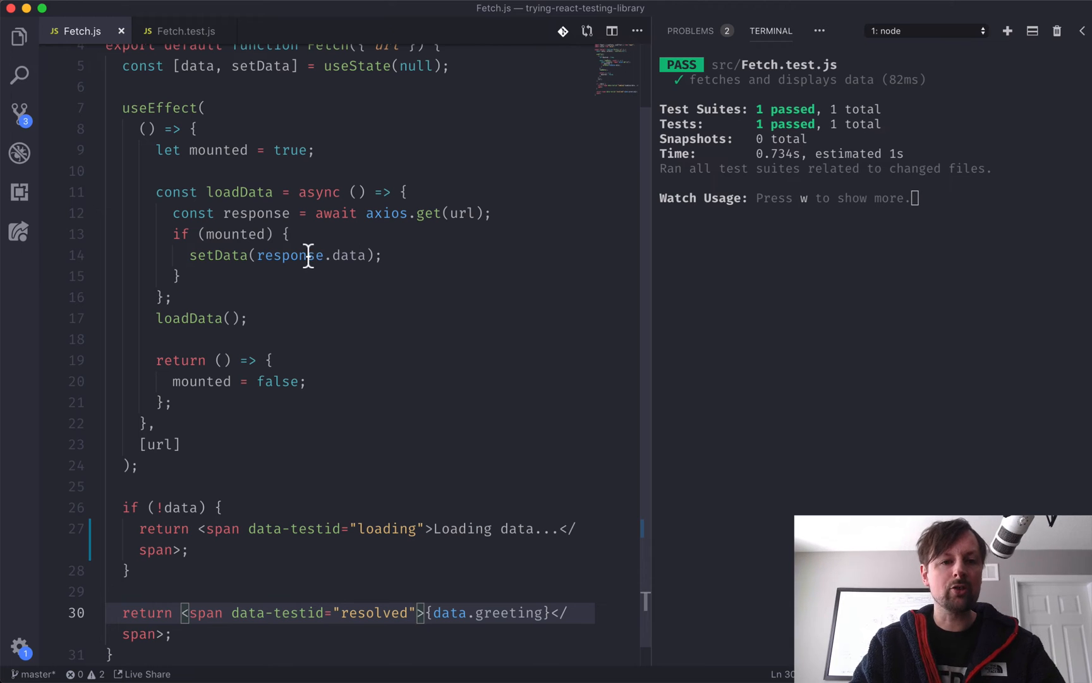
mouse_move(289, 313)
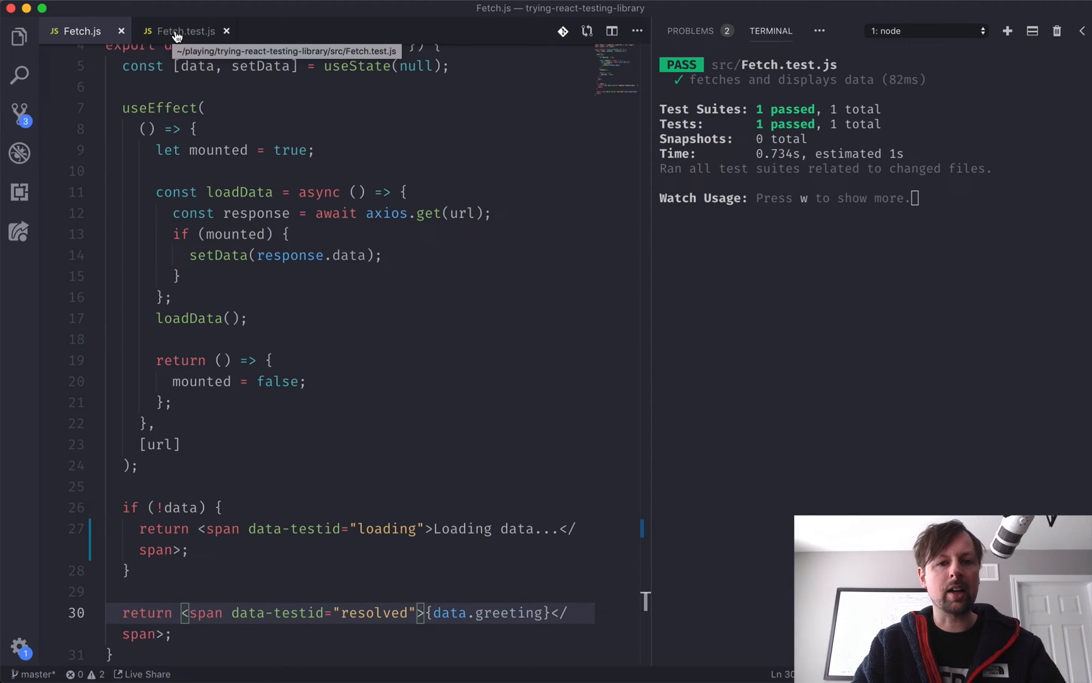
Step: Return to Fetch.test.js and show the Explorer file tree beside it
click(183, 31)
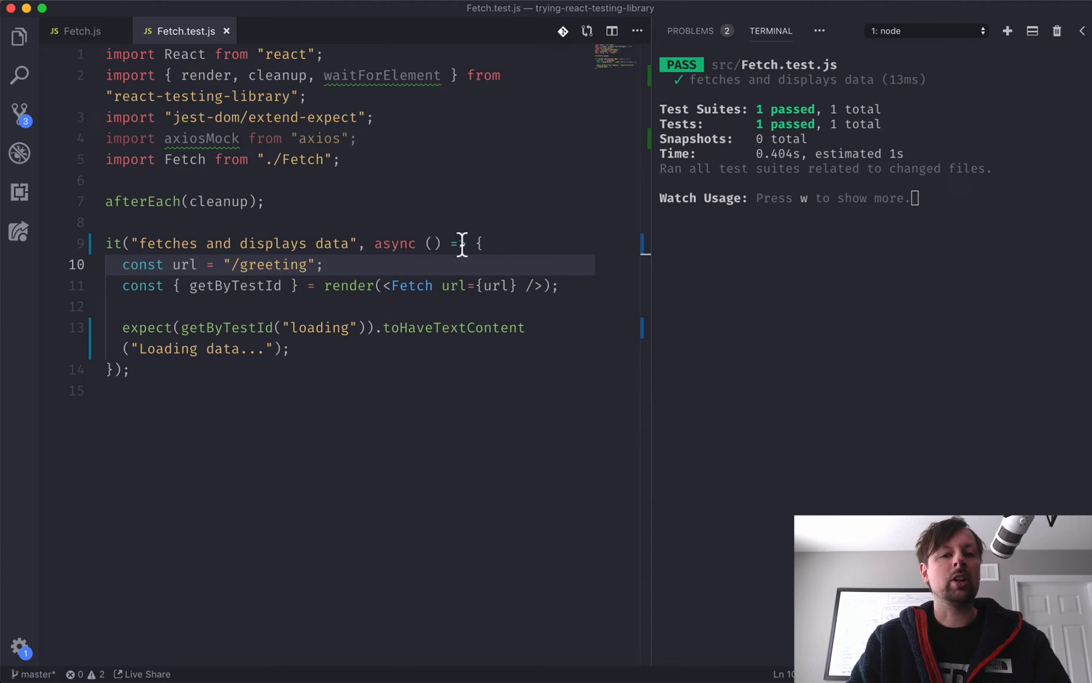
text(>)
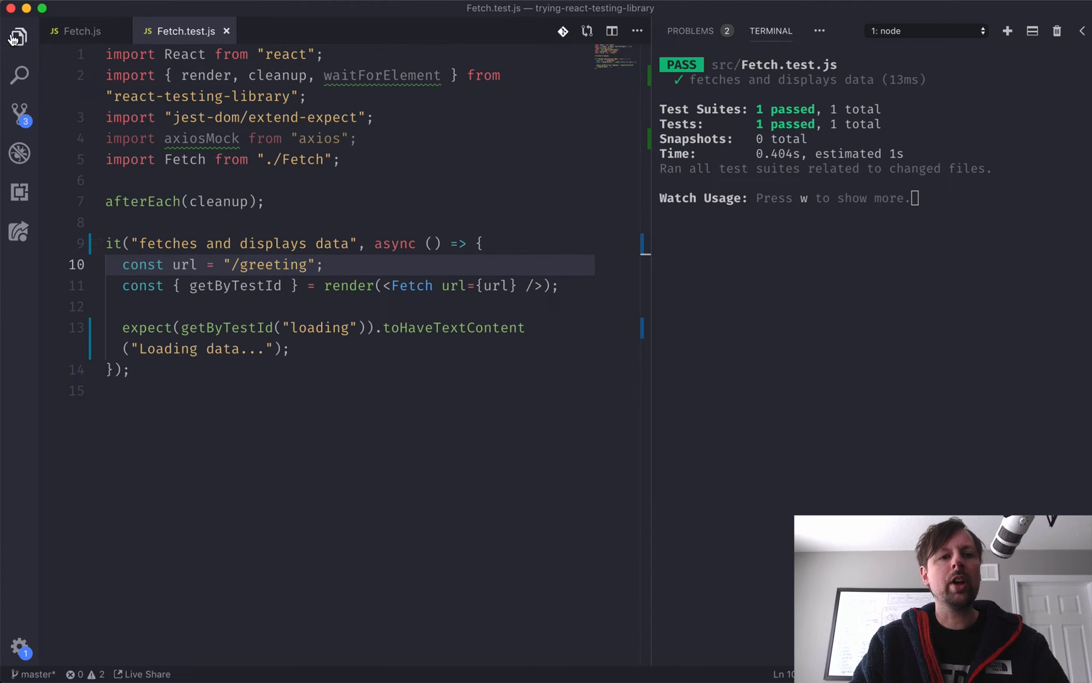
click(17, 37)
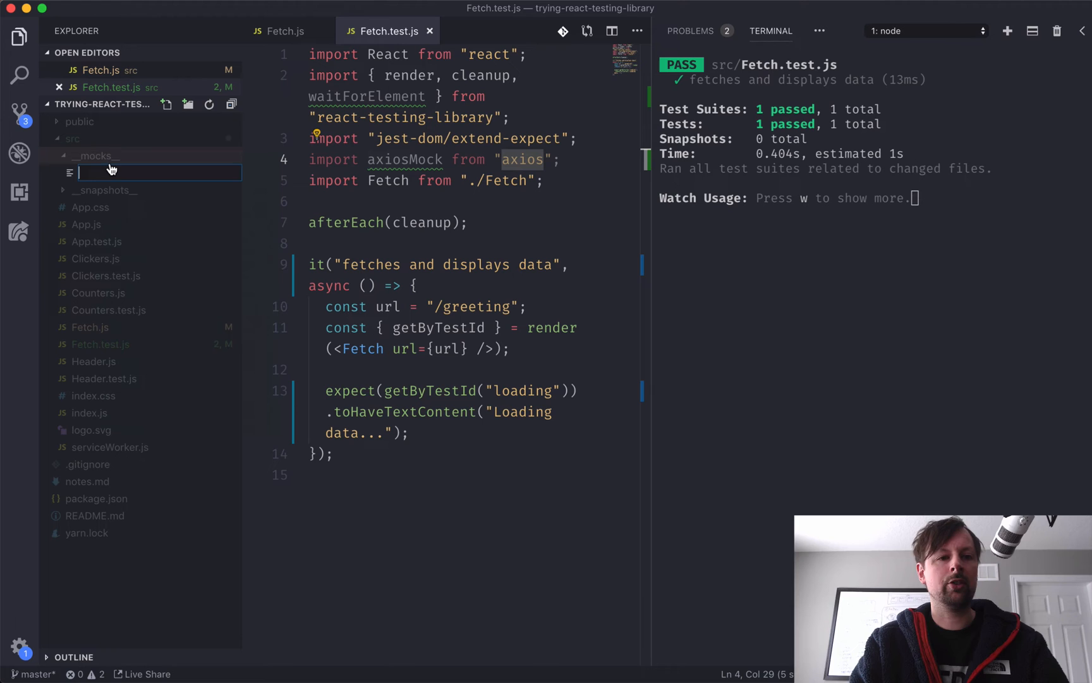
Step: Create src/__mocks__/axios.js starting with export default {}, checking how the component calls axios
text(axios.js)
text(export default {)
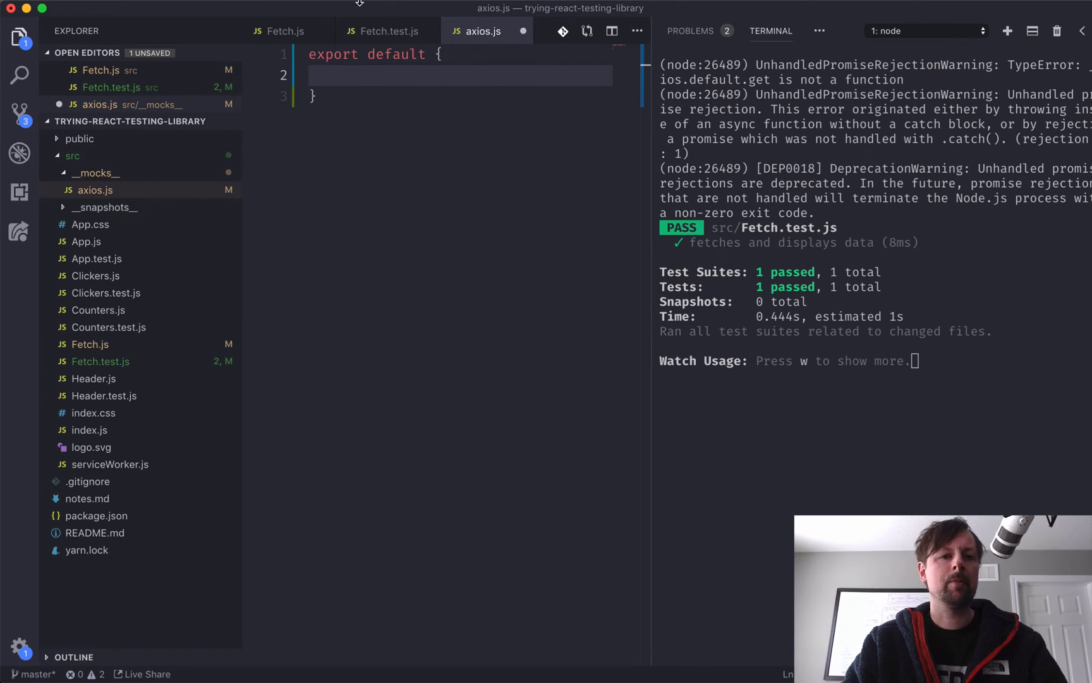
click(283, 31)
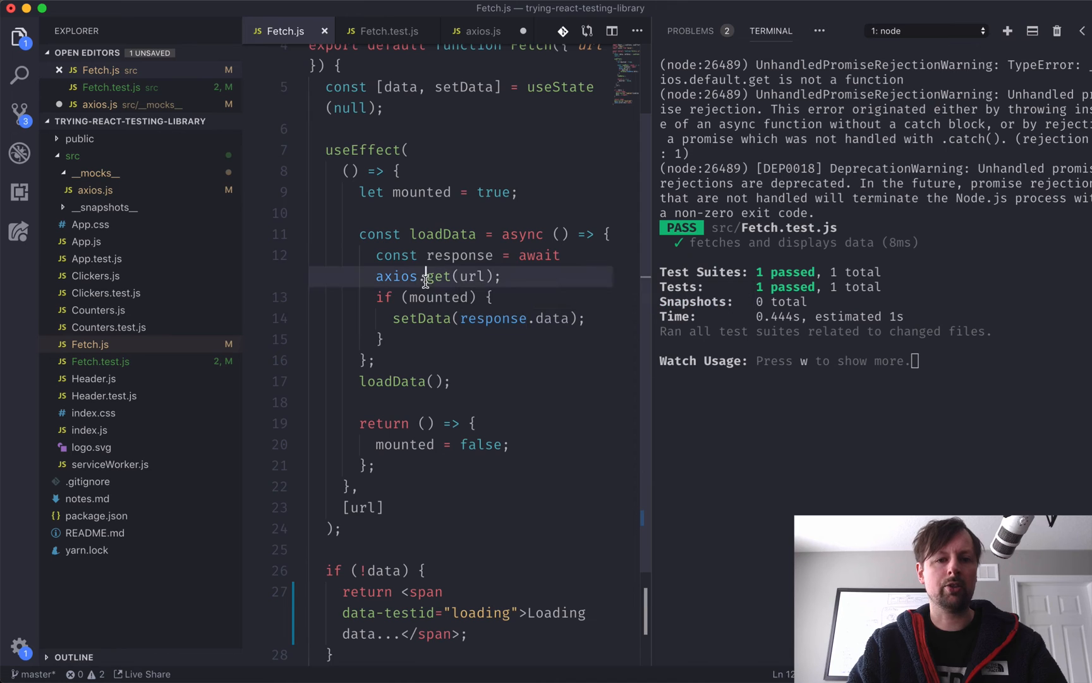
Step: Check the axios.get call in Fetch.js and return to the axios.js mock file
double_click(438, 275)
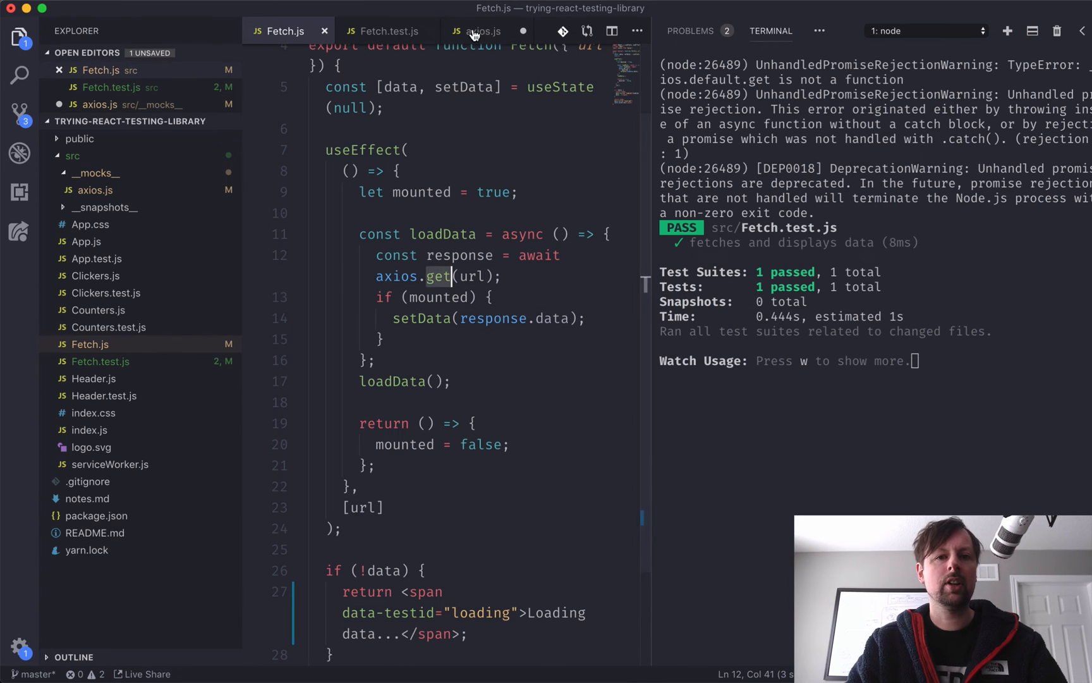
click(479, 31)
text(get:)
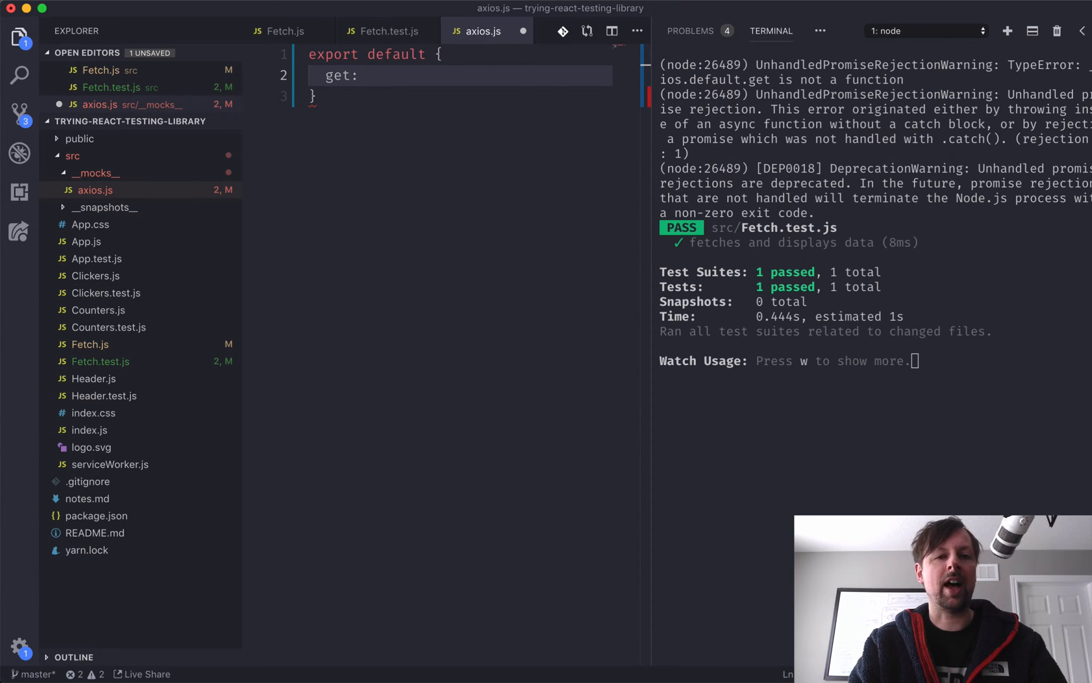
Step: Make the mock's get jest.fn().mockResolvedValue({ data: {} }) and return to Fetch.test.js
text(jest)
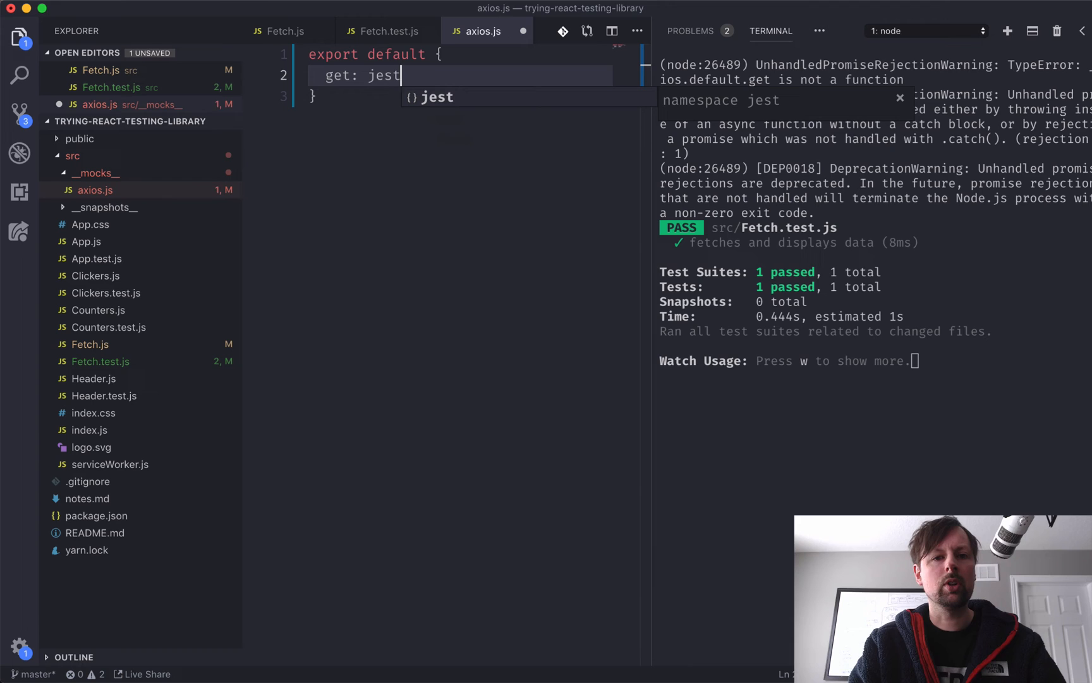
text(.fn()
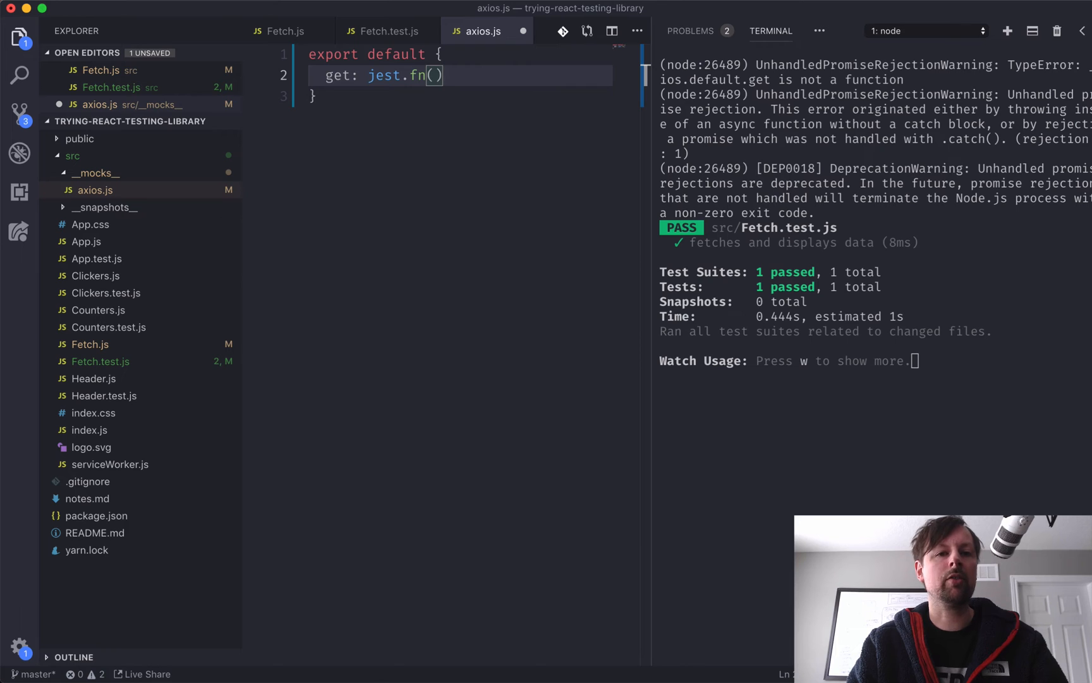
text(.)
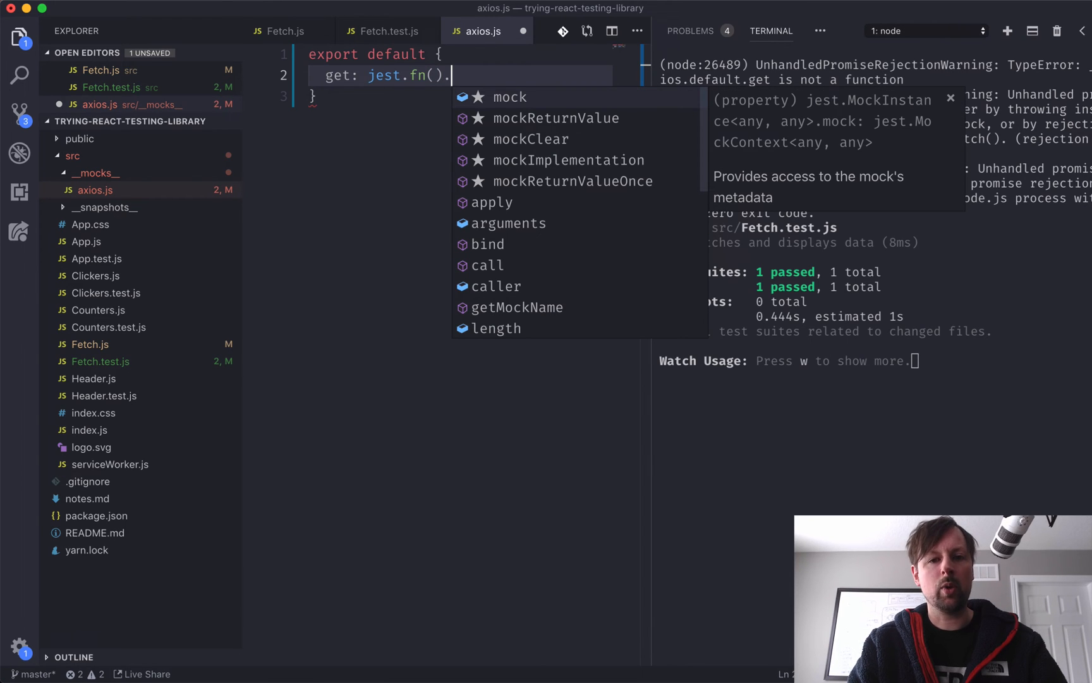
text(res)
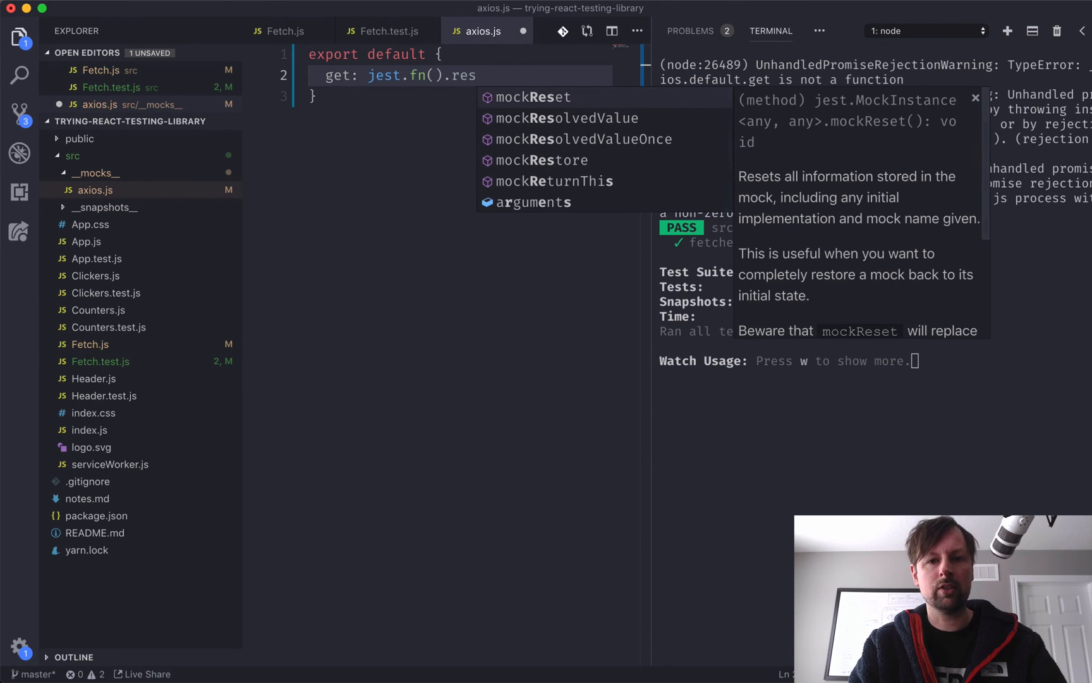
text(mockResolvedValue)
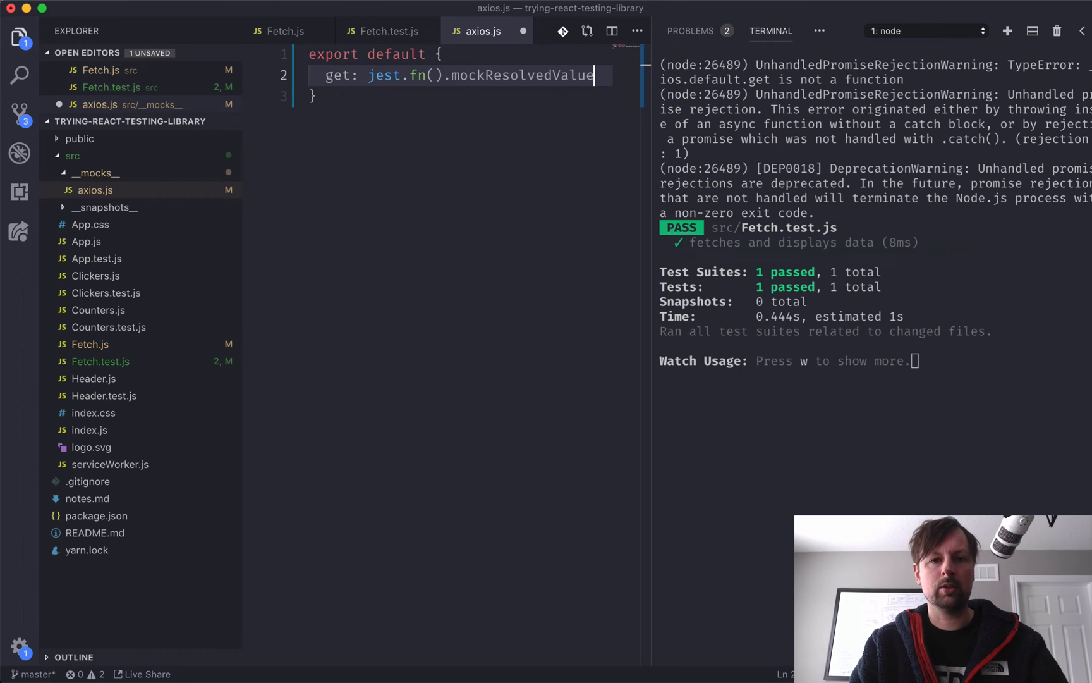
text(())
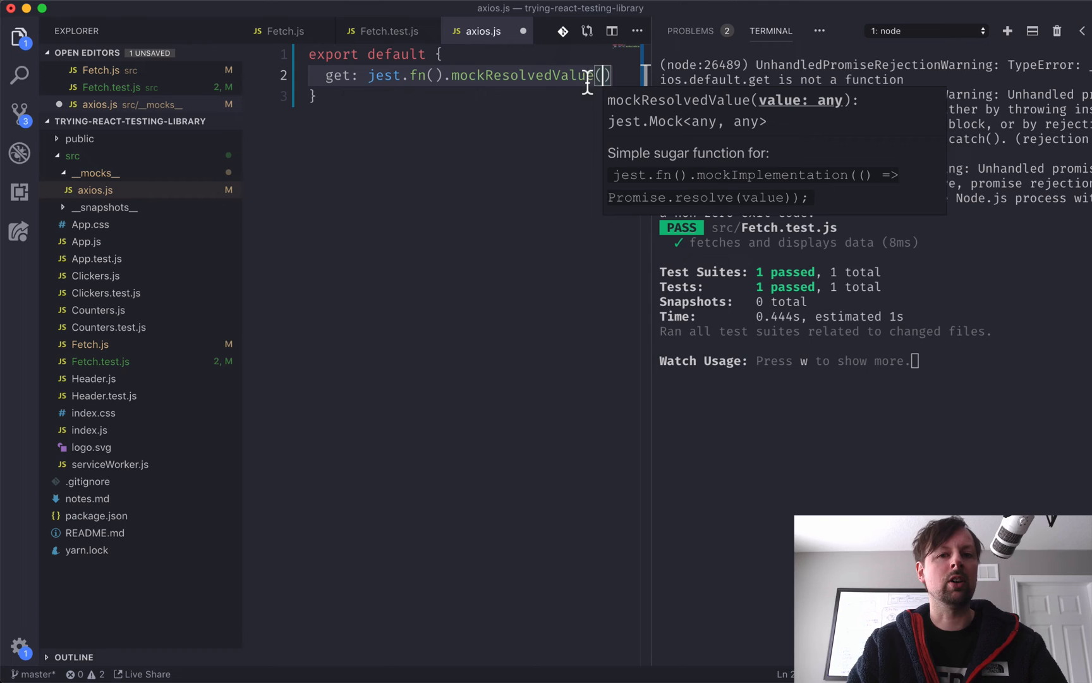
text({})
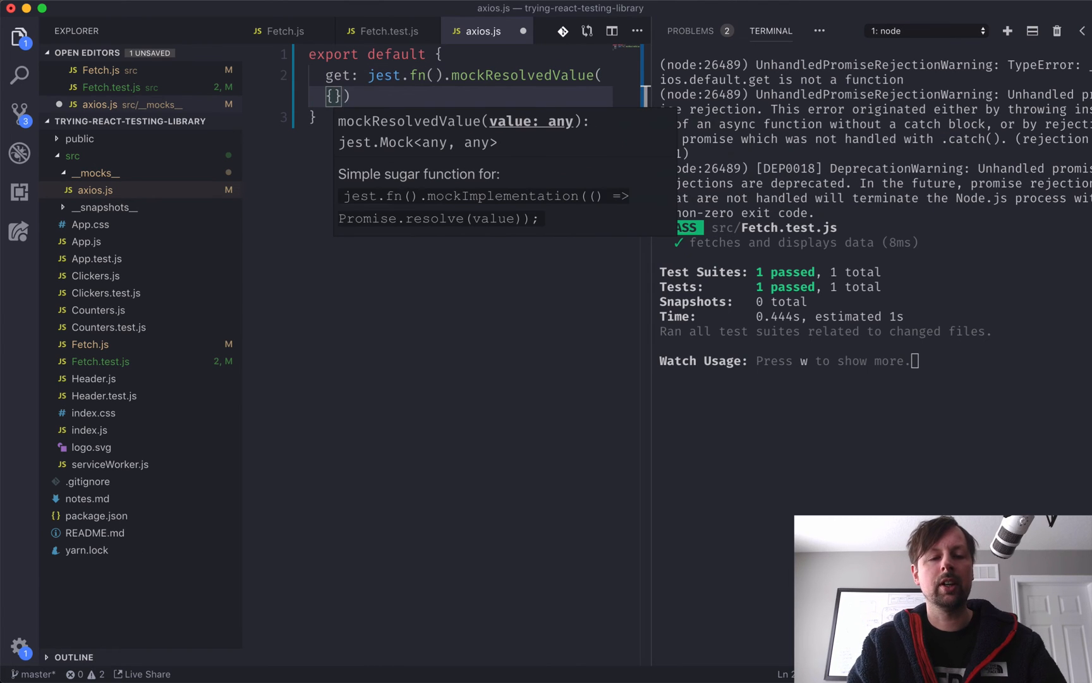
text(data: {)
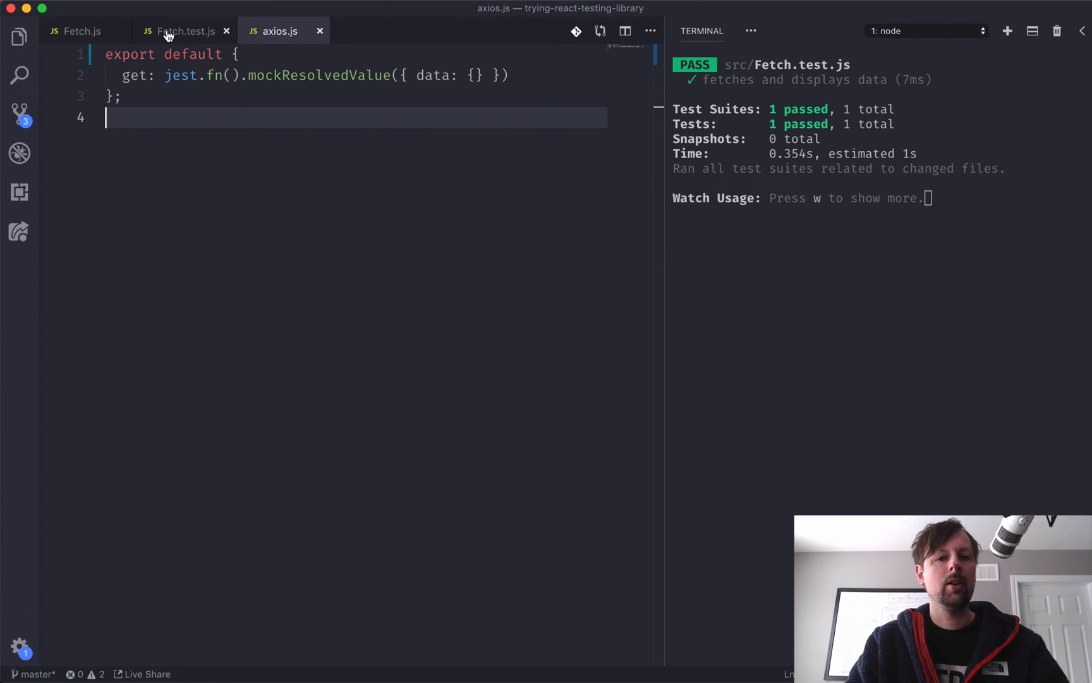
click(184, 30)
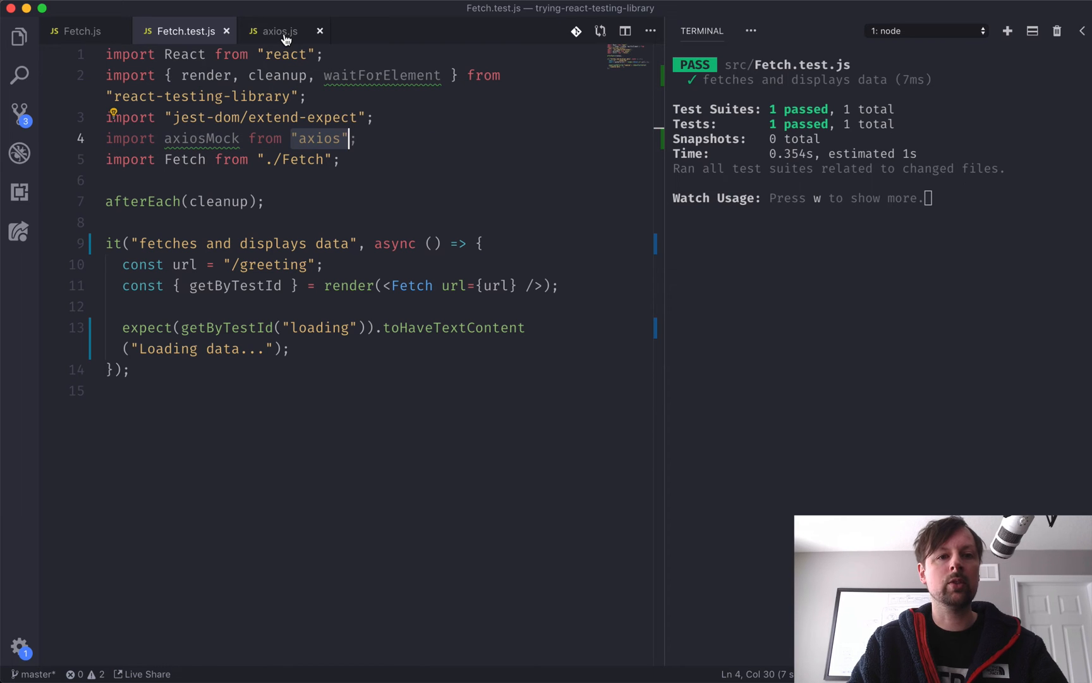
mouse_move(203, 138)
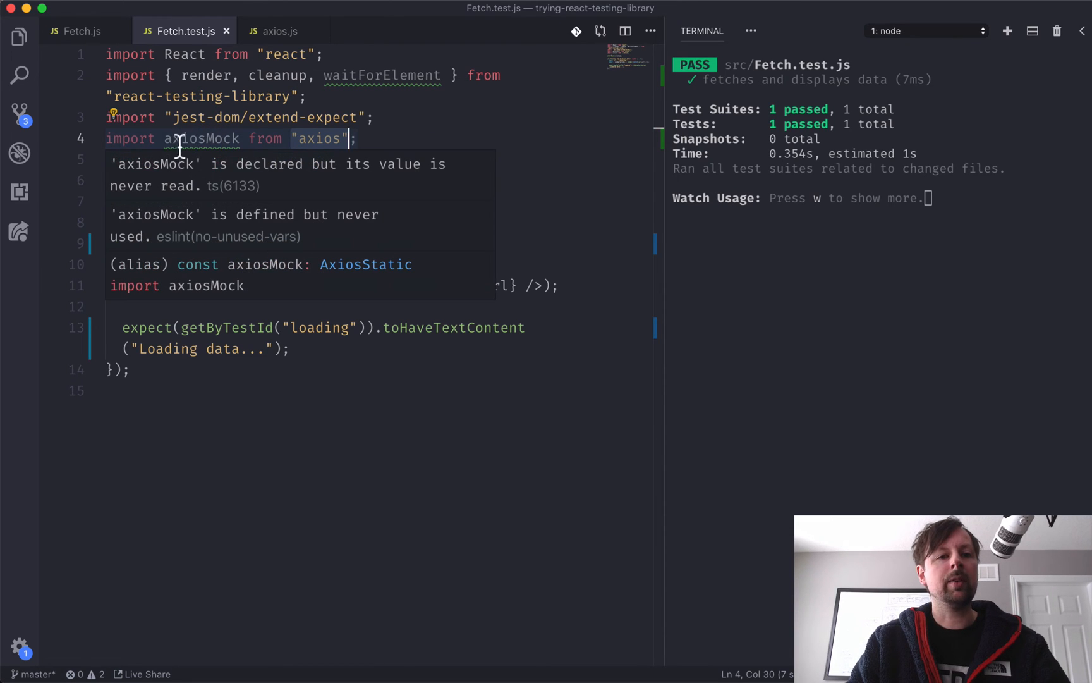
Step: Review the axiosMock import and mock file, then start an axiosMock. line at the top of the test body
double_click(201, 138)
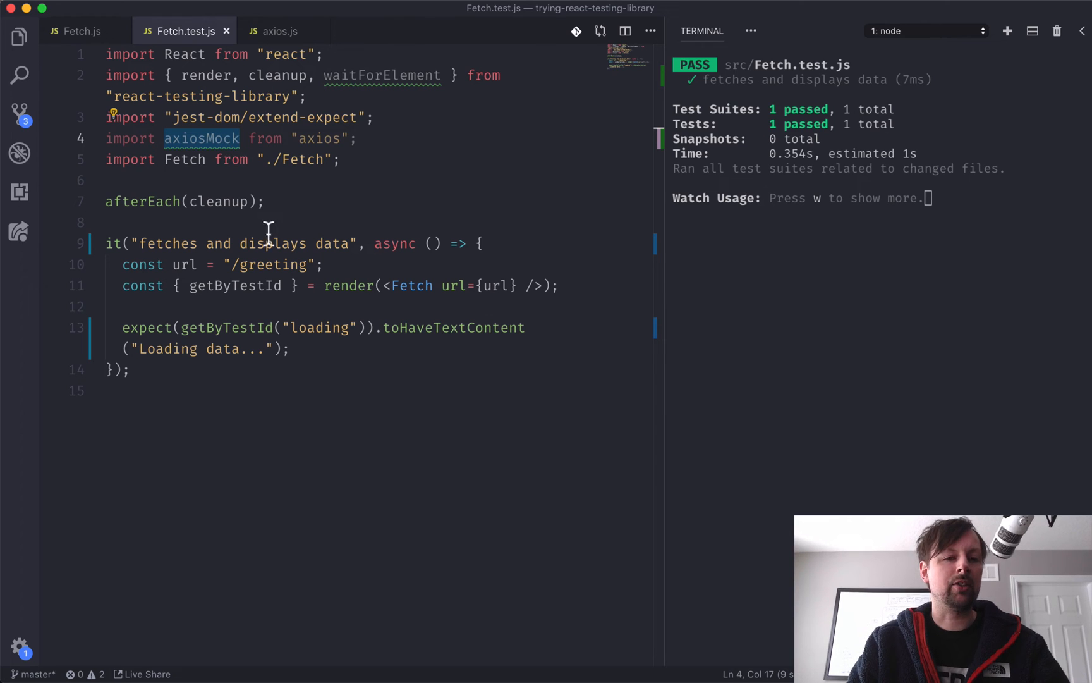
mouse_move(550, 244)
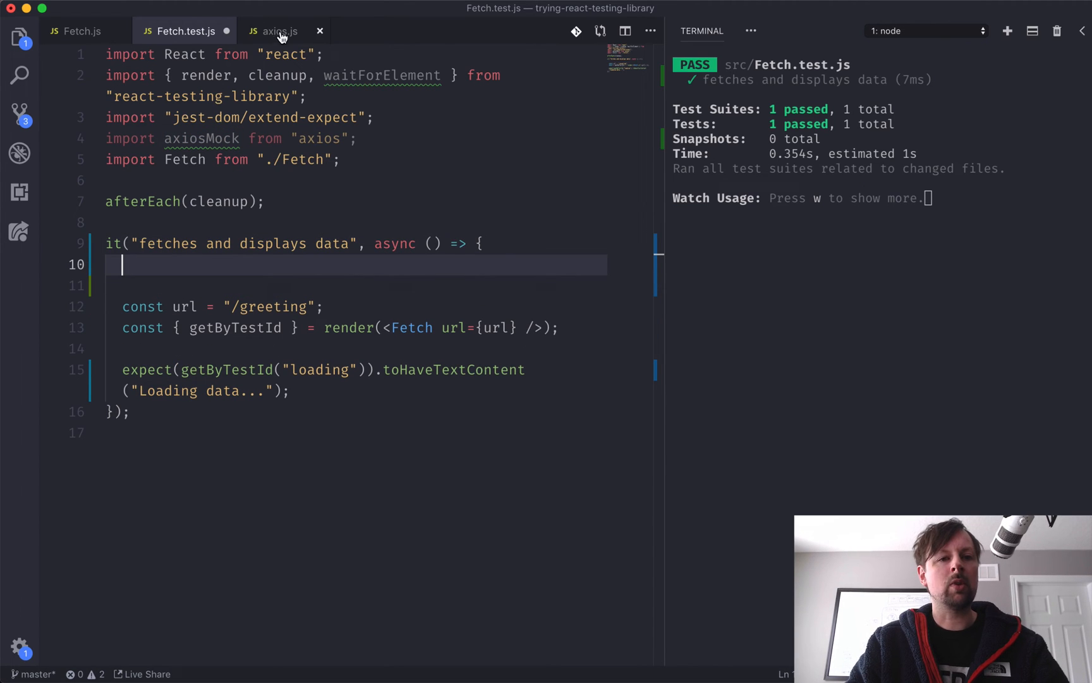
click(278, 30)
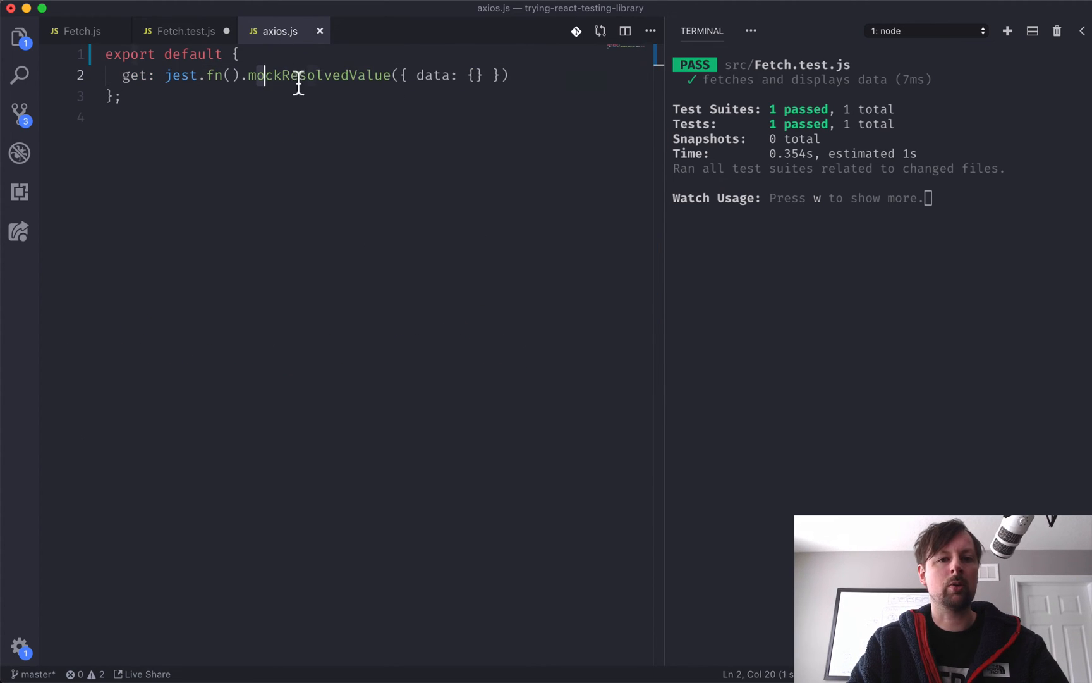
click(184, 30)
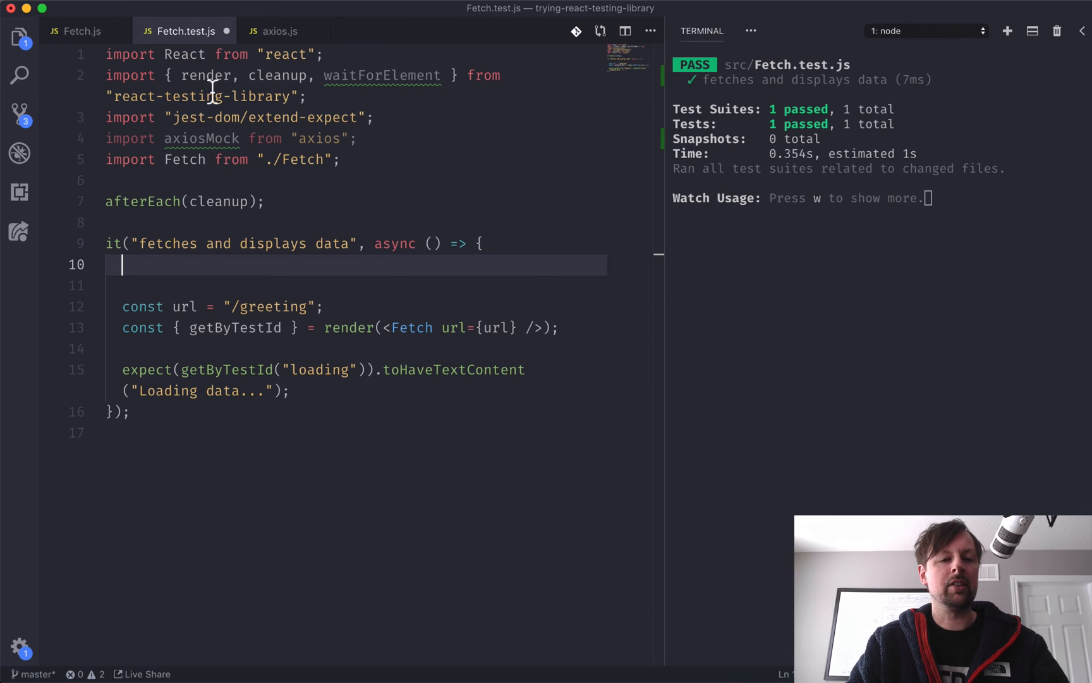
mouse_move(205, 276)
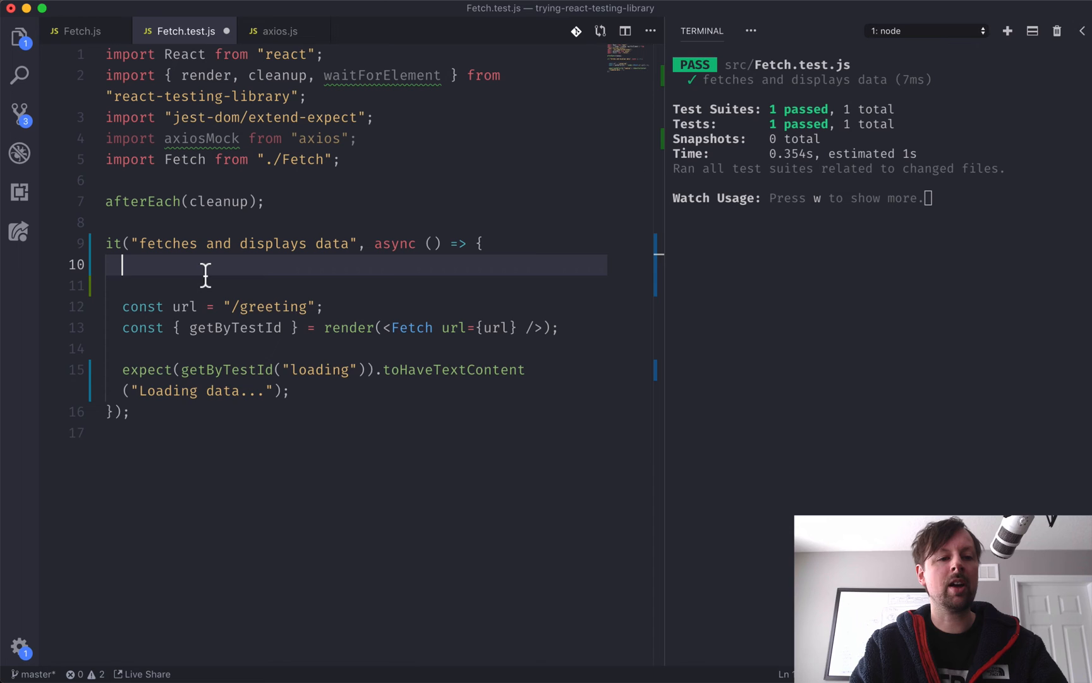
text(axiosMock.)
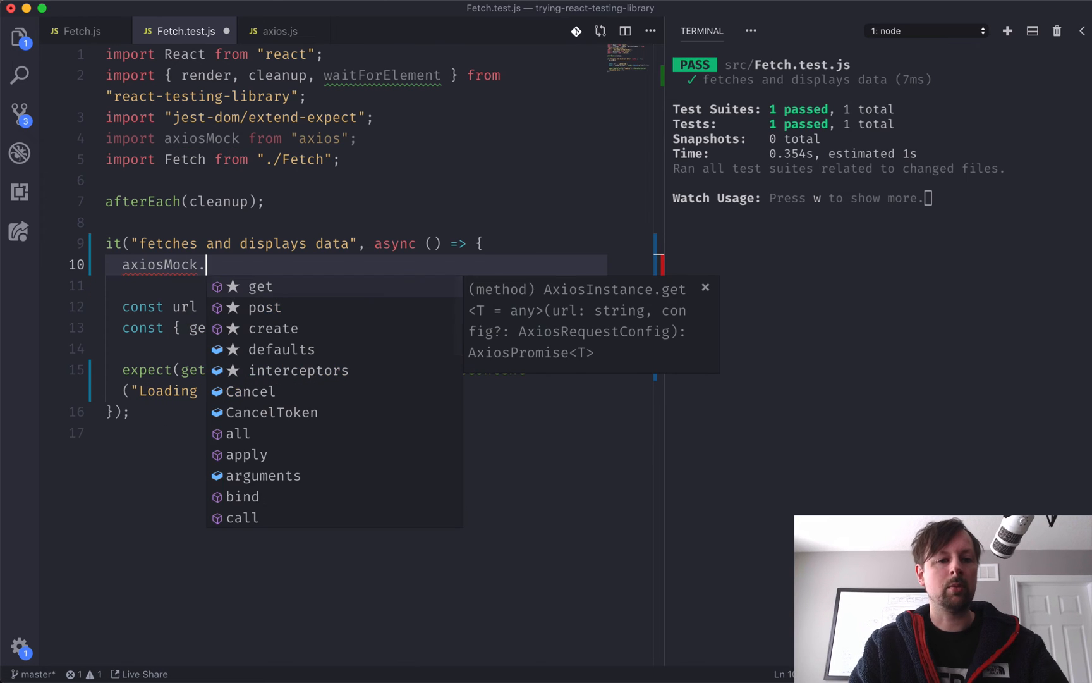
Step: Complete axiosMock.get.mockResolvedValueOnce({ data: { greeting: "hello there" } }) as the test's first line
text(get.)
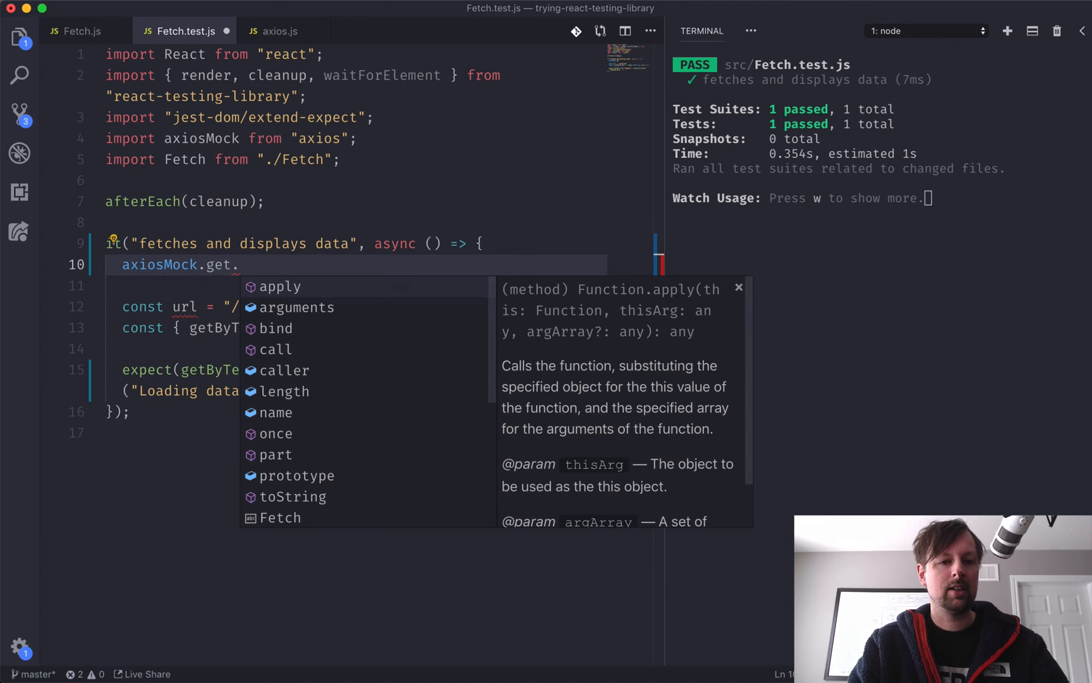
click(279, 30)
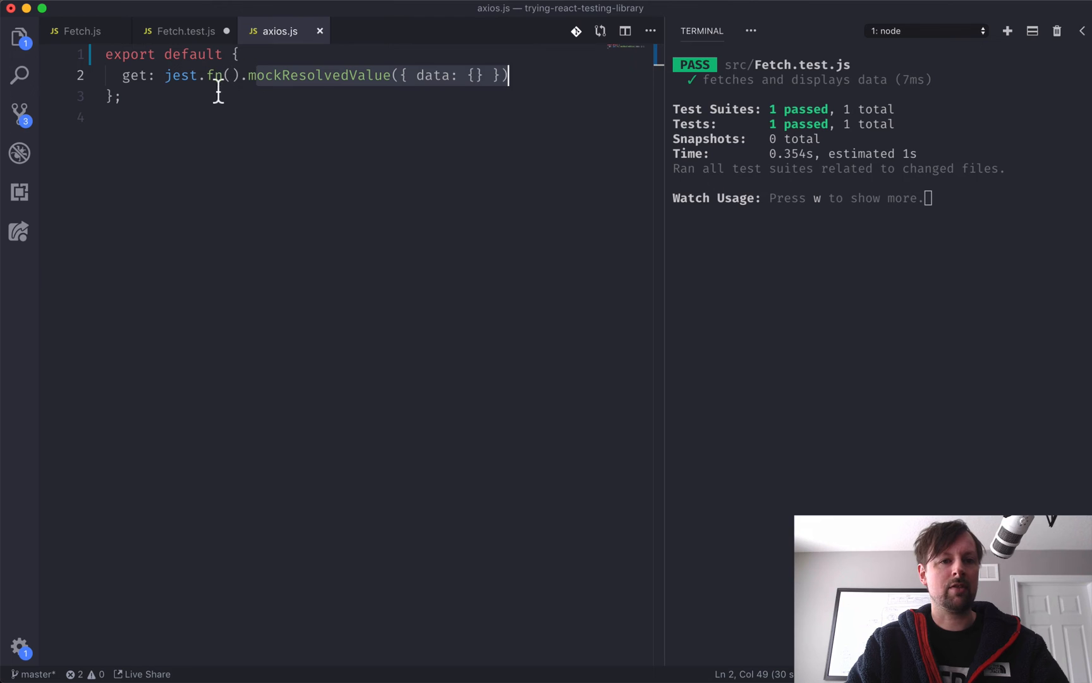
click(182, 31)
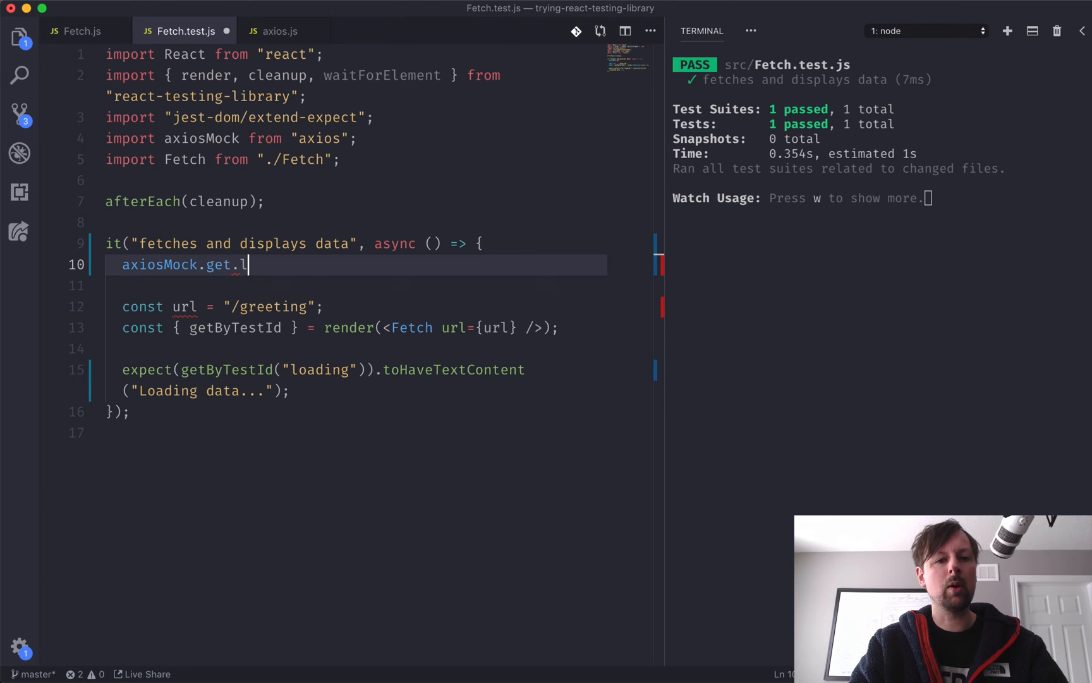
text(mockResolved)
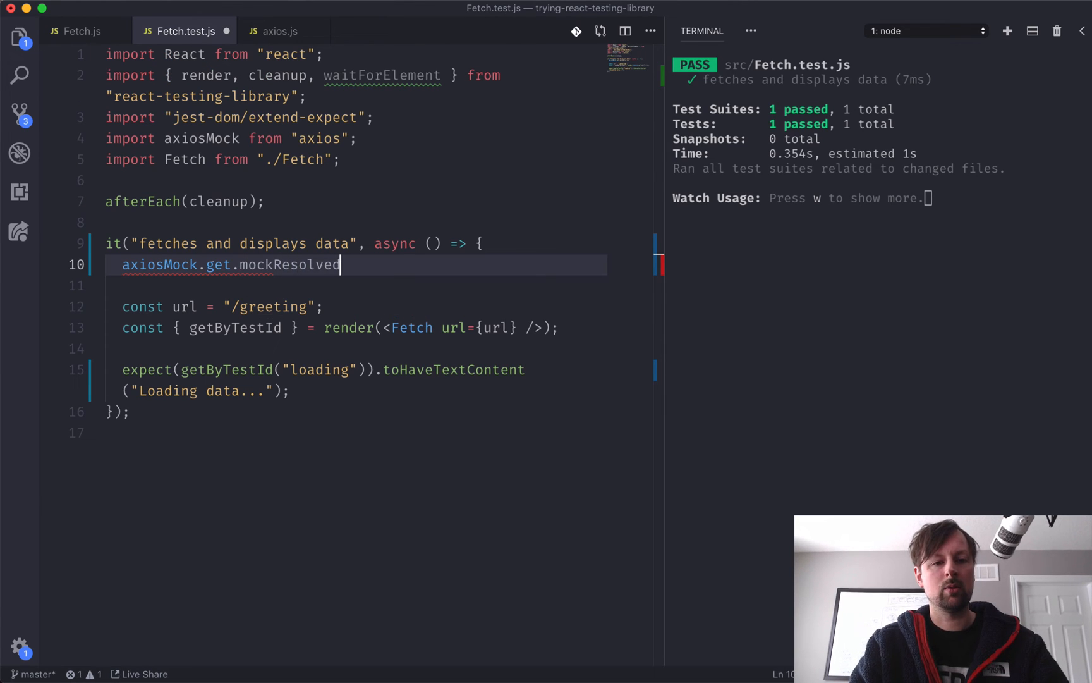
text(ValueOnce())
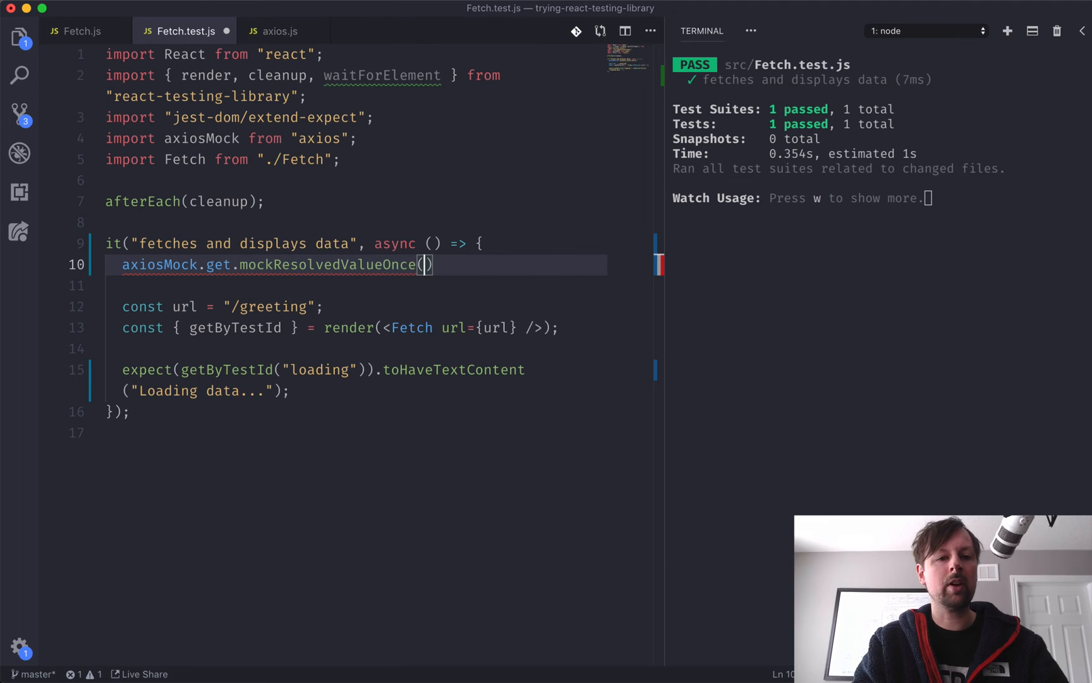
mouse_move(423, 264)
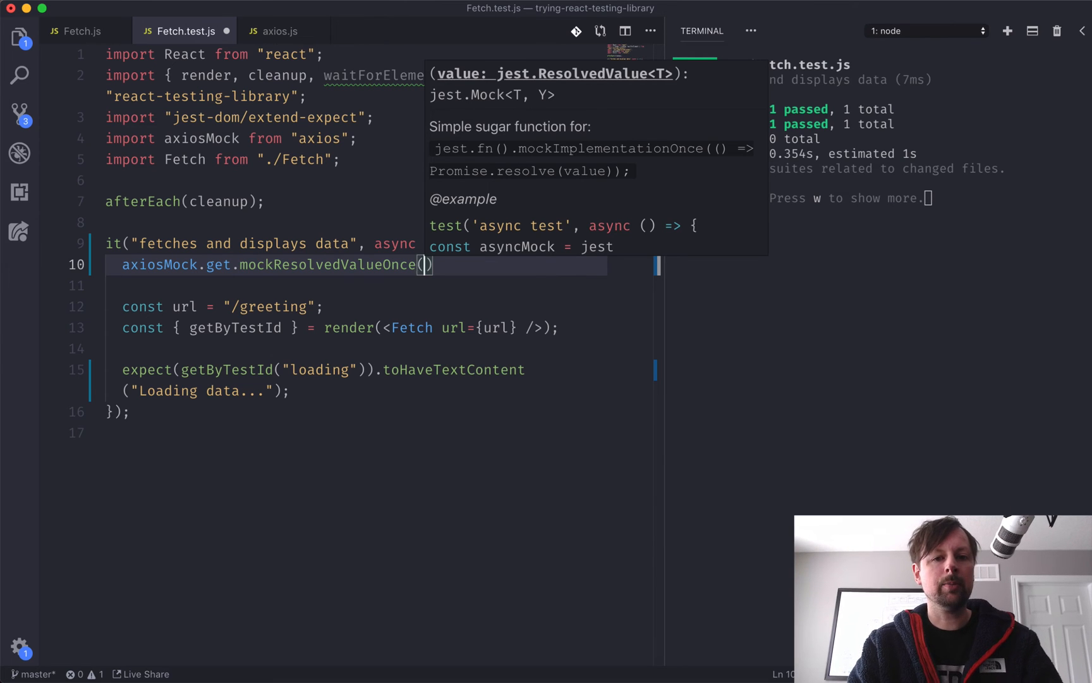
text({data: {g)
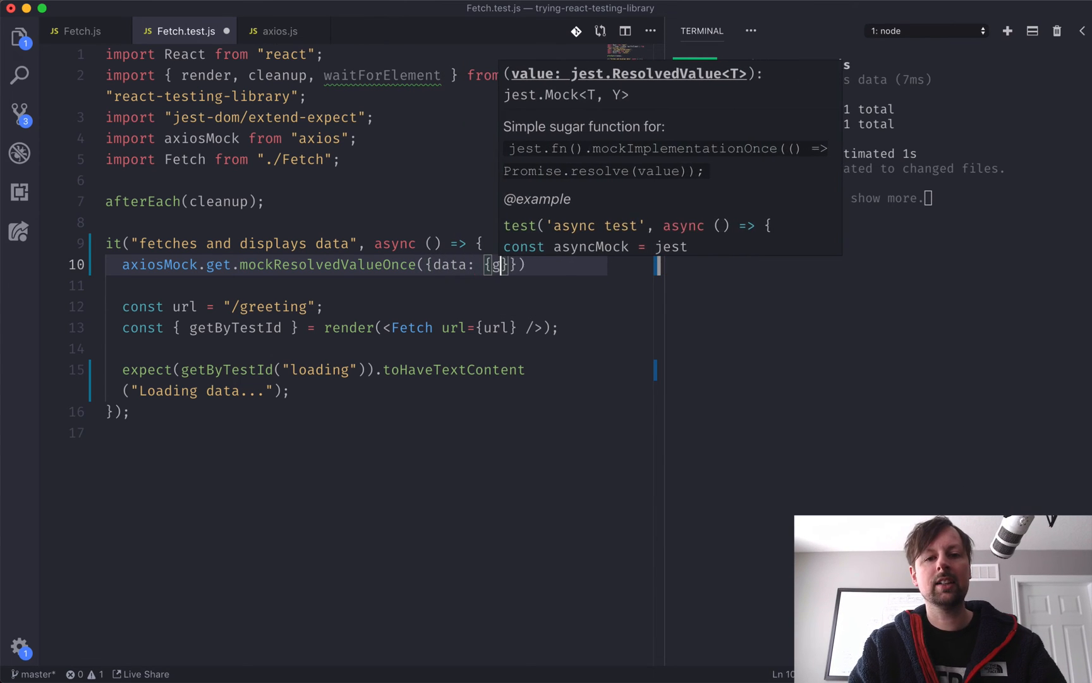
text(reeting: "hello there)
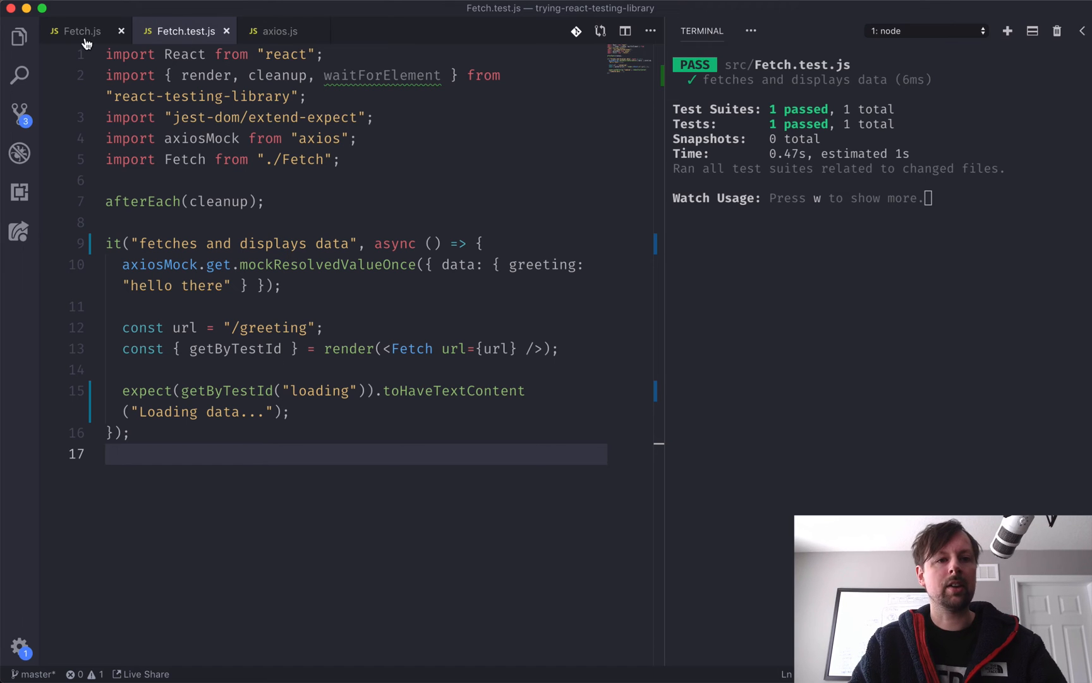
click(81, 30)
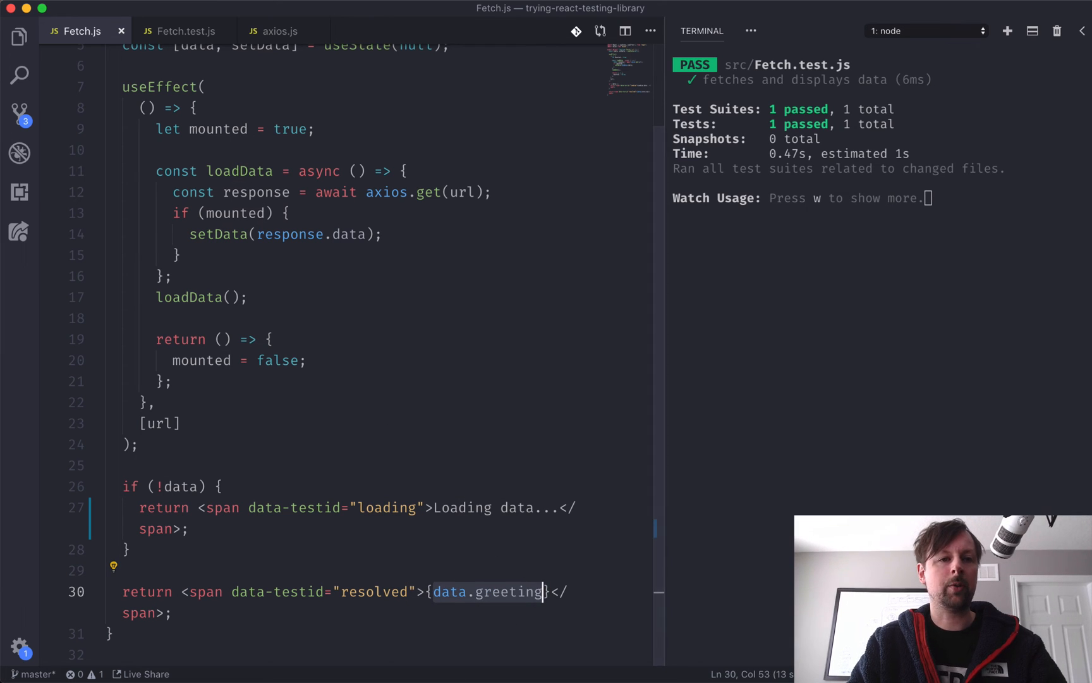
Step: Add an empty line below the "Loading data..." assertion and review Fetch.js's setData and resolved span
click(183, 30)
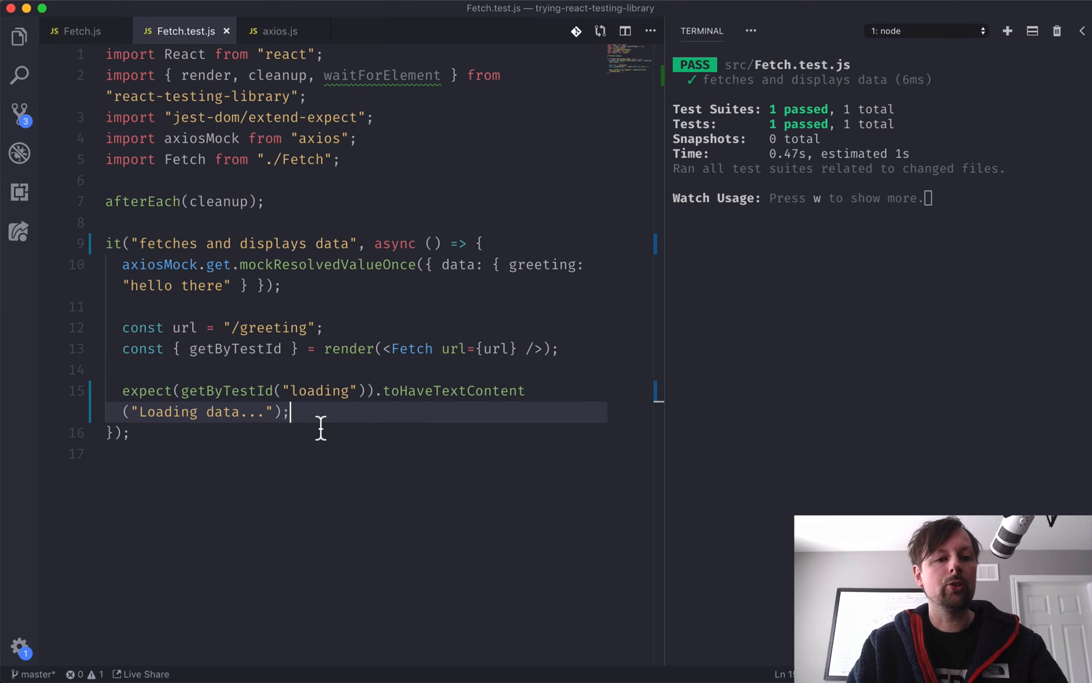
key(enter)
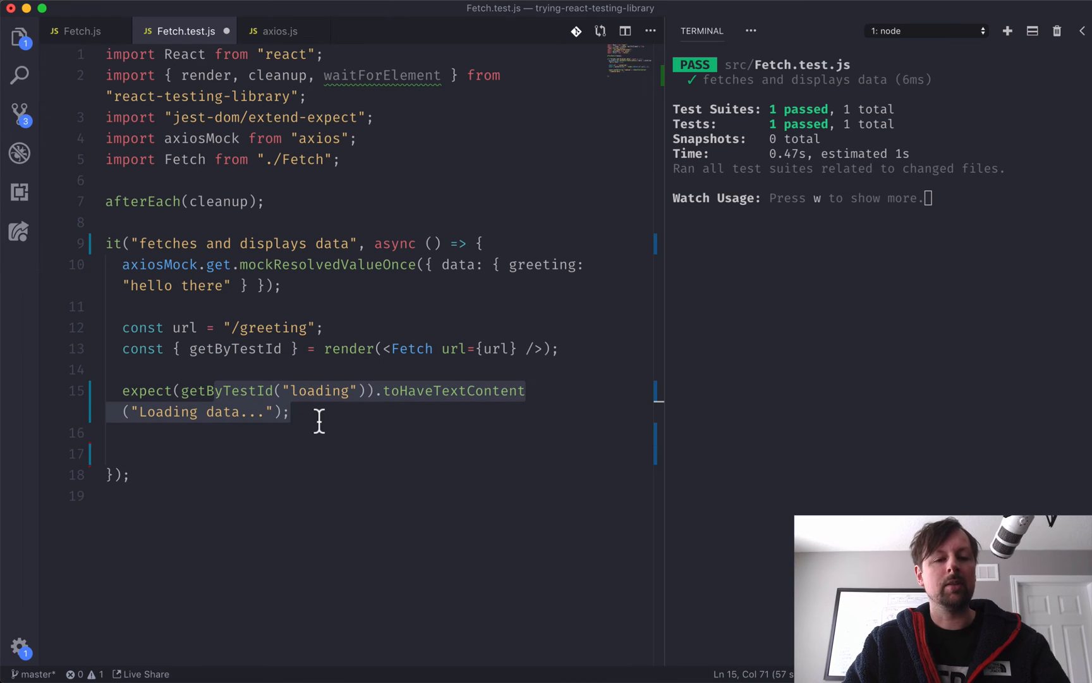
click(81, 30)
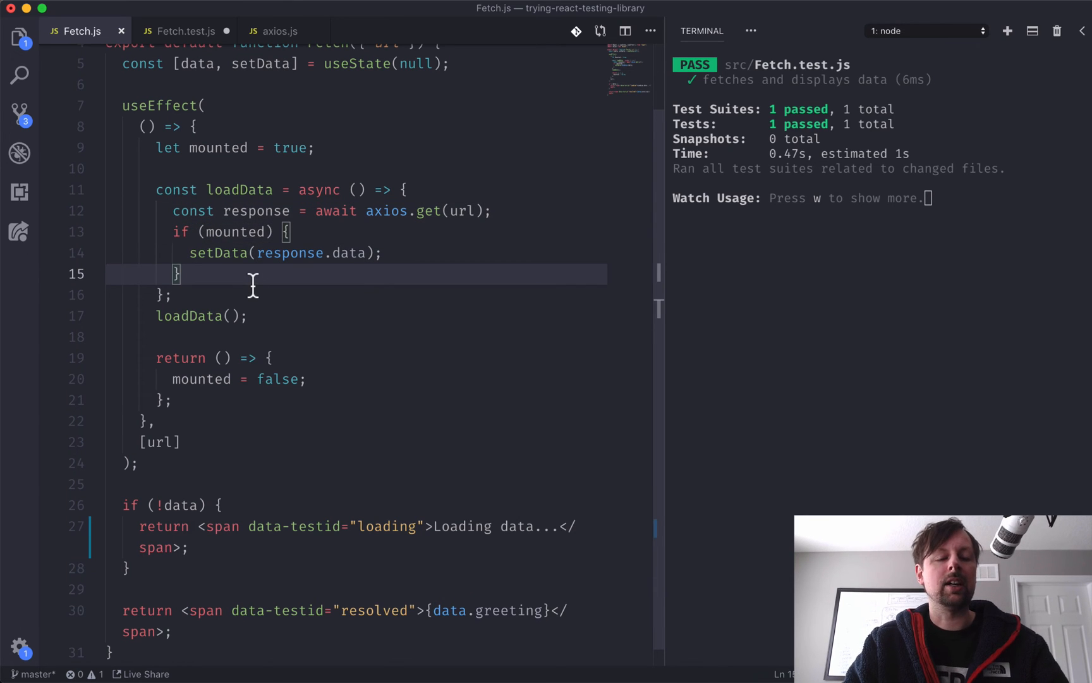
mouse_move(317, 238)
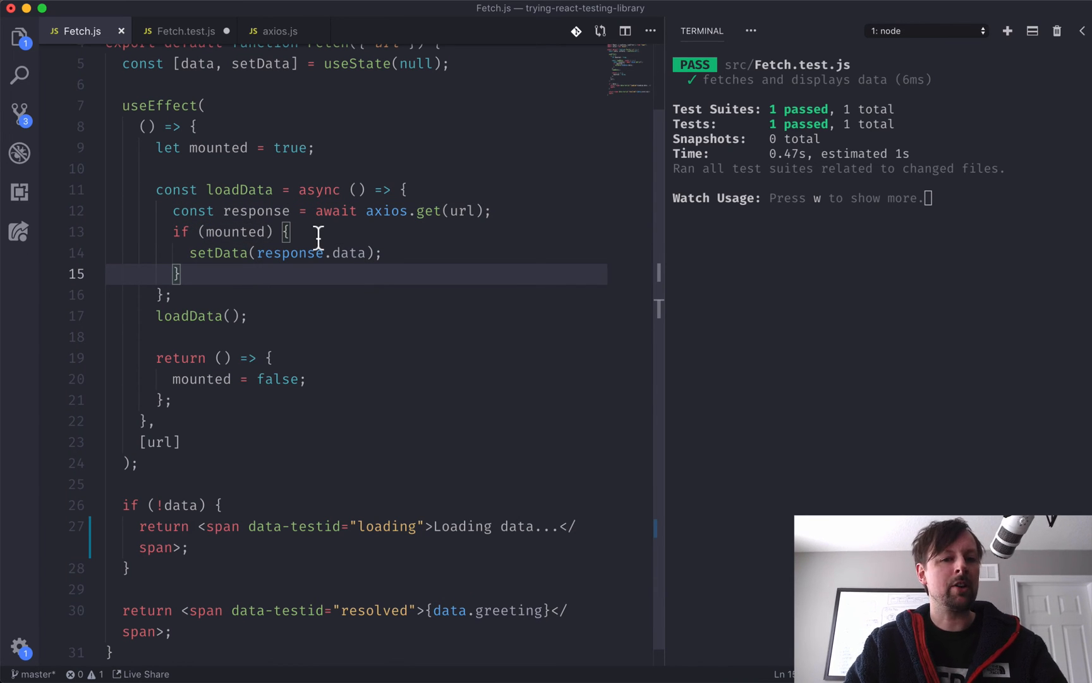
mouse_move(244, 274)
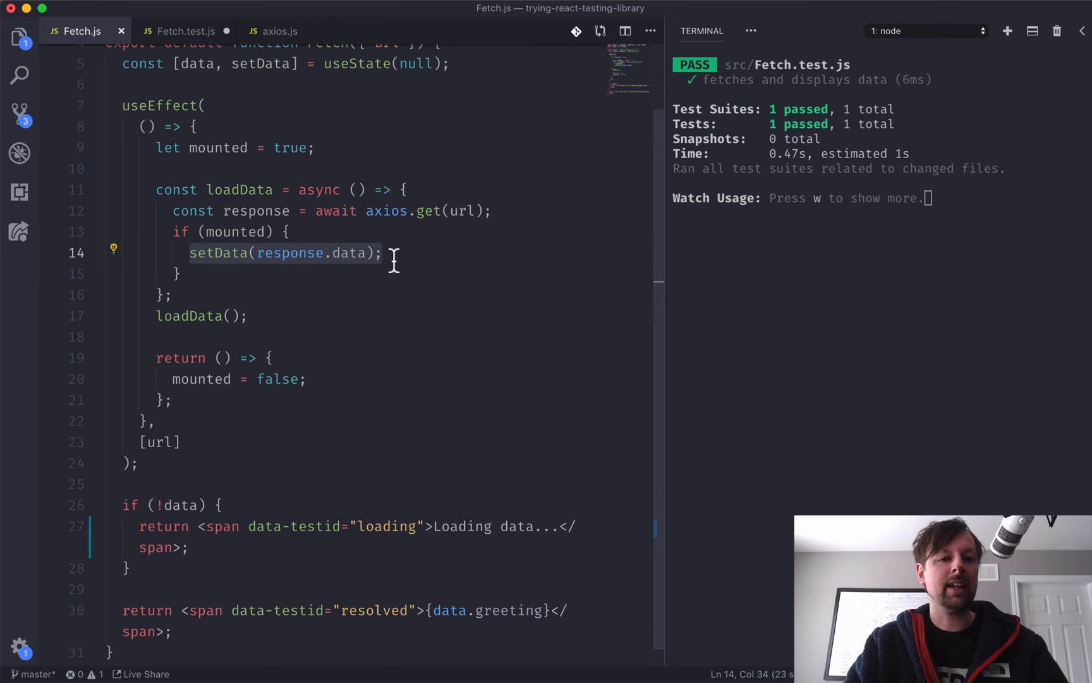
mouse_move(346, 252)
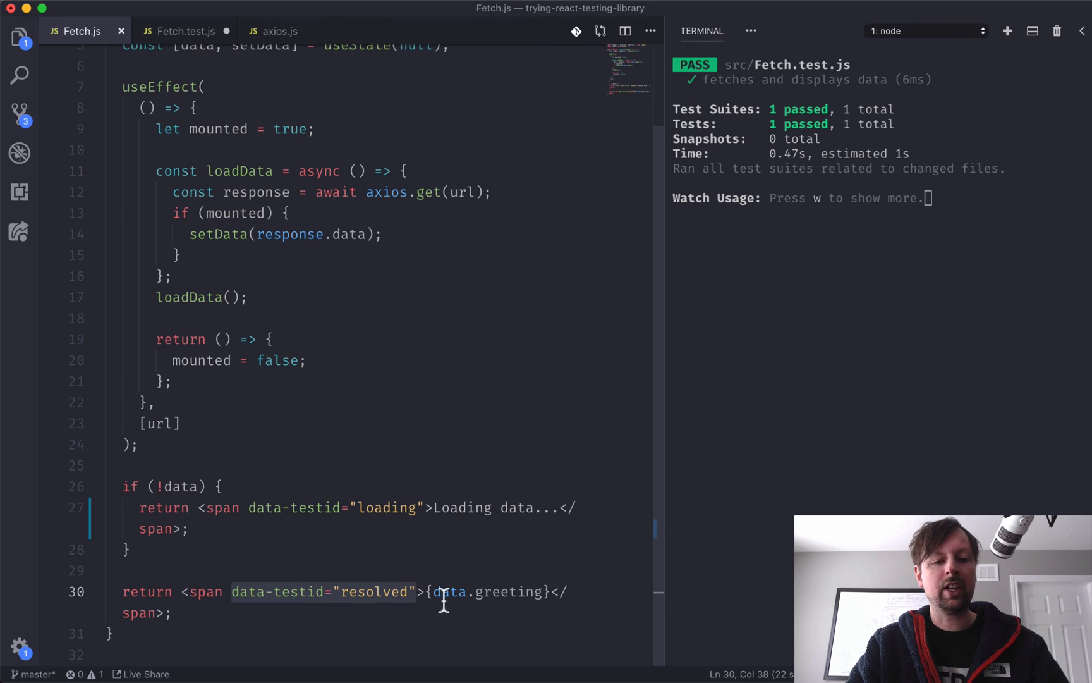
mouse_move(359, 320)
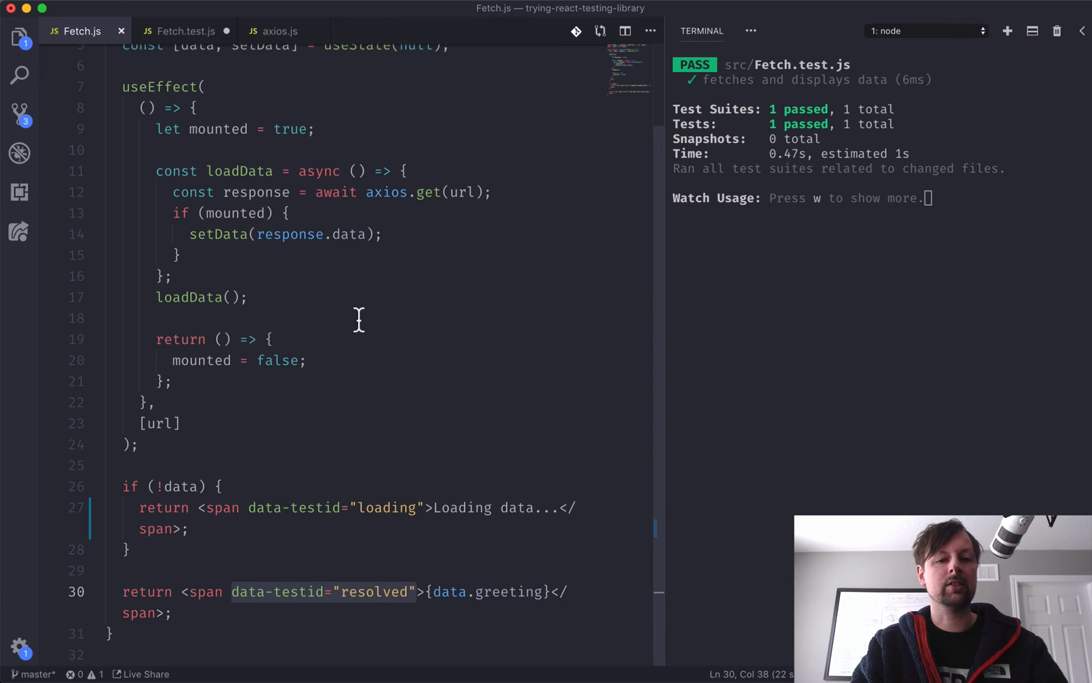
click(182, 30)
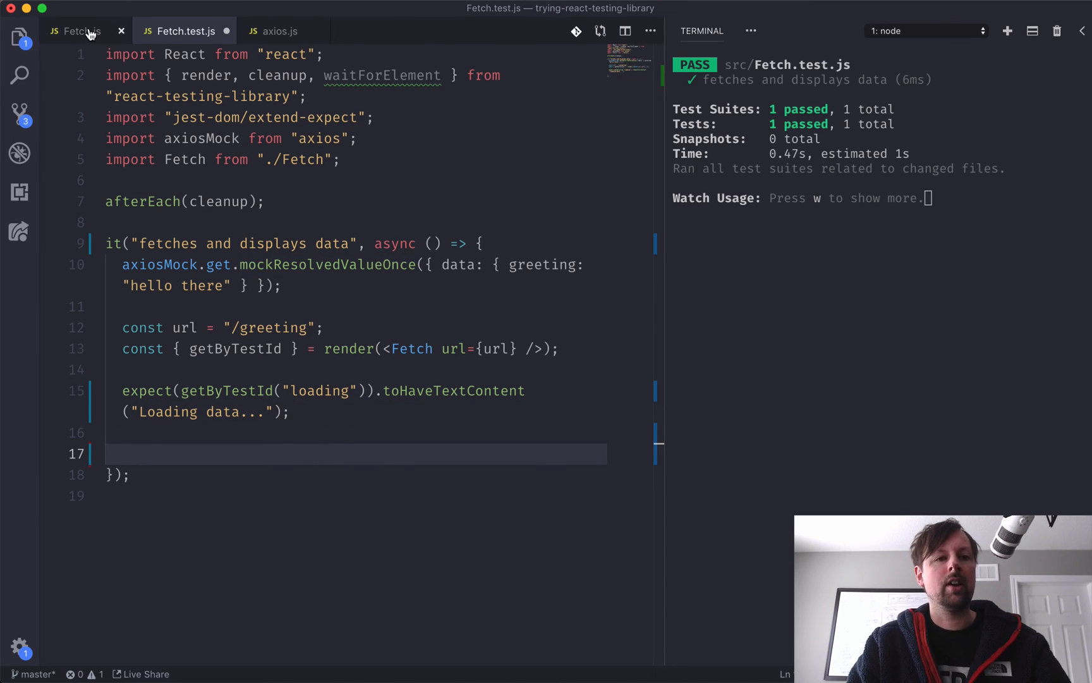
click(78, 30)
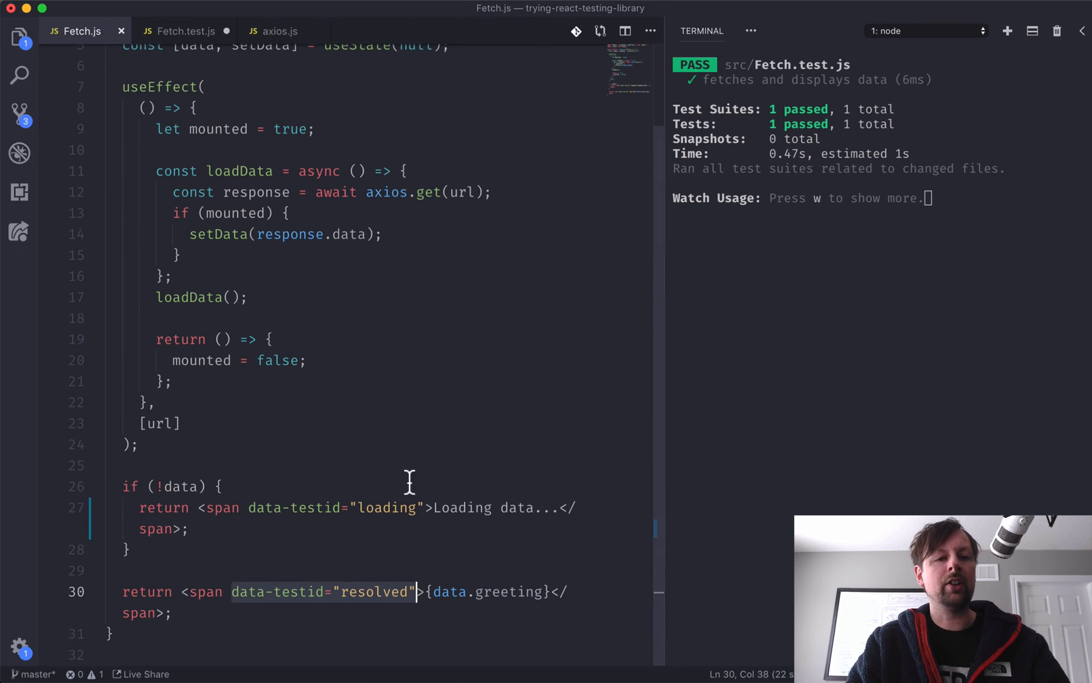
Step: Write const resolvedSpan = await waitForElement(() => getByTestId("resolved")); on line 17
click(183, 30)
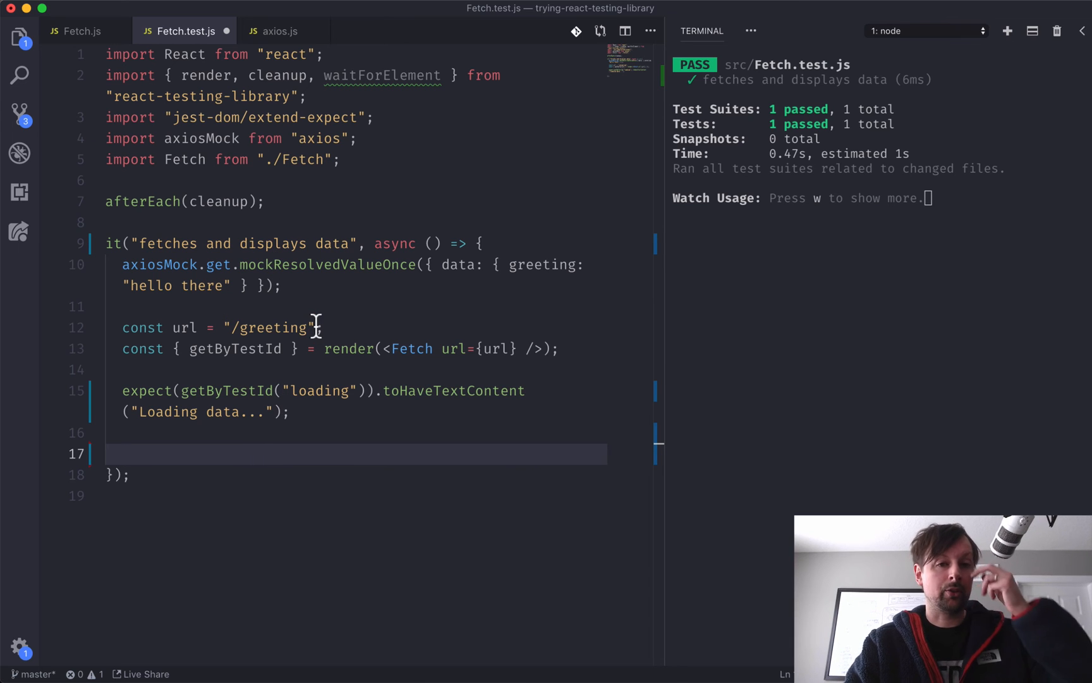
double_click(380, 76)
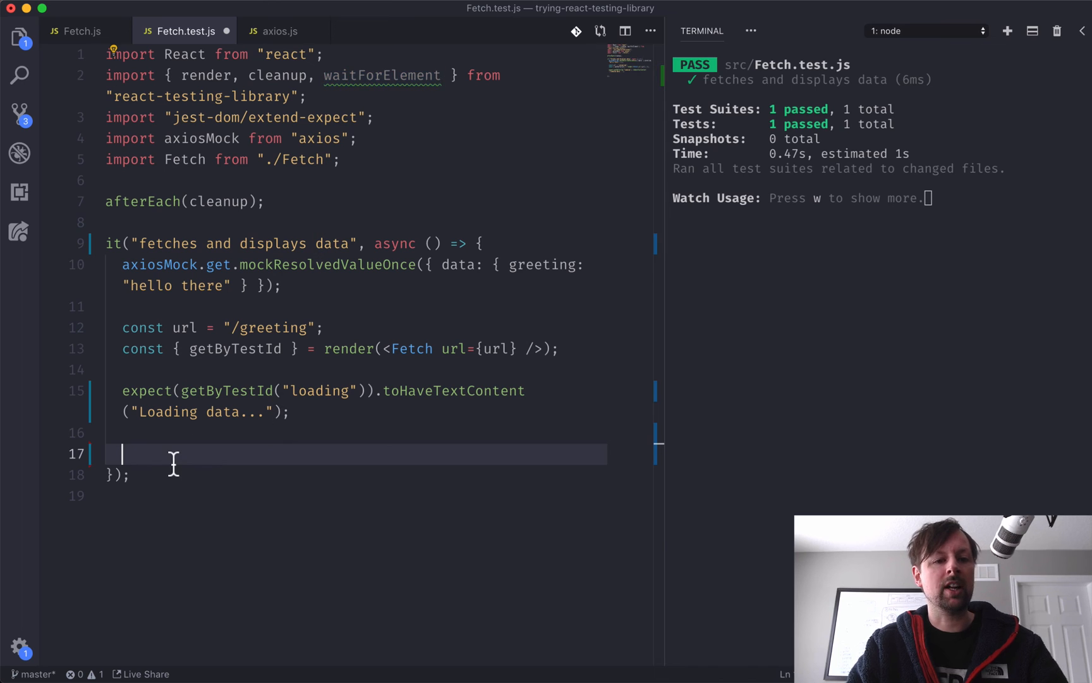
text(const)
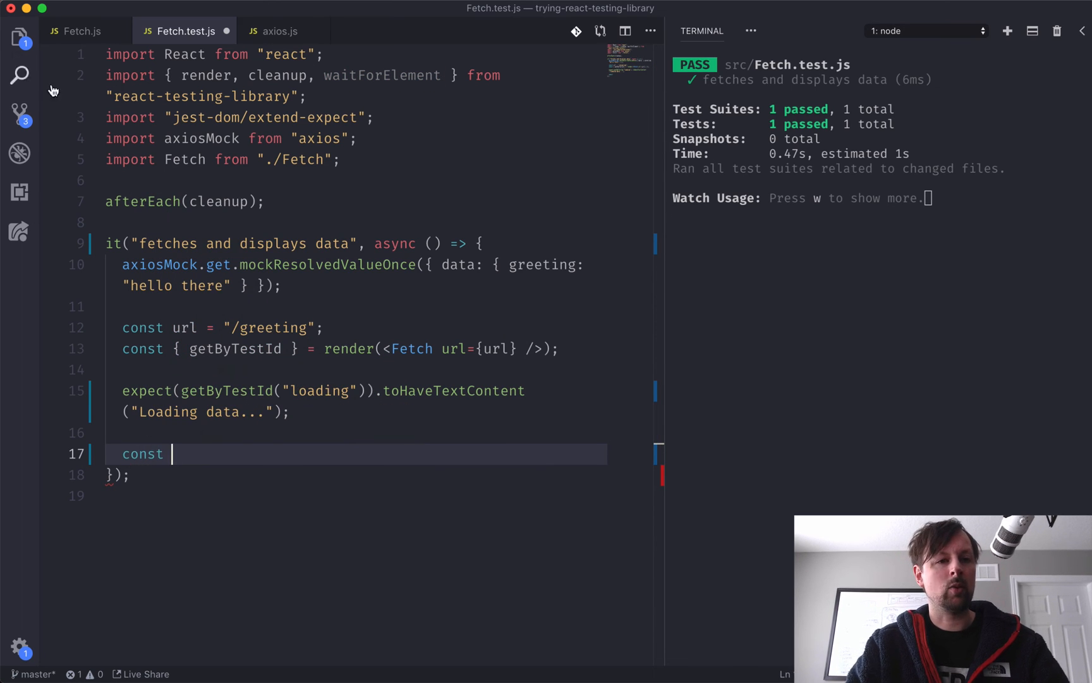
text(resolv)
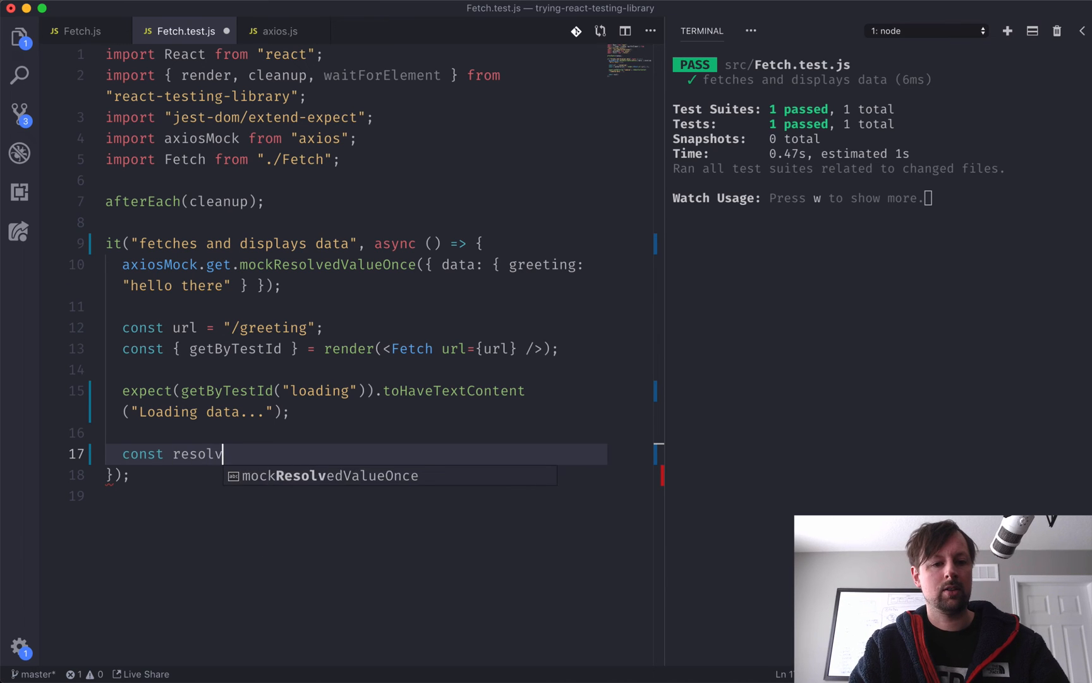
text(edSpan)
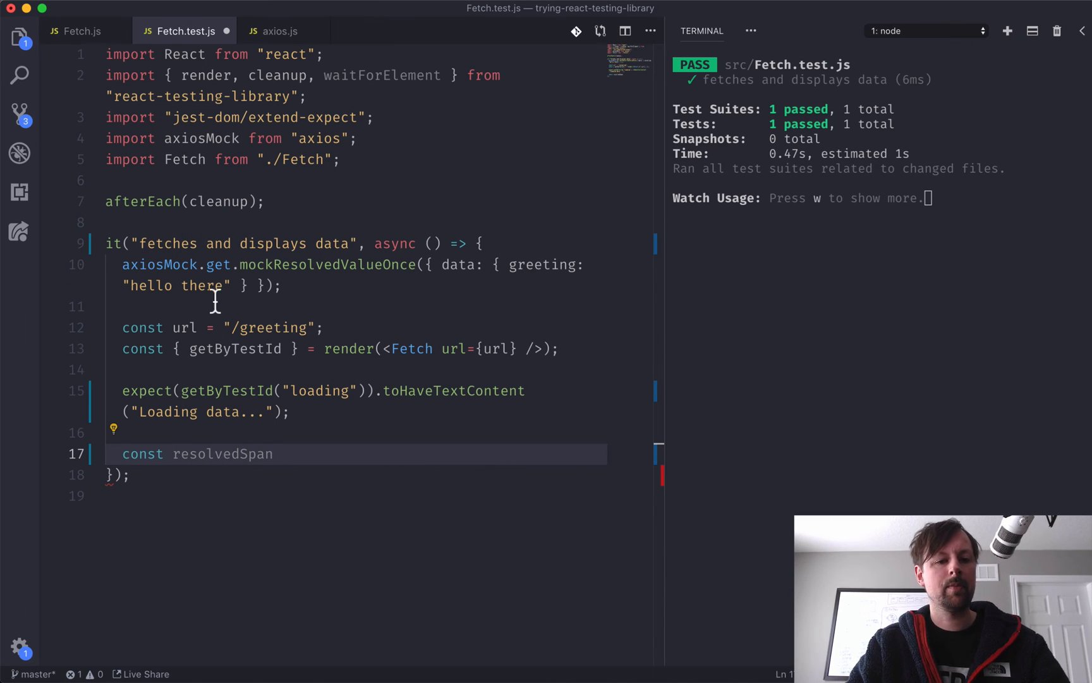
text(=)
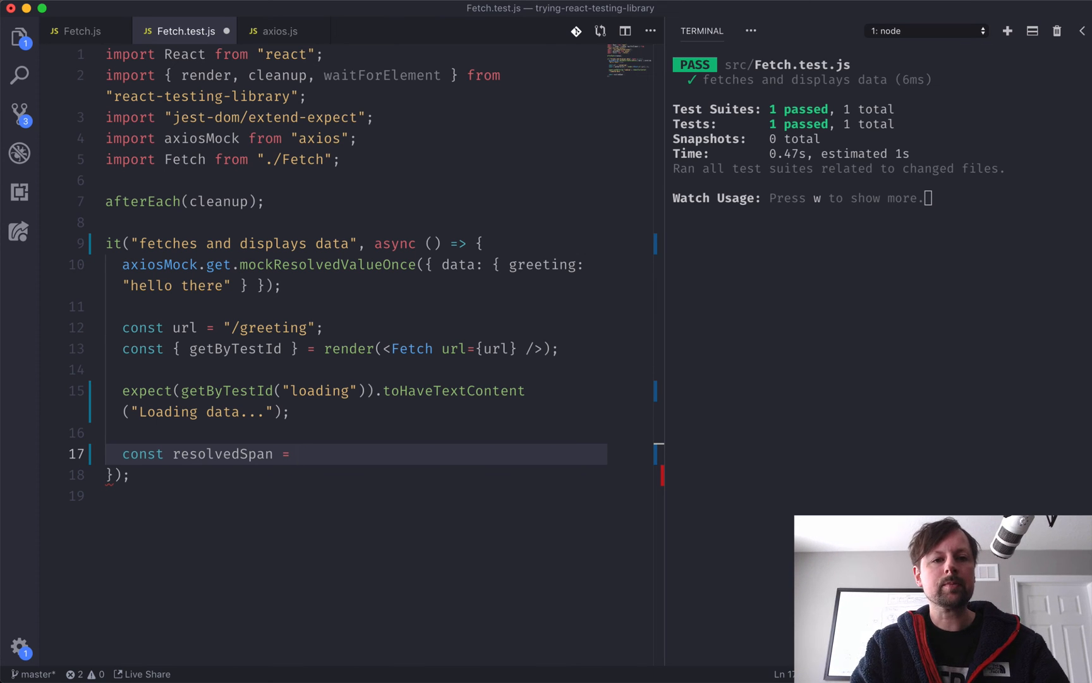
text(waitForElement)
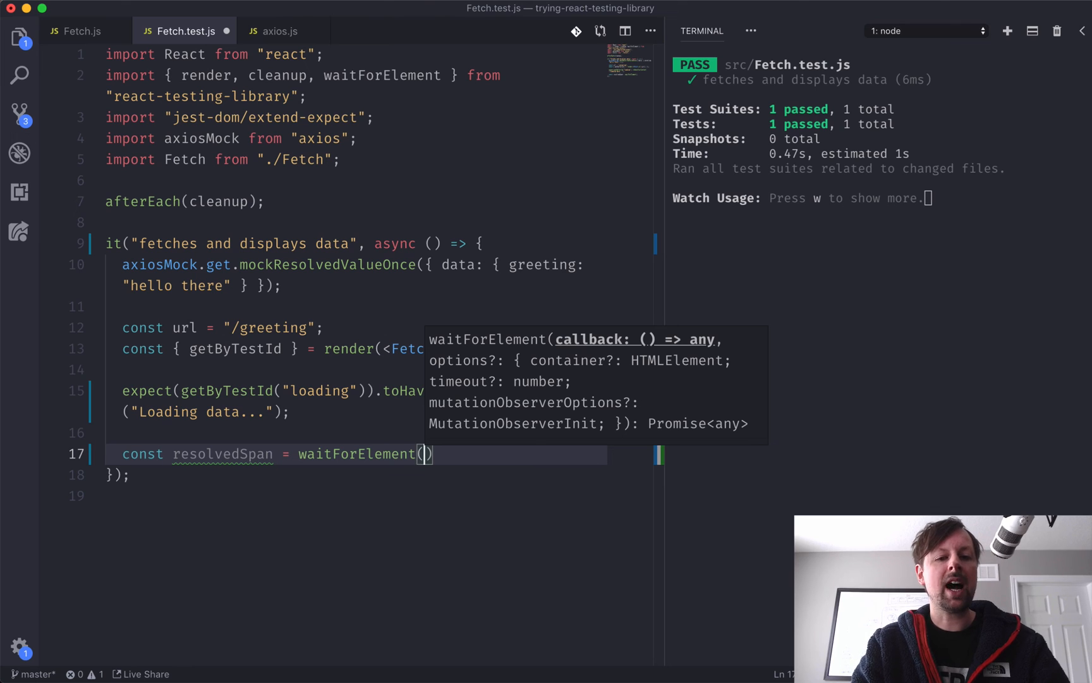
text(() => getByTestId("resolved"));)
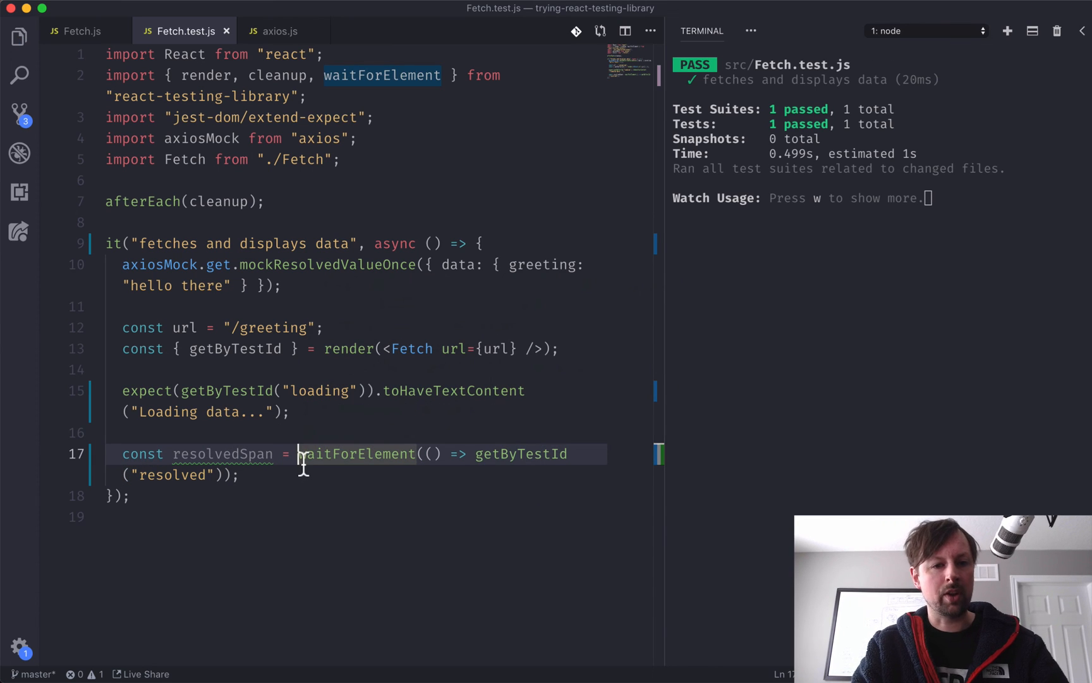
text(await)
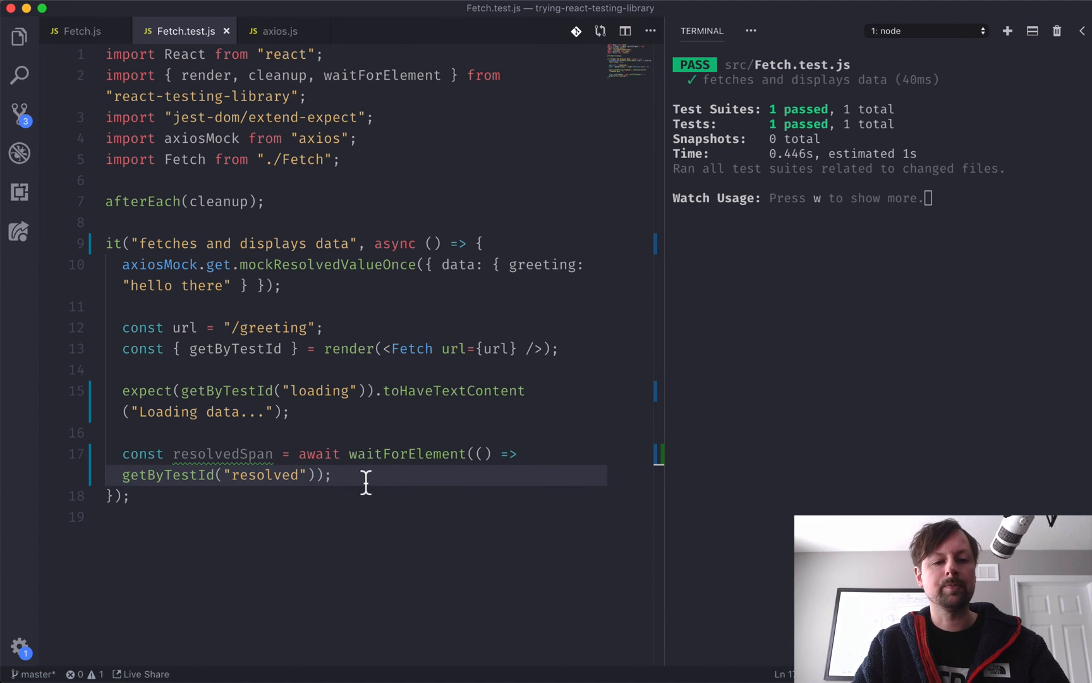
key(Enter)
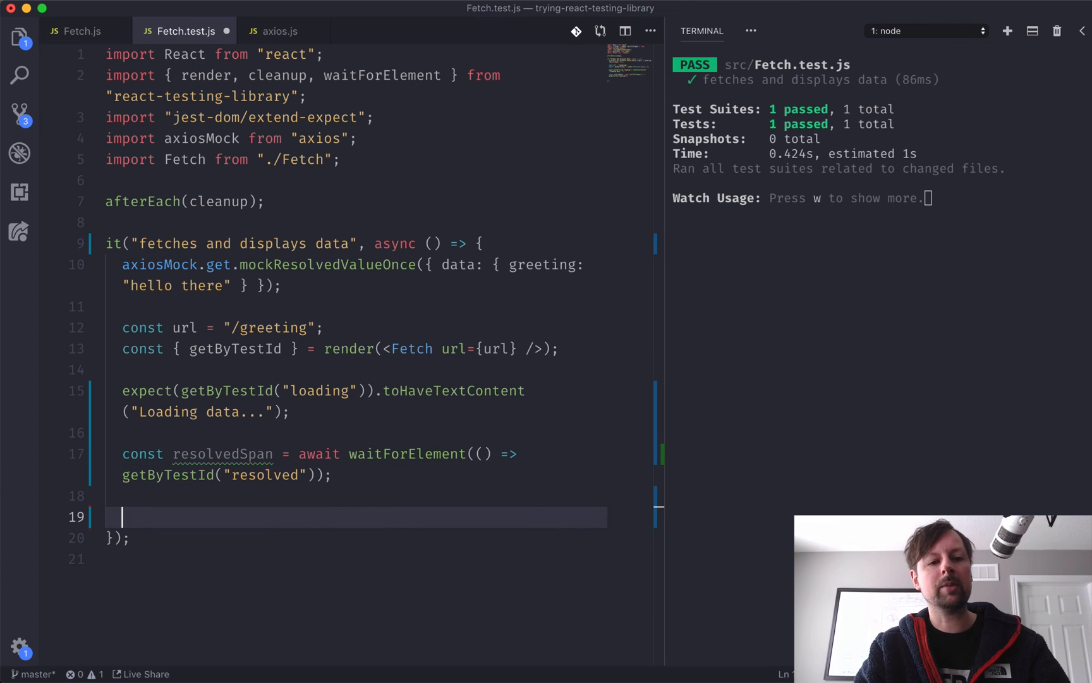
Step: Assert expect(resolvedSpan).toHaveTextContent("hello there") and save
text(ex)
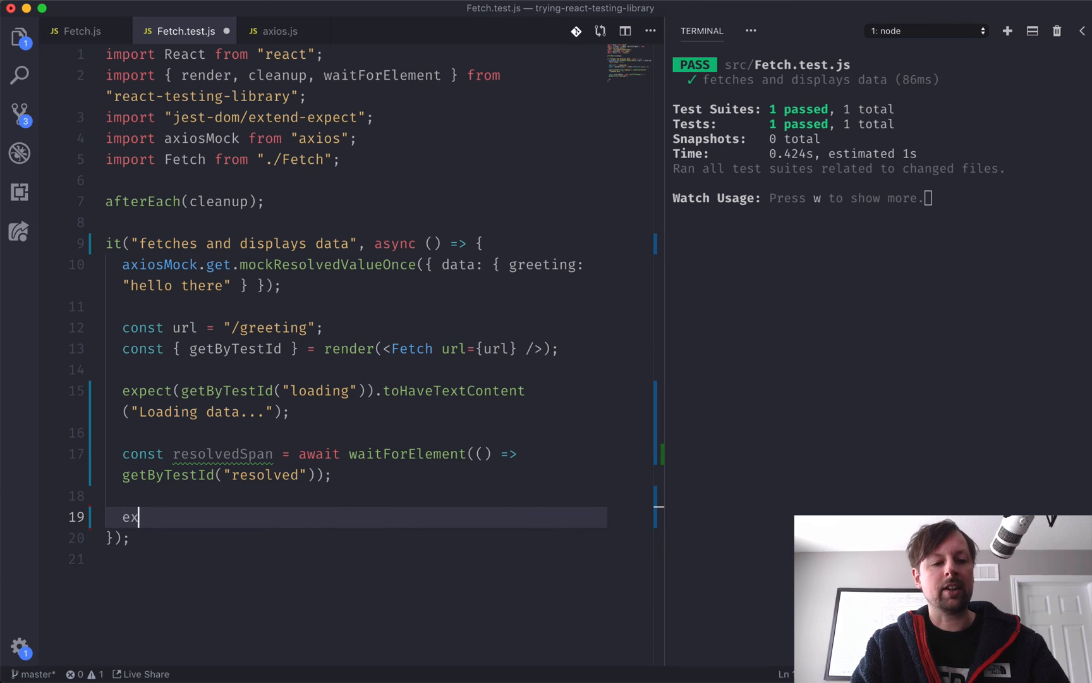
text(pect(resolvedSp)
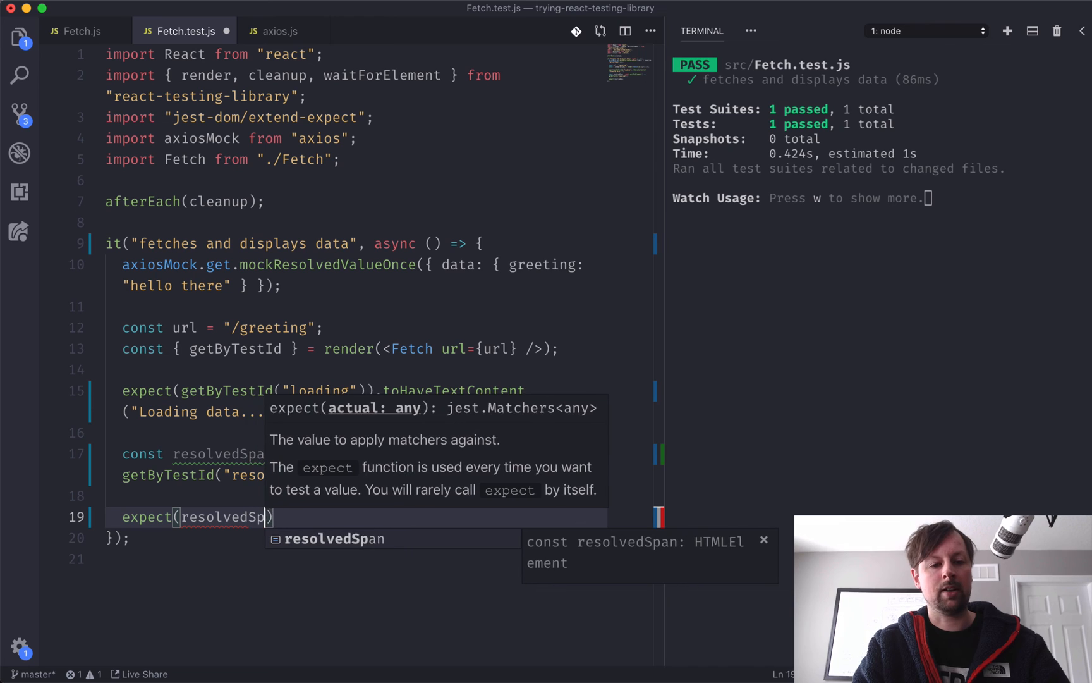
text(.to)
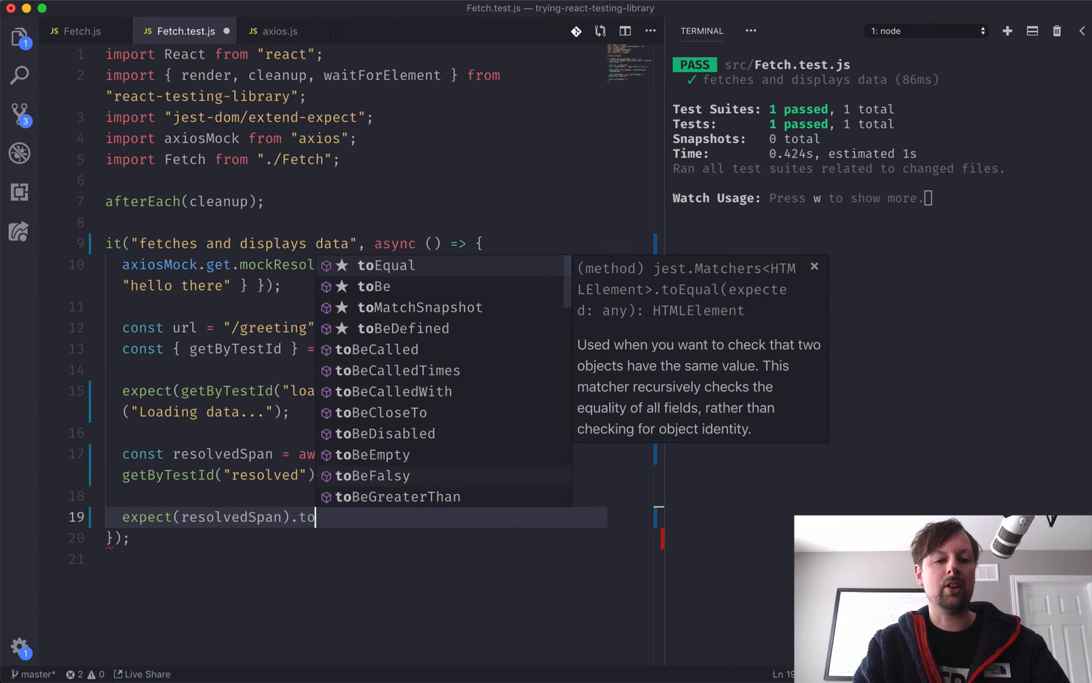
text(HaveTextContent(')
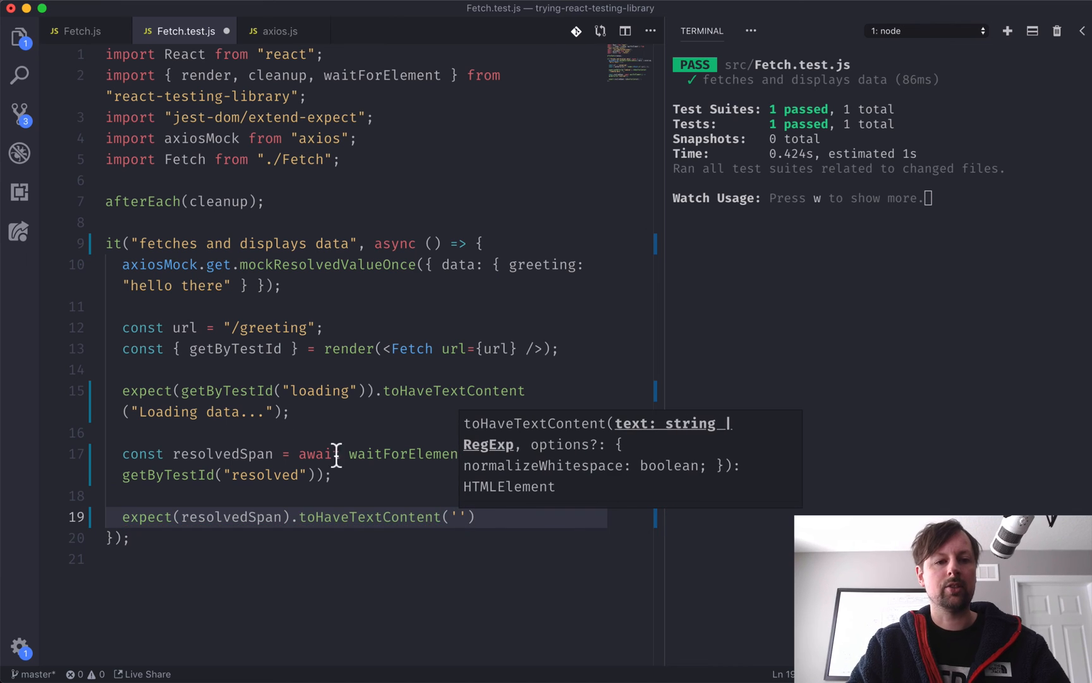
double_click(173, 285)
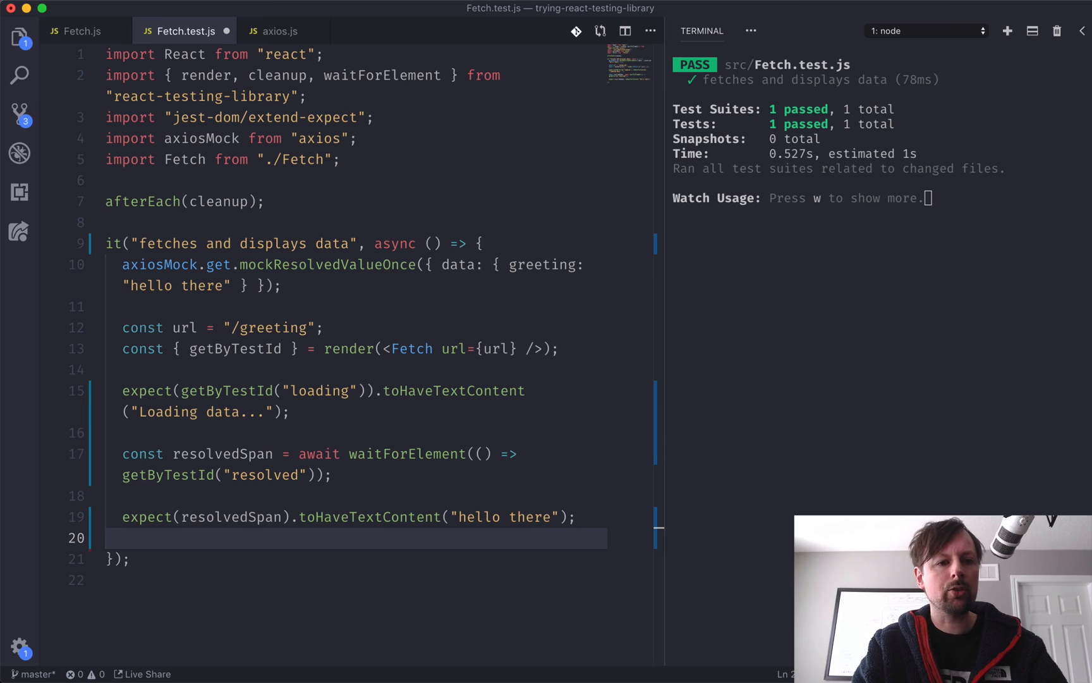
Step: Assert expect(axiosMock.get).toHaveBeenCalledTimes(1) and begin the toHaveBeenCalledWith assertion
text(expect)
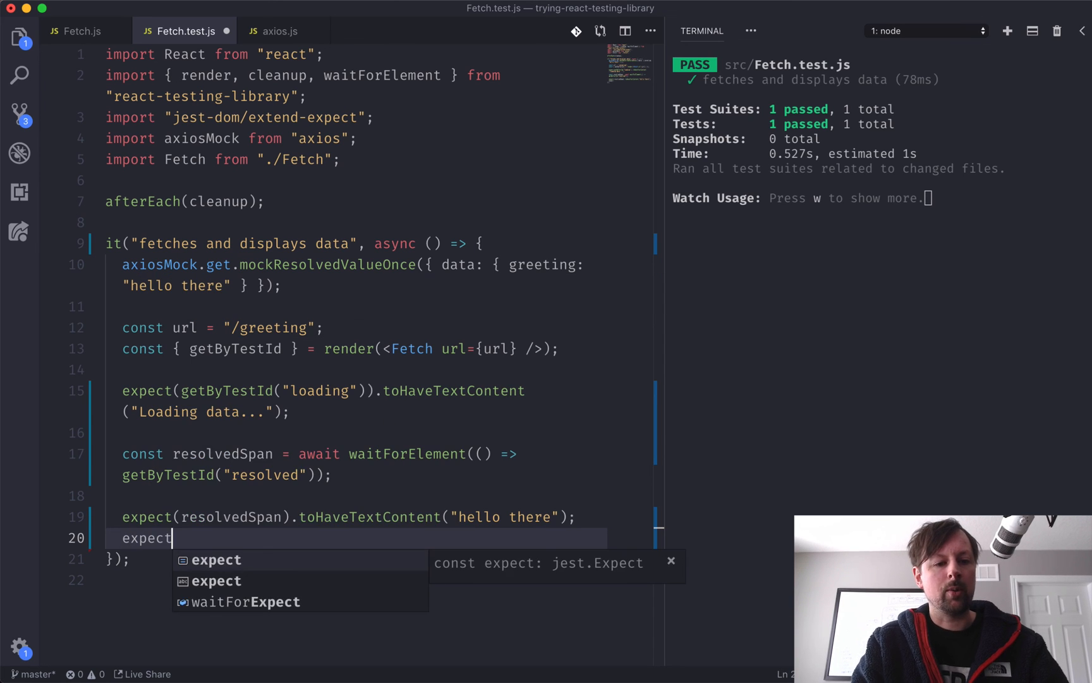
text((axiosG)
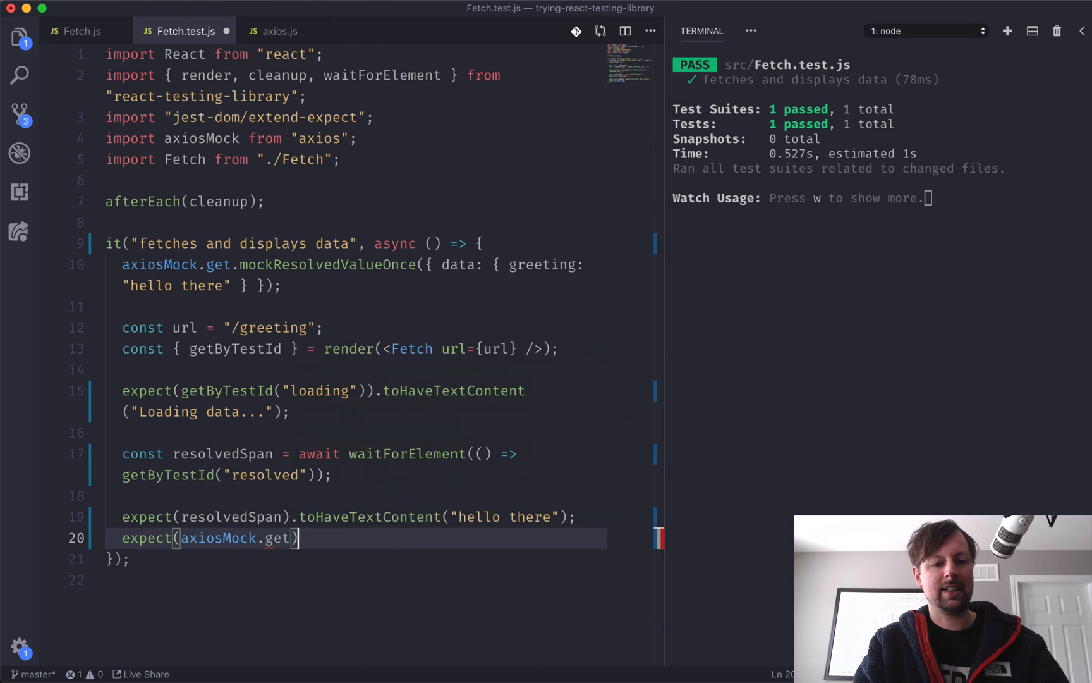
text(.toHav)
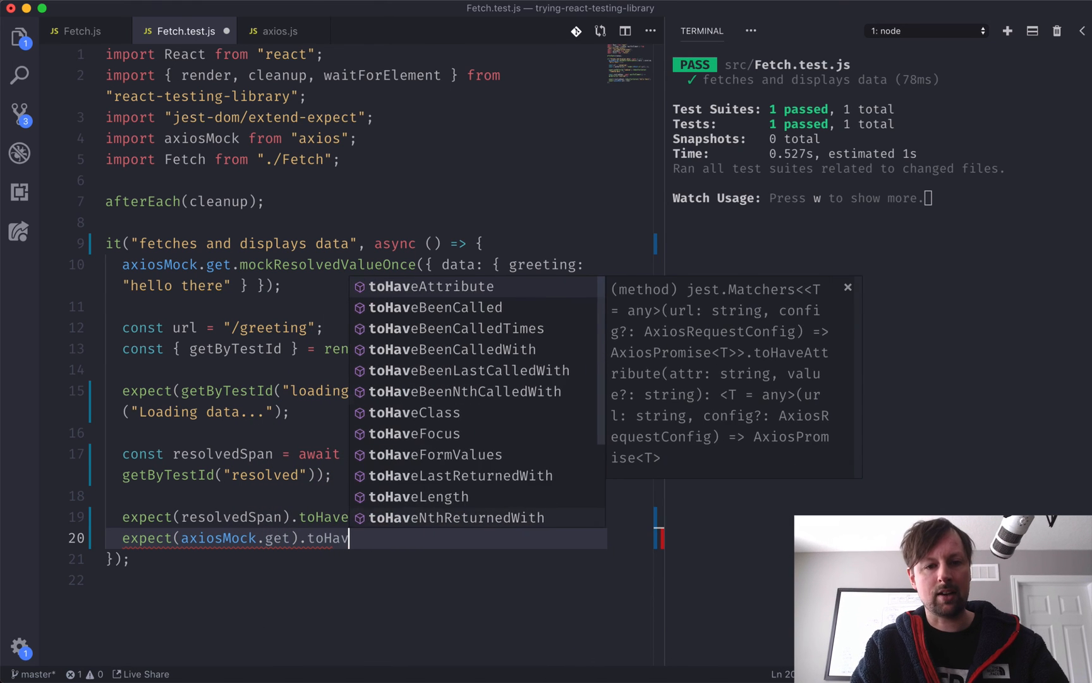
text(eBeenCalle)
text(expect(axiosMock)
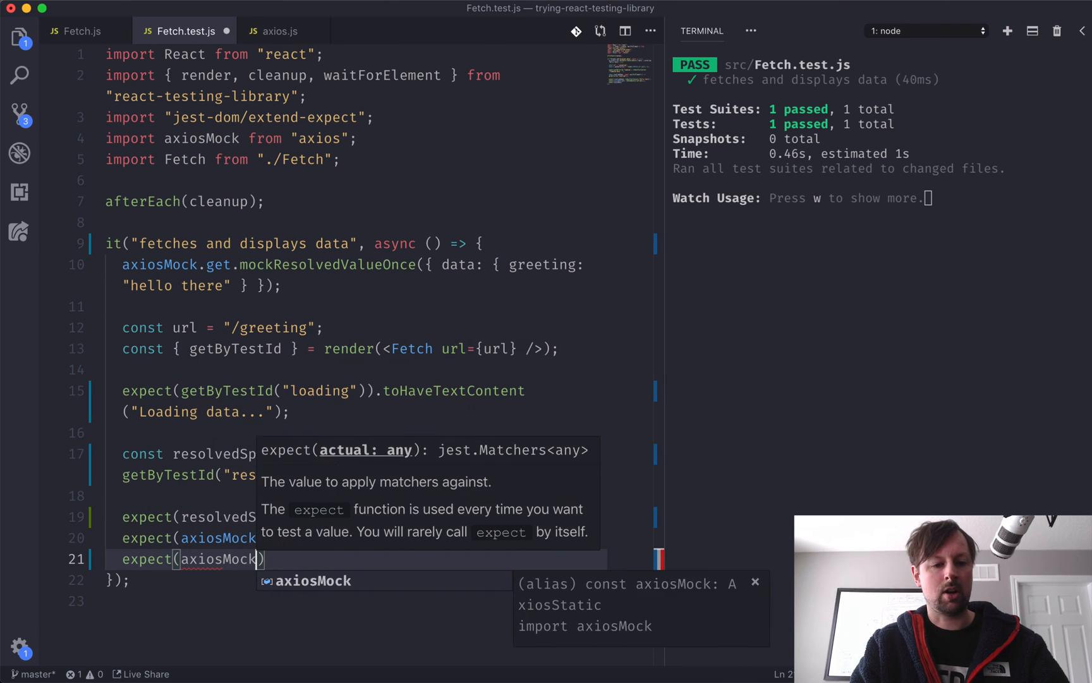
text(.get).toH)
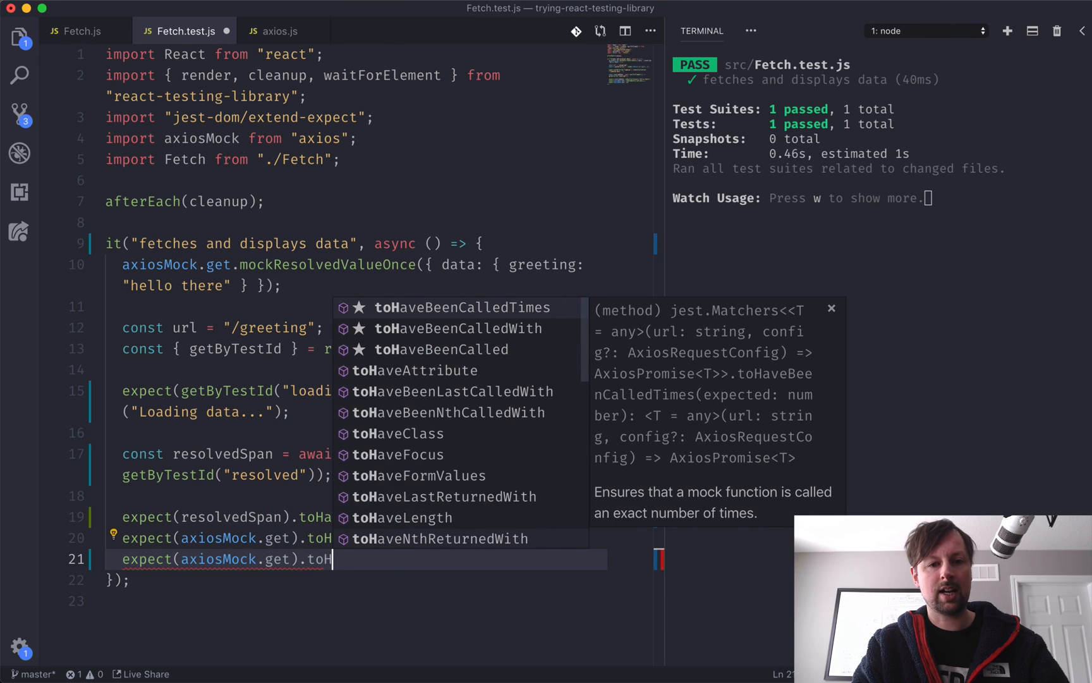
text(aveBeenCalledWith()
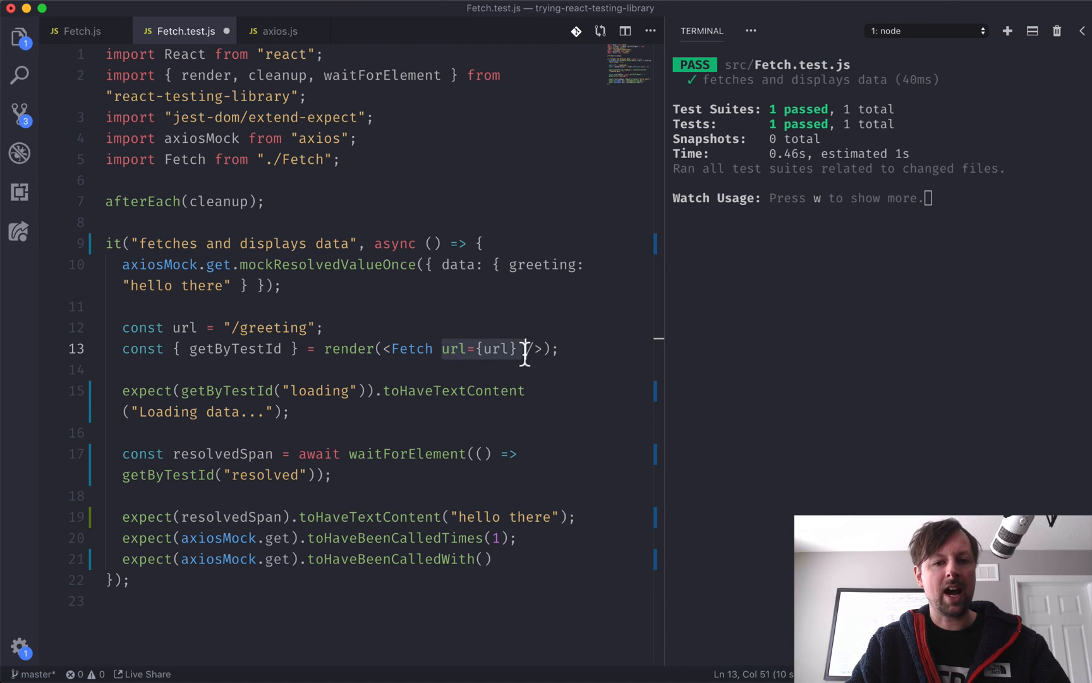
key(Backspace)
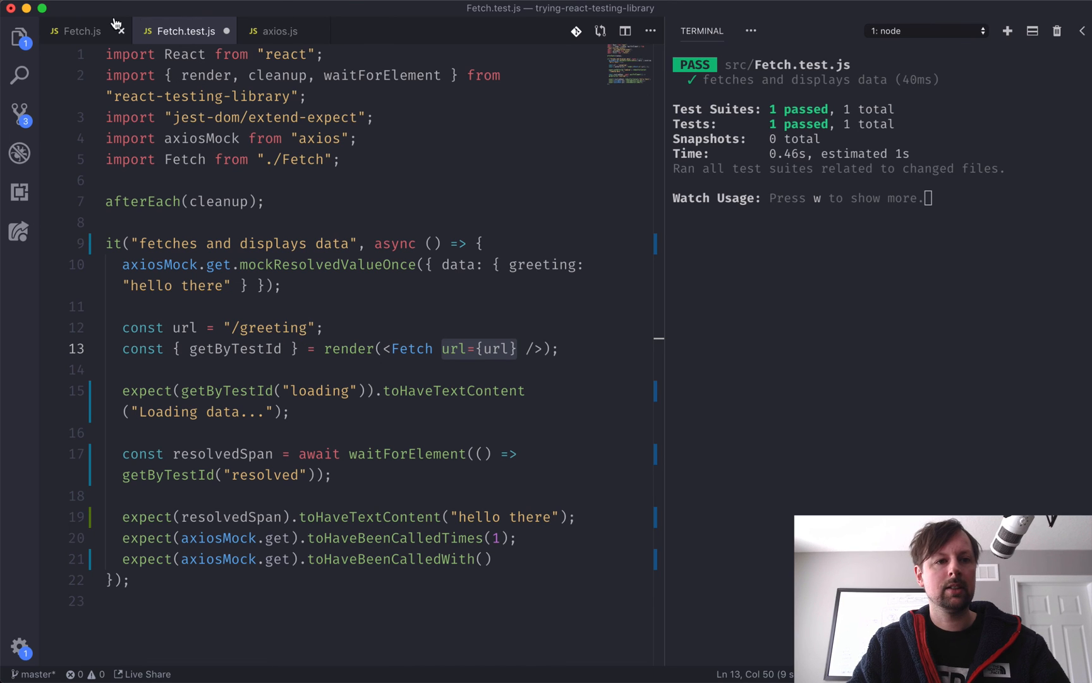
Step: Confirm the request url in Fetch.js and finish expect(axiosMock.get).toHaveBeenCalledWith(url);
click(81, 31)
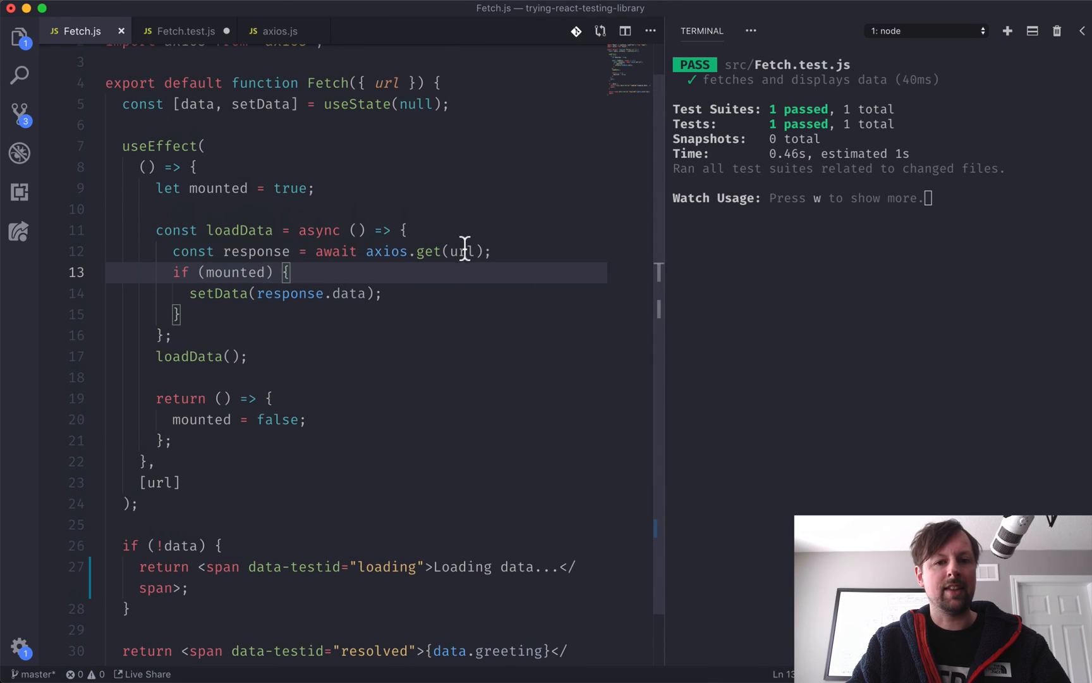
click(462, 250)
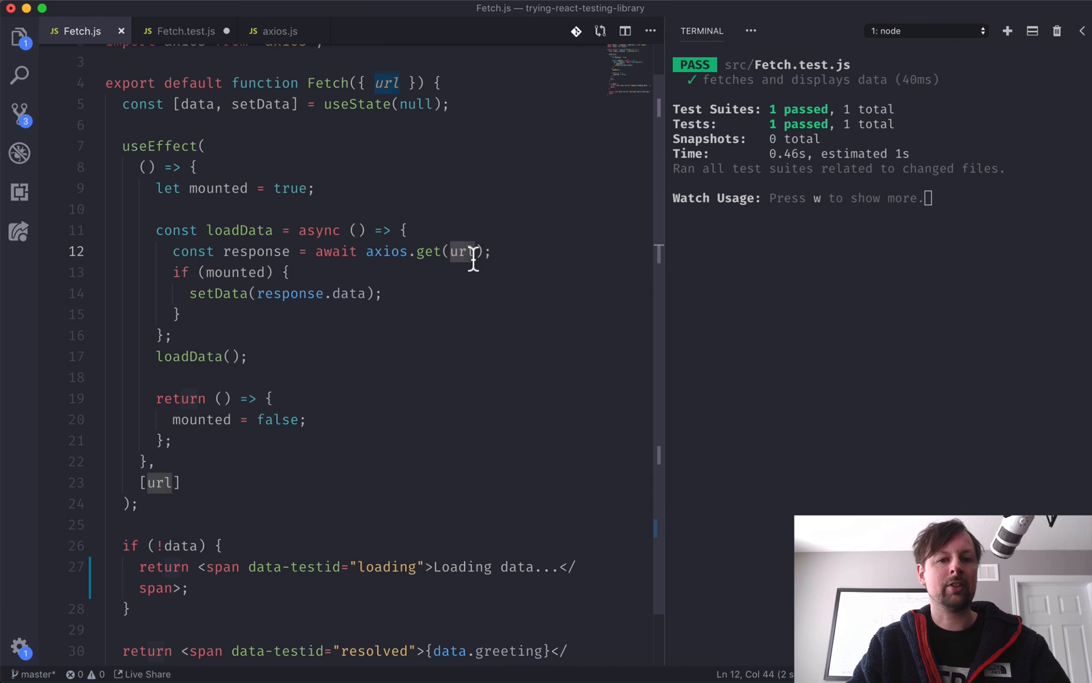
click(185, 31)
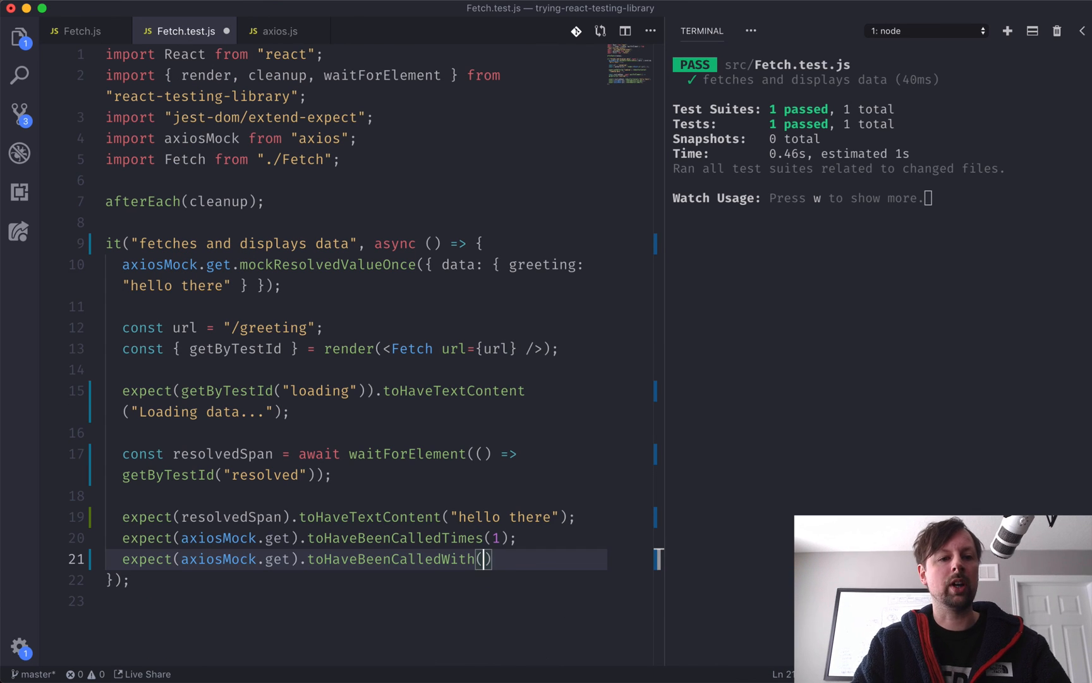
text(url);)
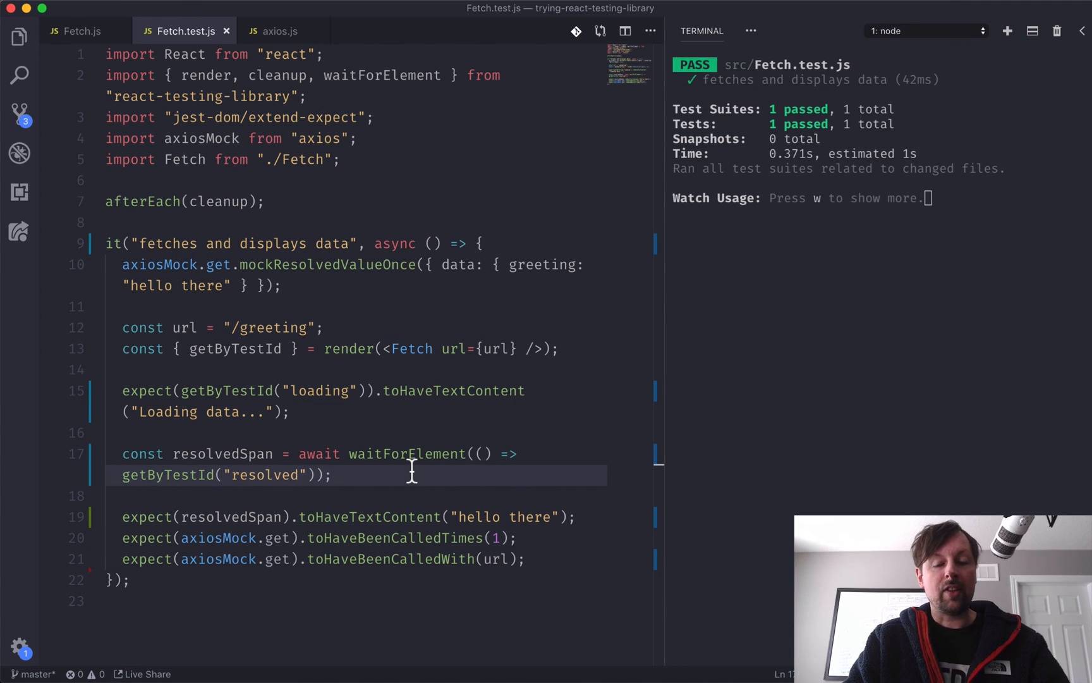
mouse_move(388, 454)
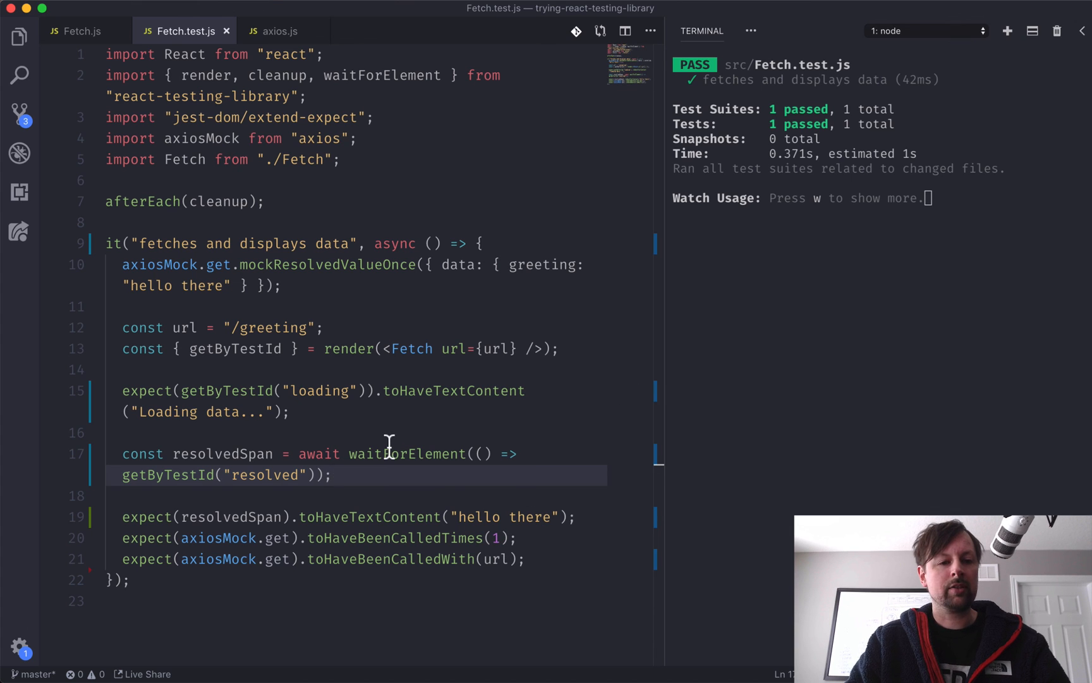
mouse_move(834, 308)
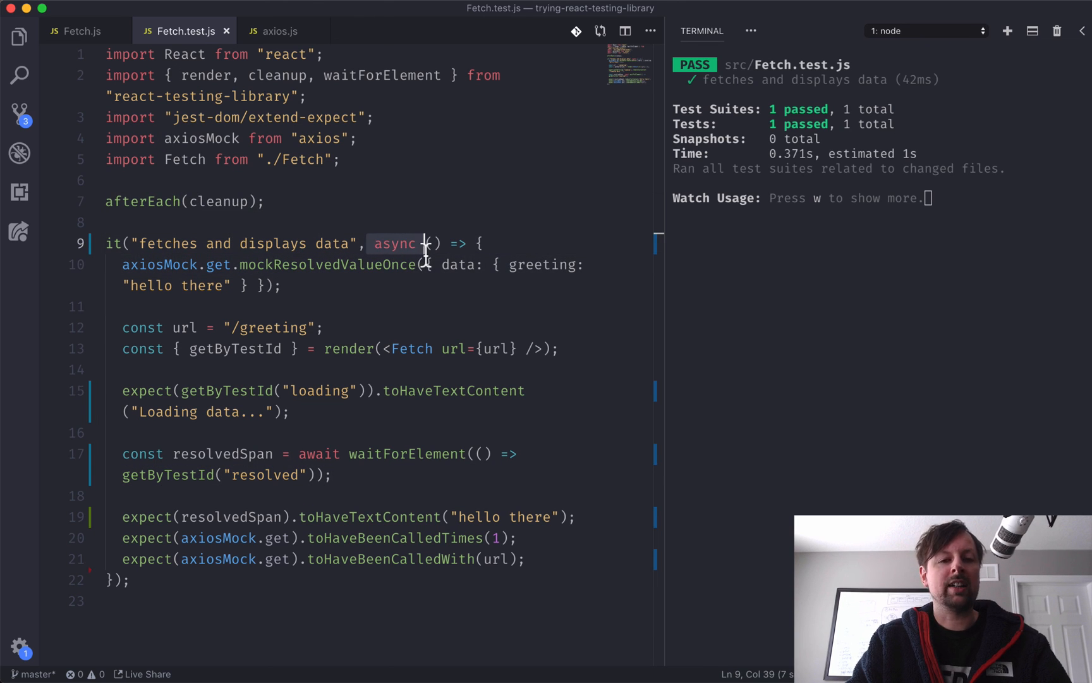
mouse_move(356, 474)
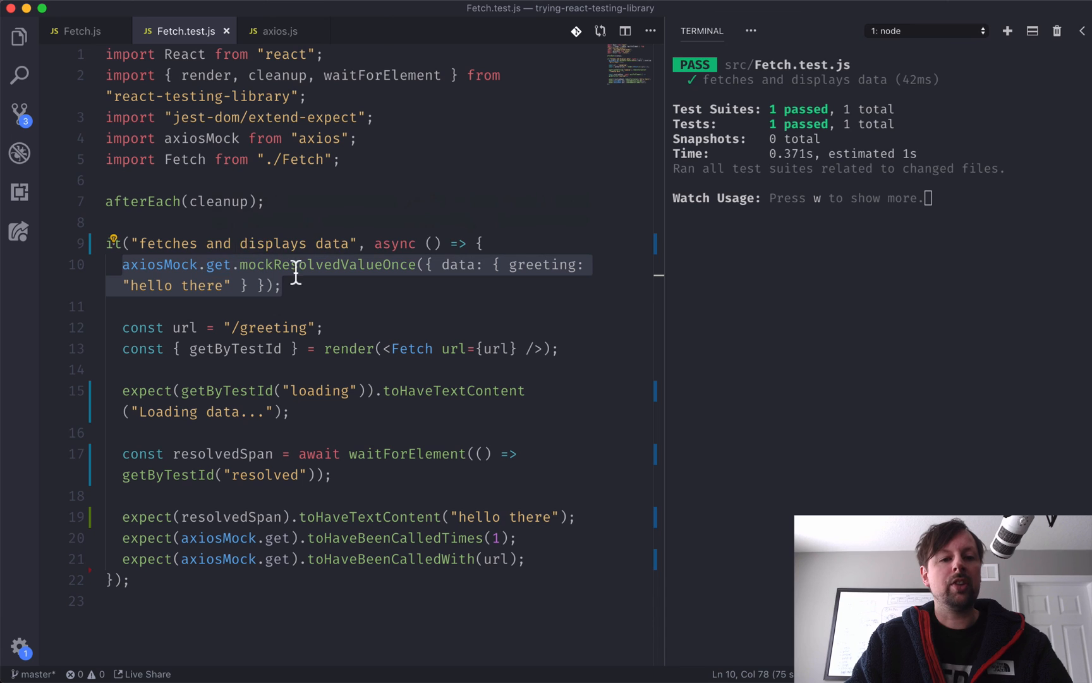
mouse_move(175, 271)
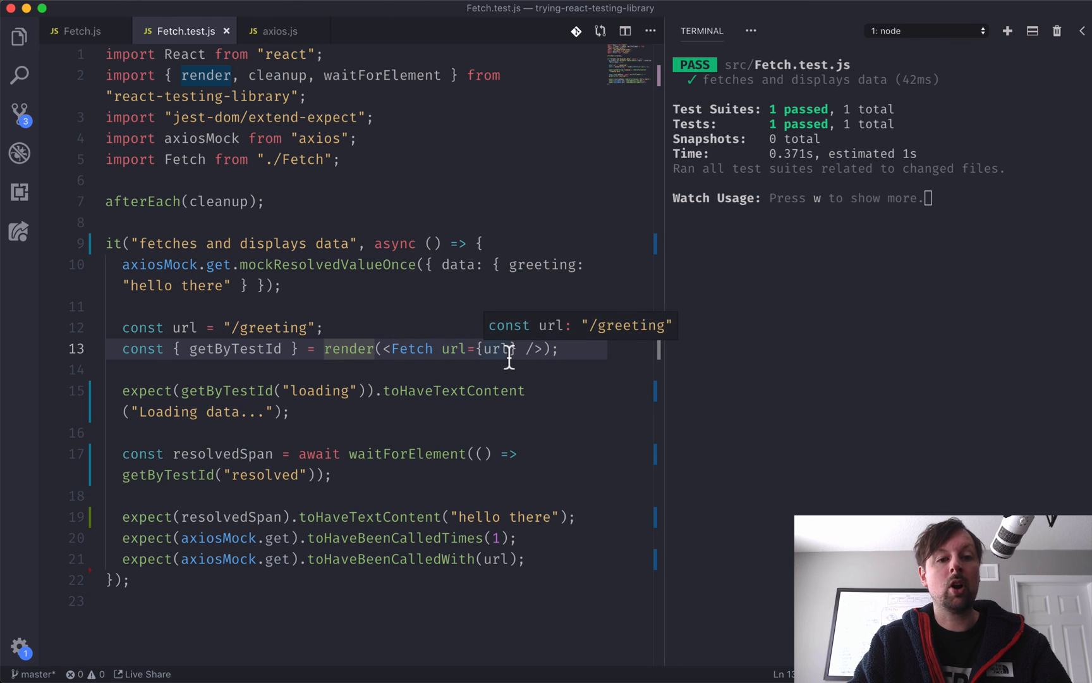
Step: Review getByTestId and resolvedSpan usage in the finished test, then show the Fetch.js source
double_click(232, 349)
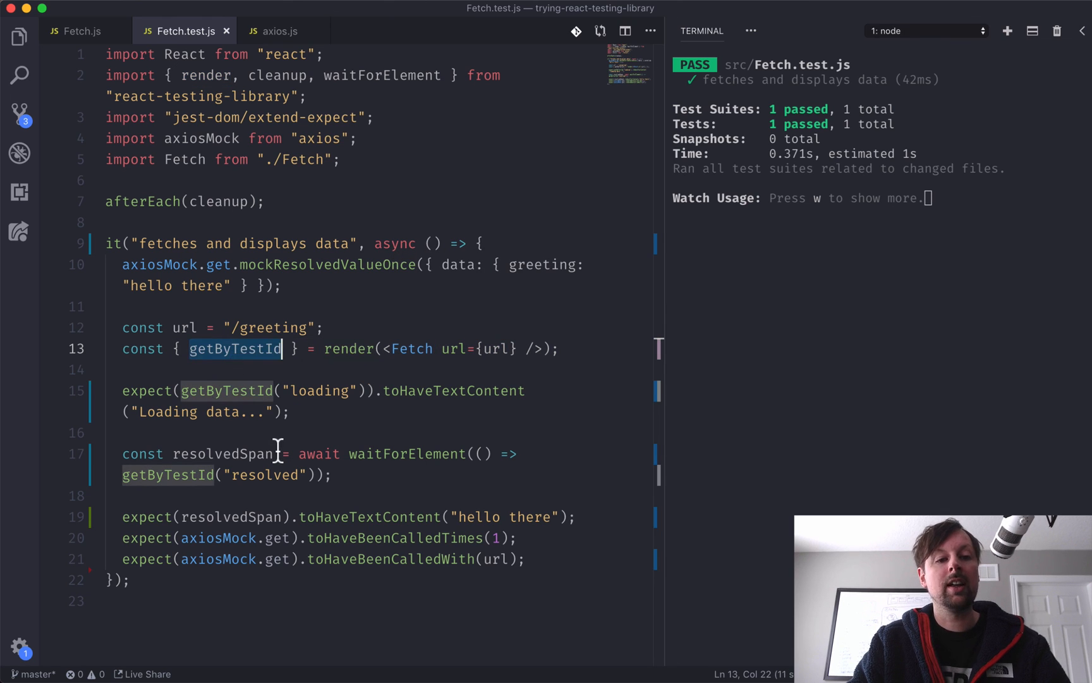
click(81, 30)
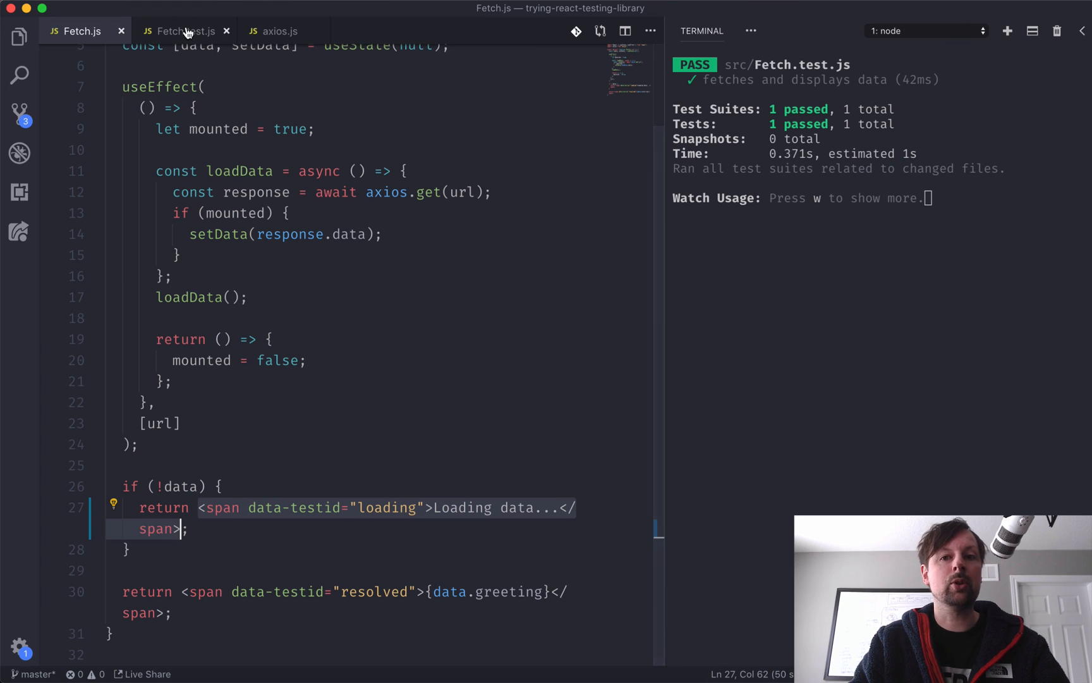
click(181, 31)
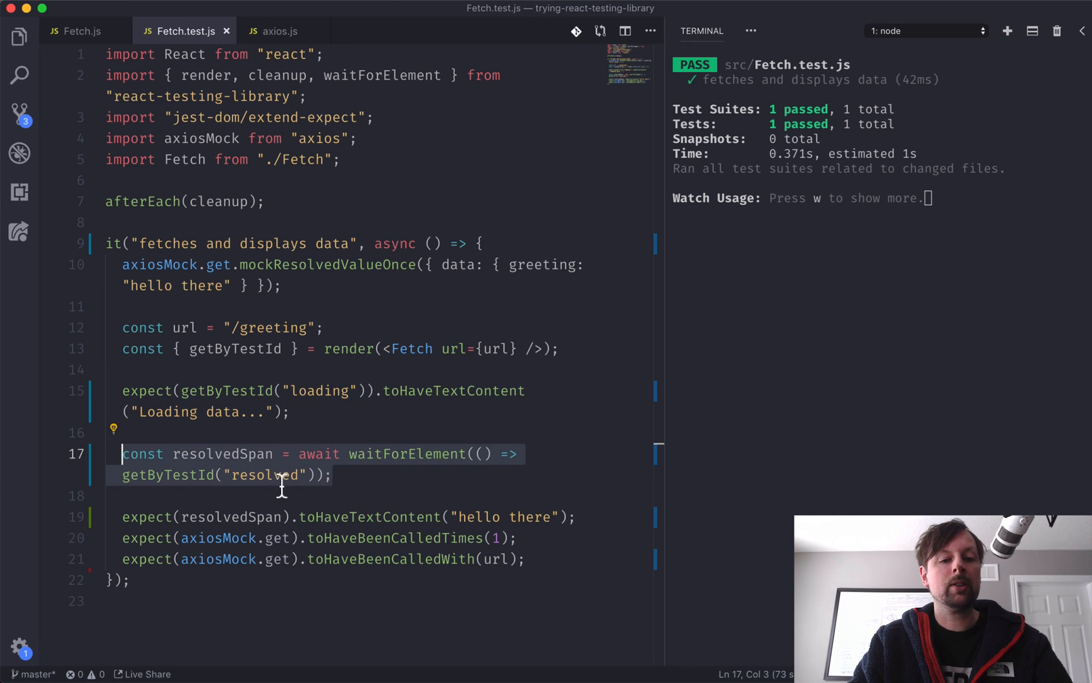
mouse_move(331, 476)
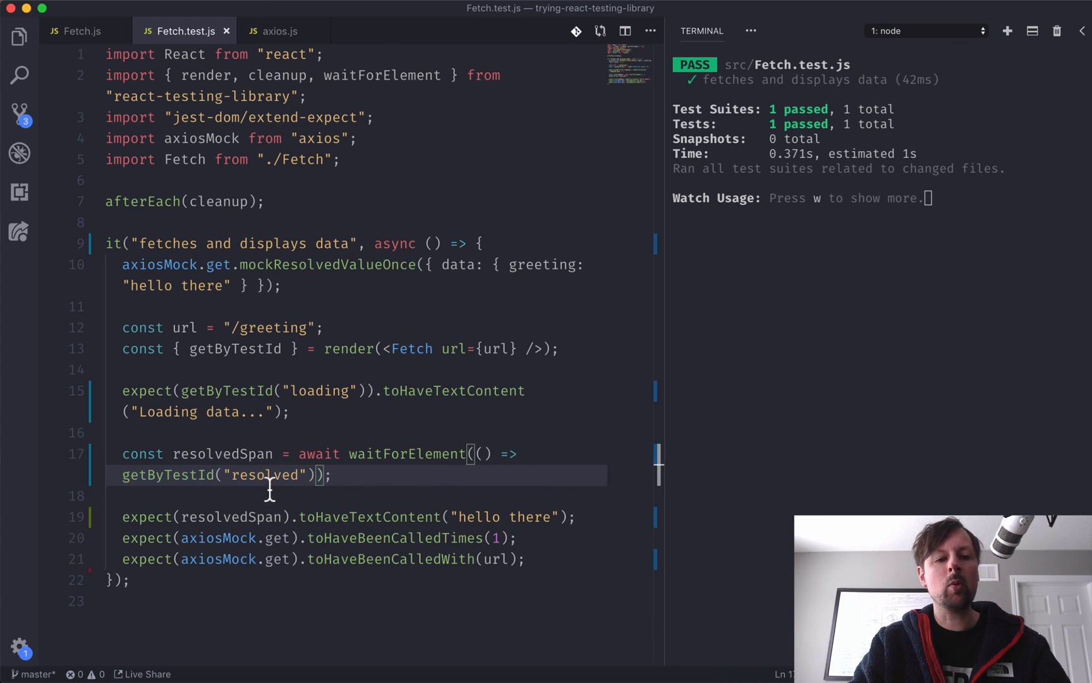
double_click(222, 453)
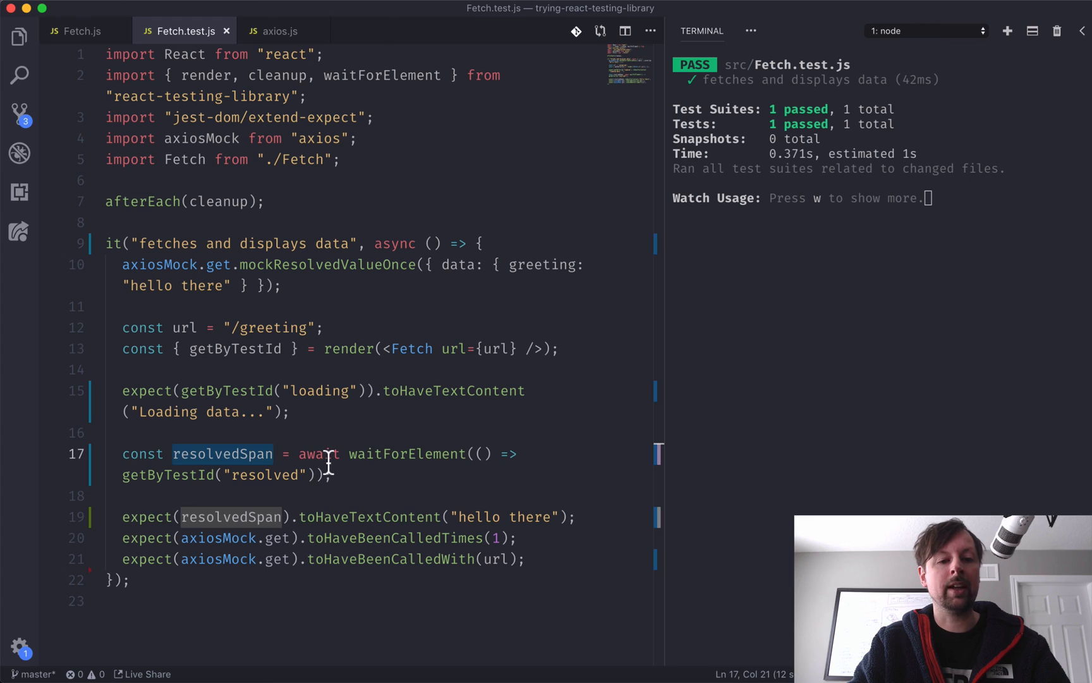
click(282, 515)
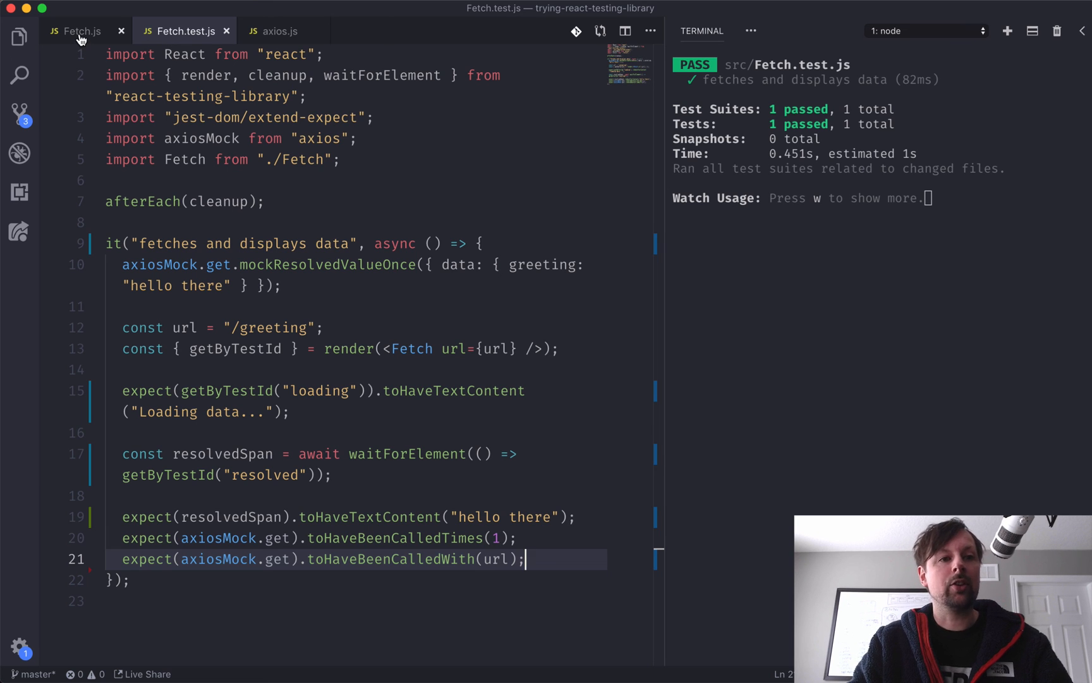
click(79, 30)
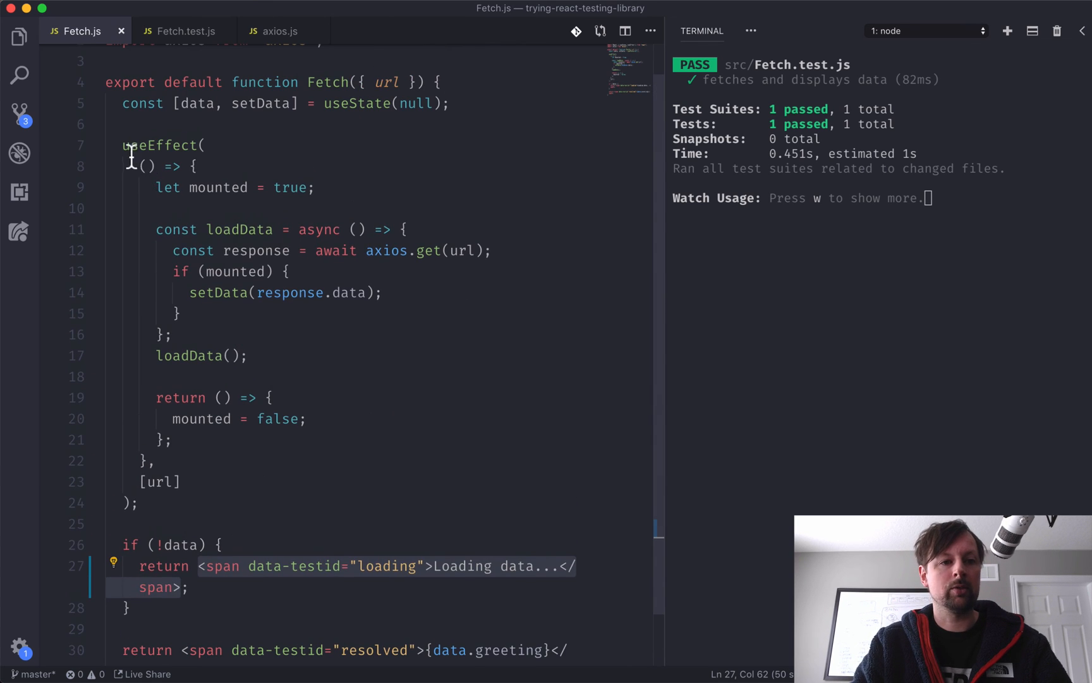